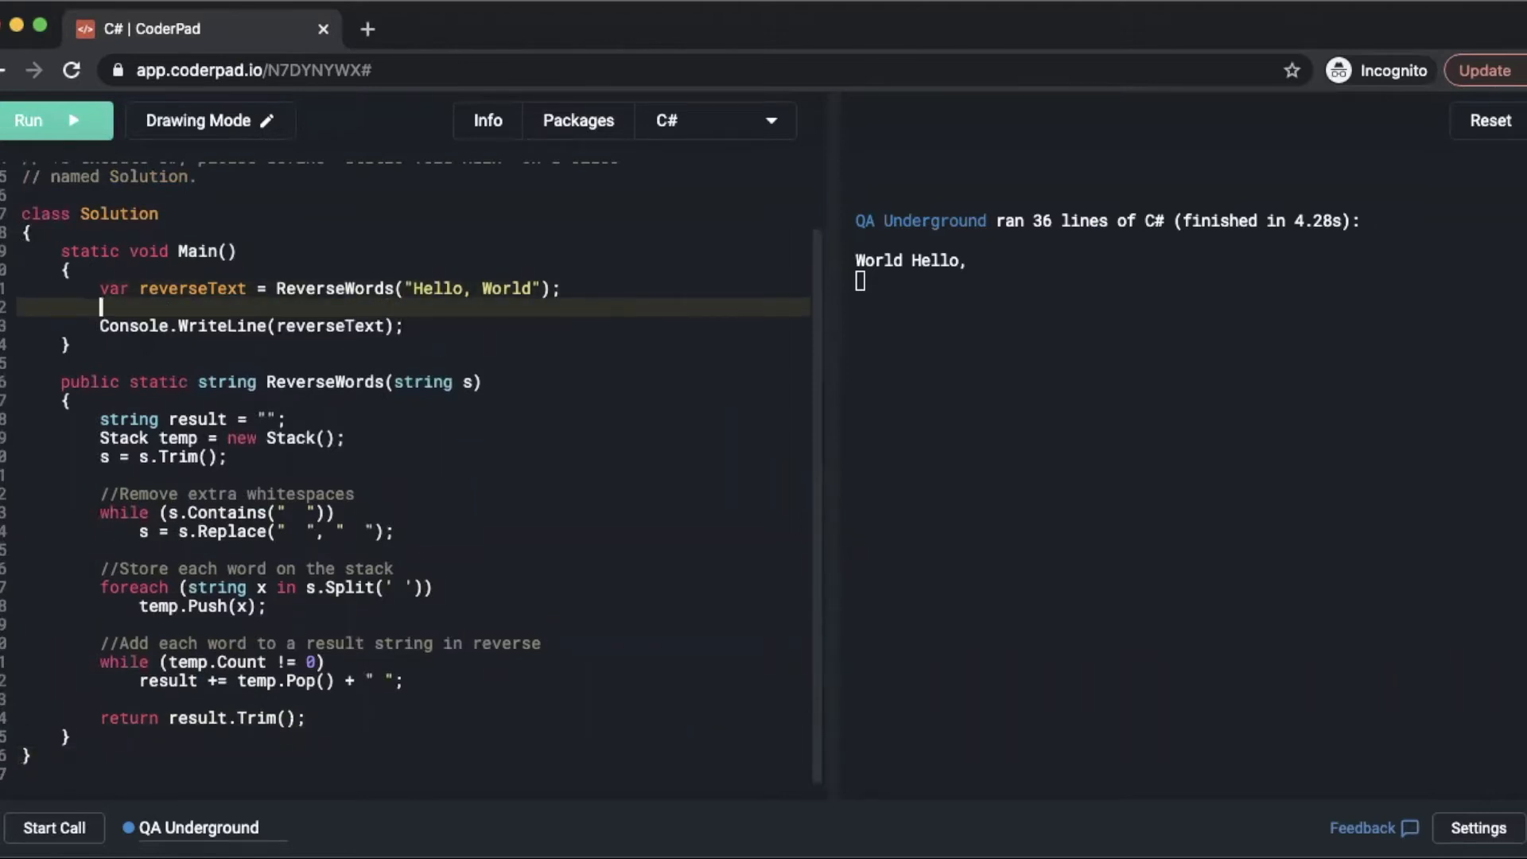
Add var countWords = CountWords(reverseText); on the blank line under reverseText in Main.
{"action": "type", "text": "var"}
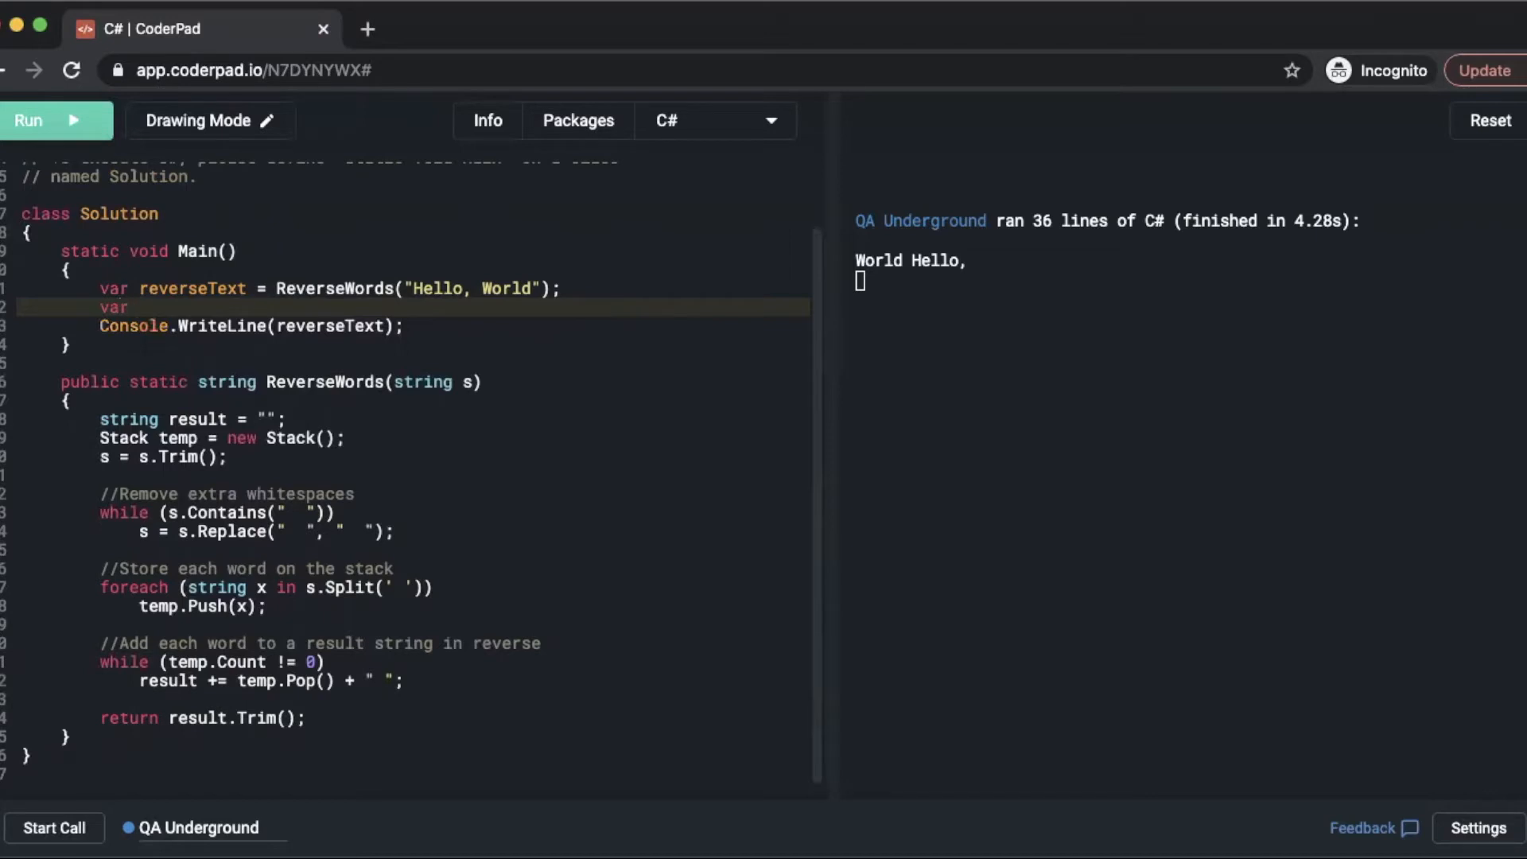
{"action": "type", "text": "countWords = Cou"}
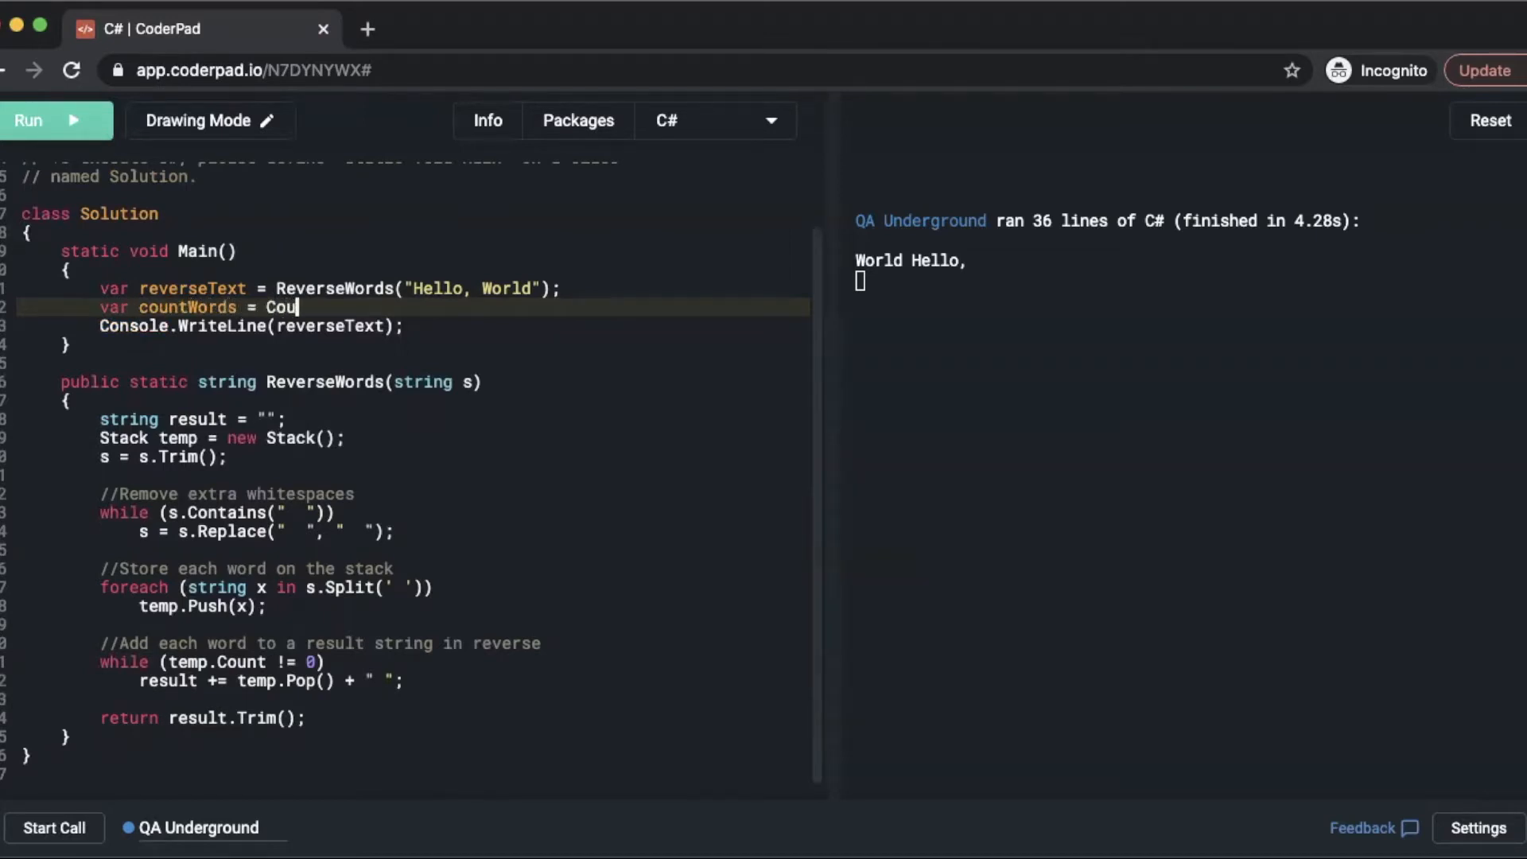
{"action": "type", "text": "ntWords"}
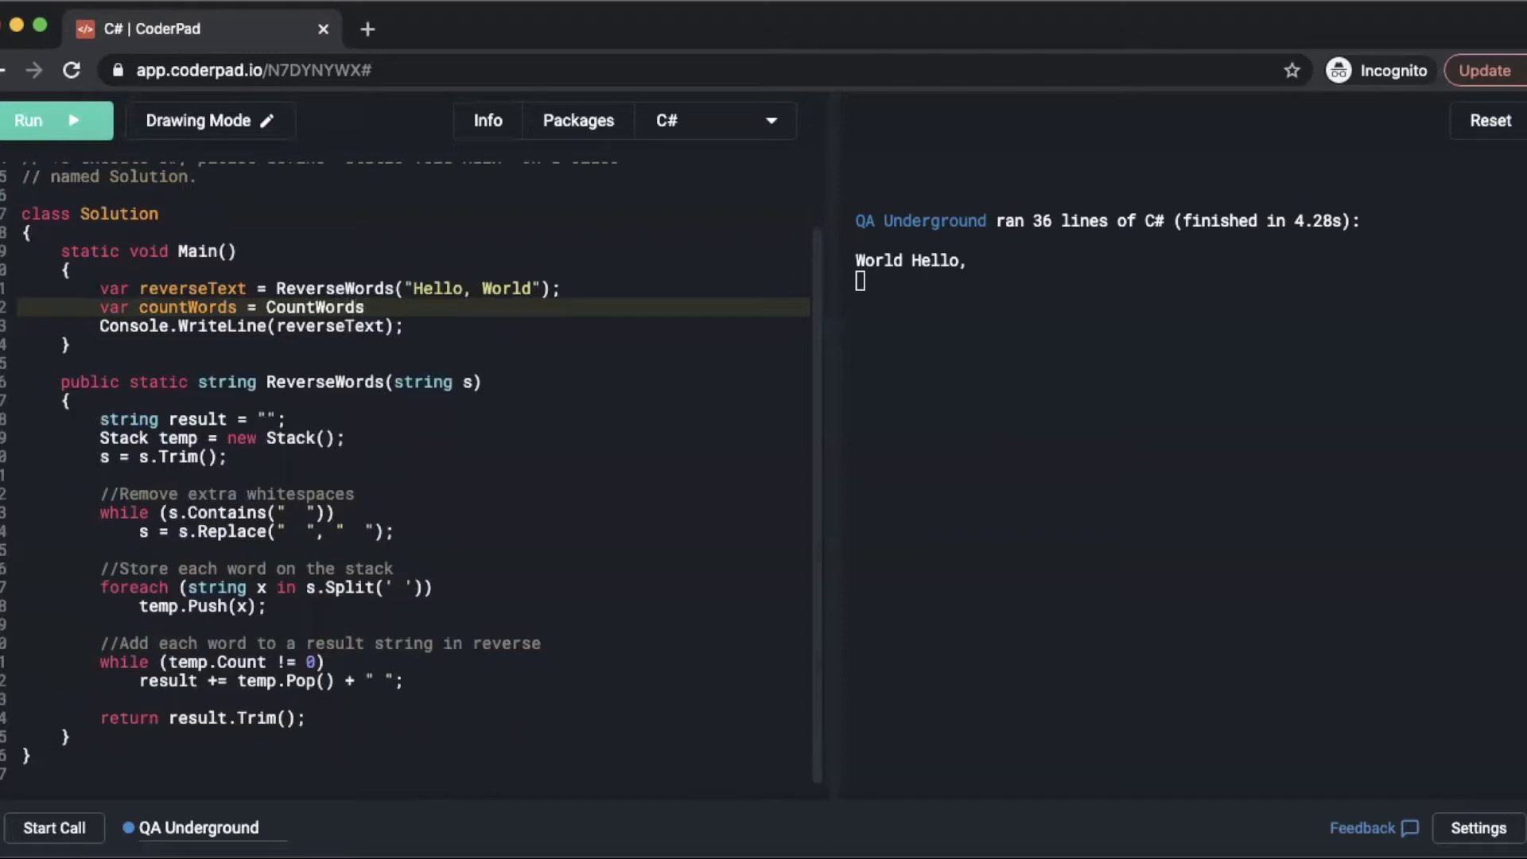
{"action": "type", "text": "(reverse"}
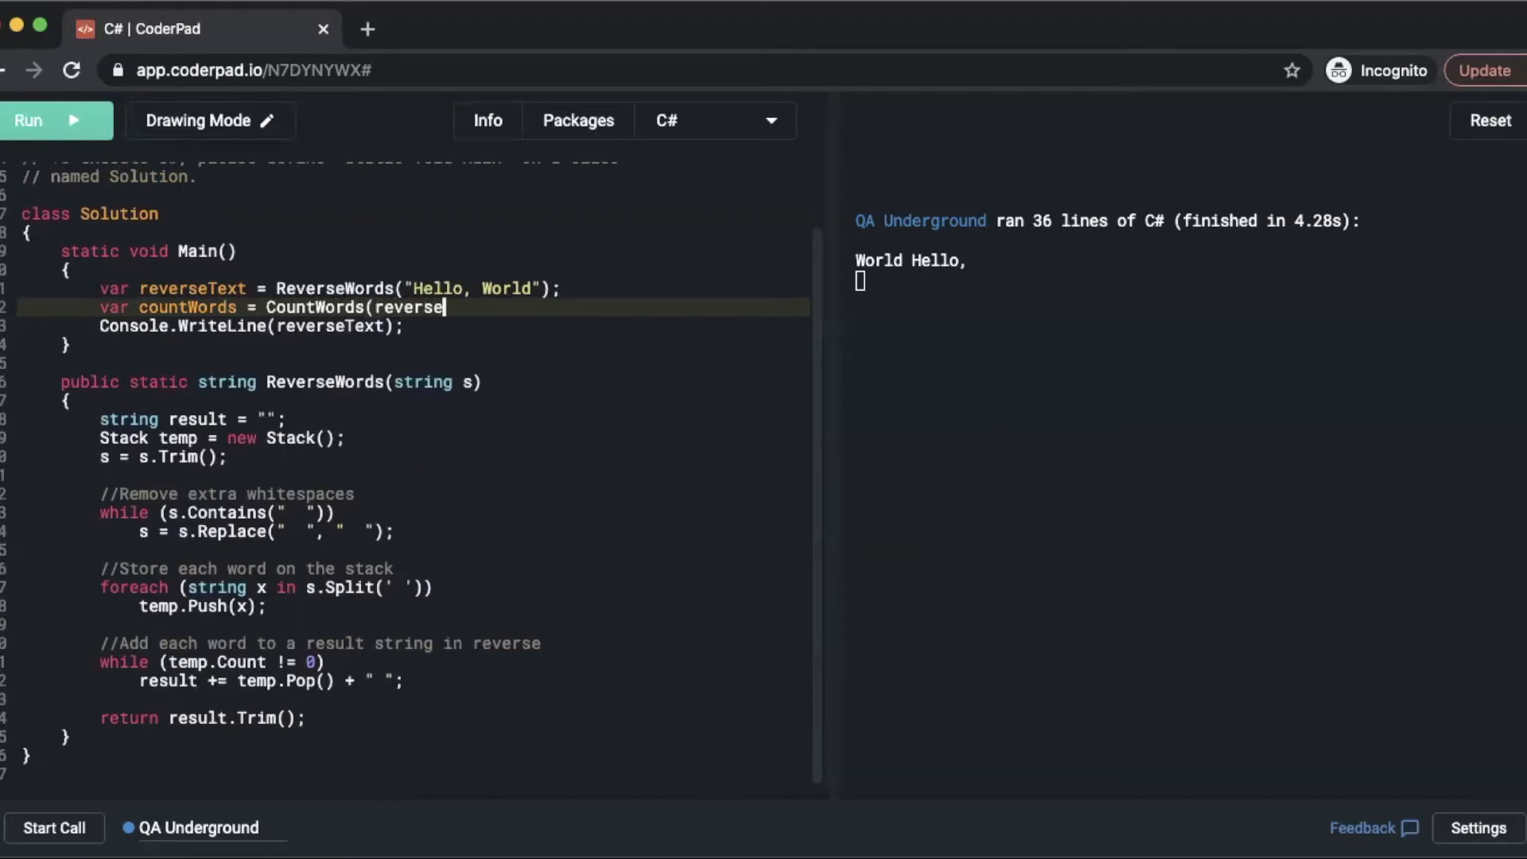
{"action": "type", "text": "Text)"}
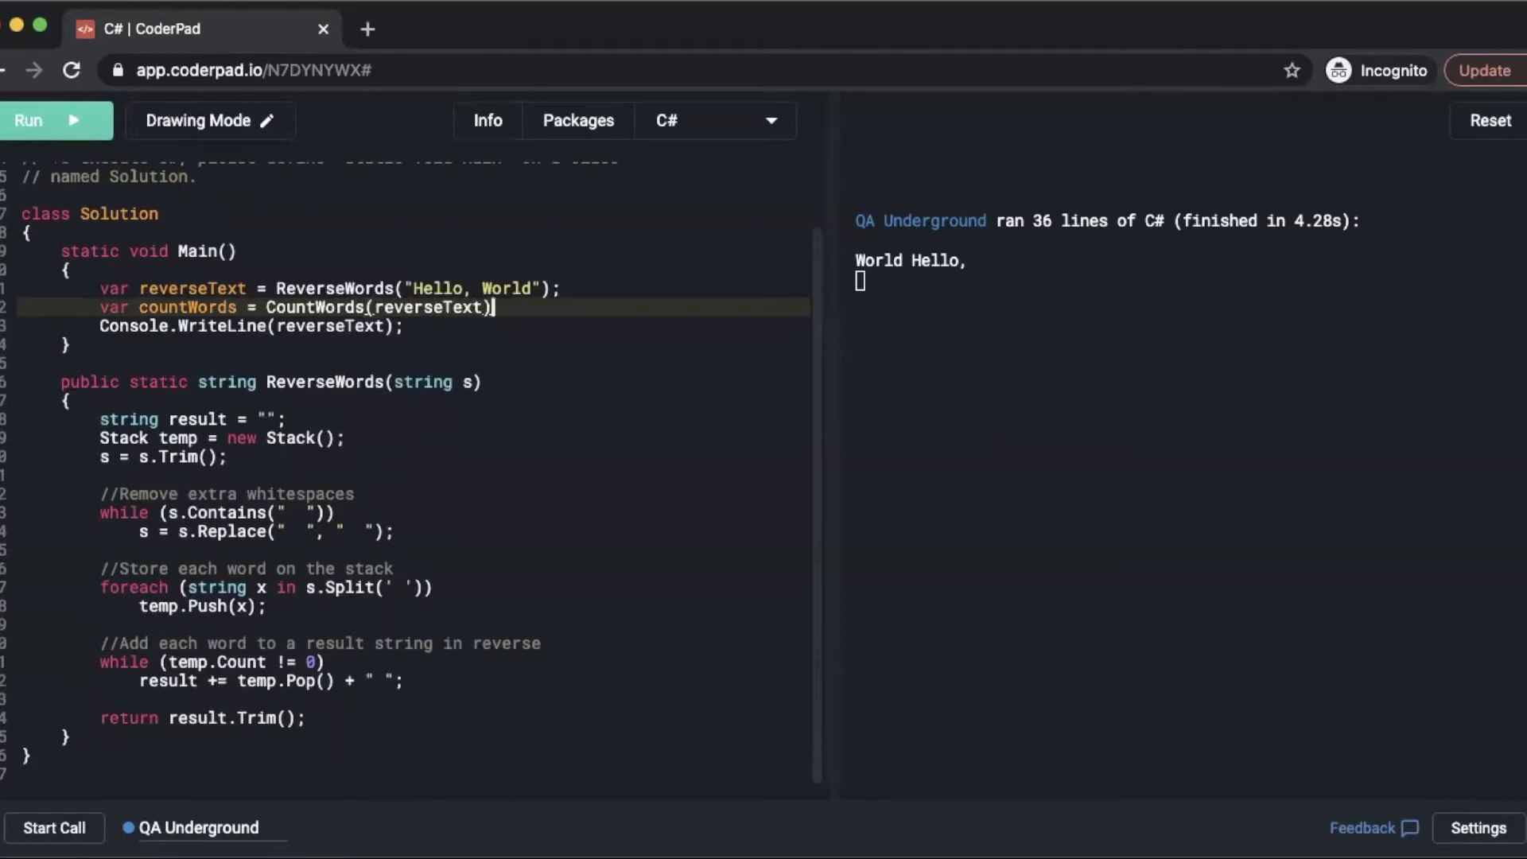
{"action": "type", "text": ";"}
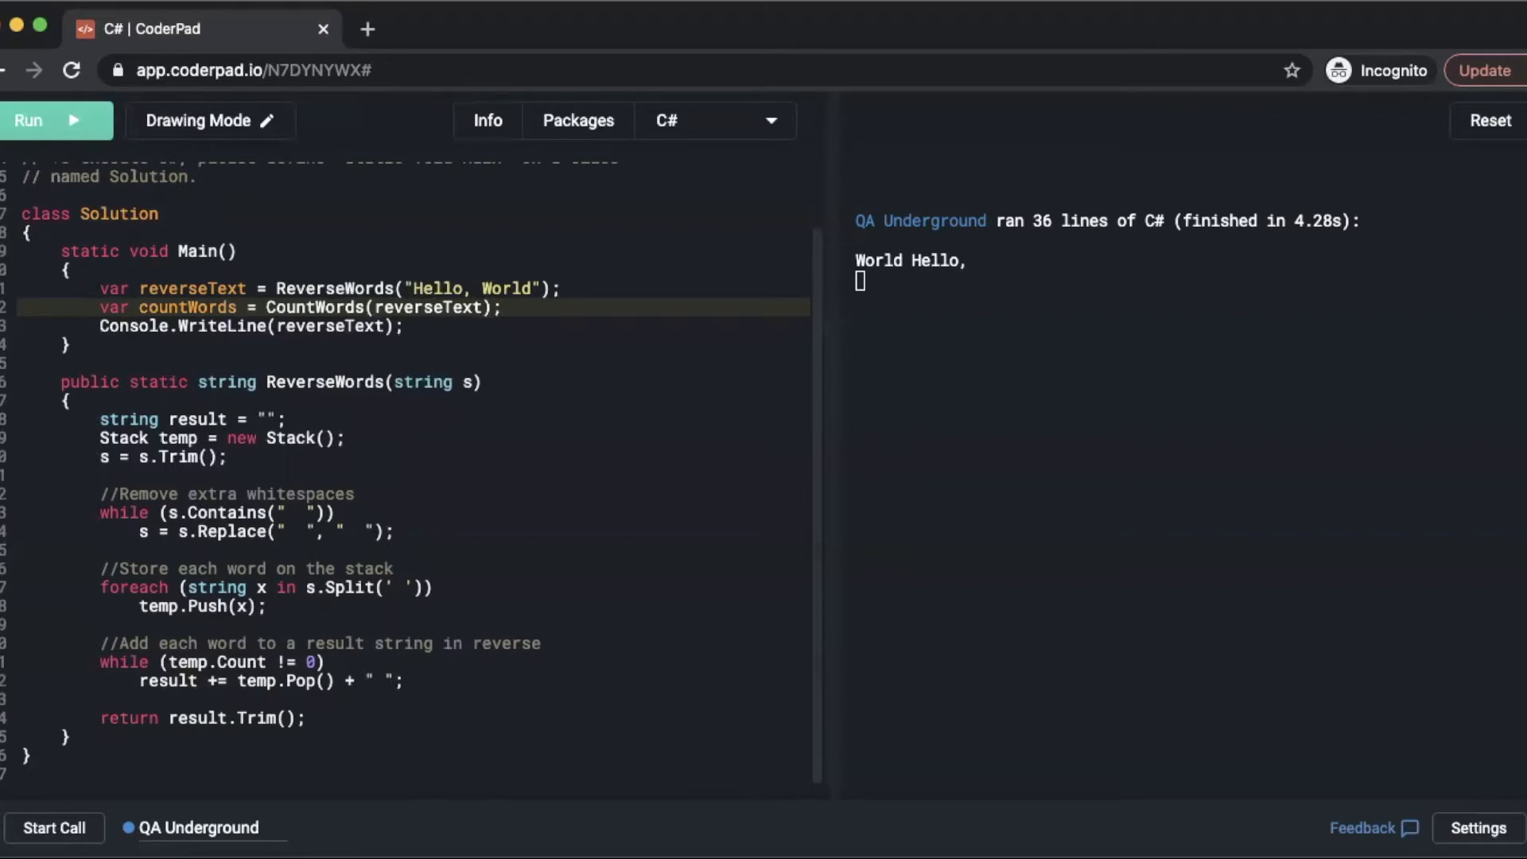
{"action": "mouse_move", "coordinate": [205, 315]}
{"action": "type", "text": "countWord"}
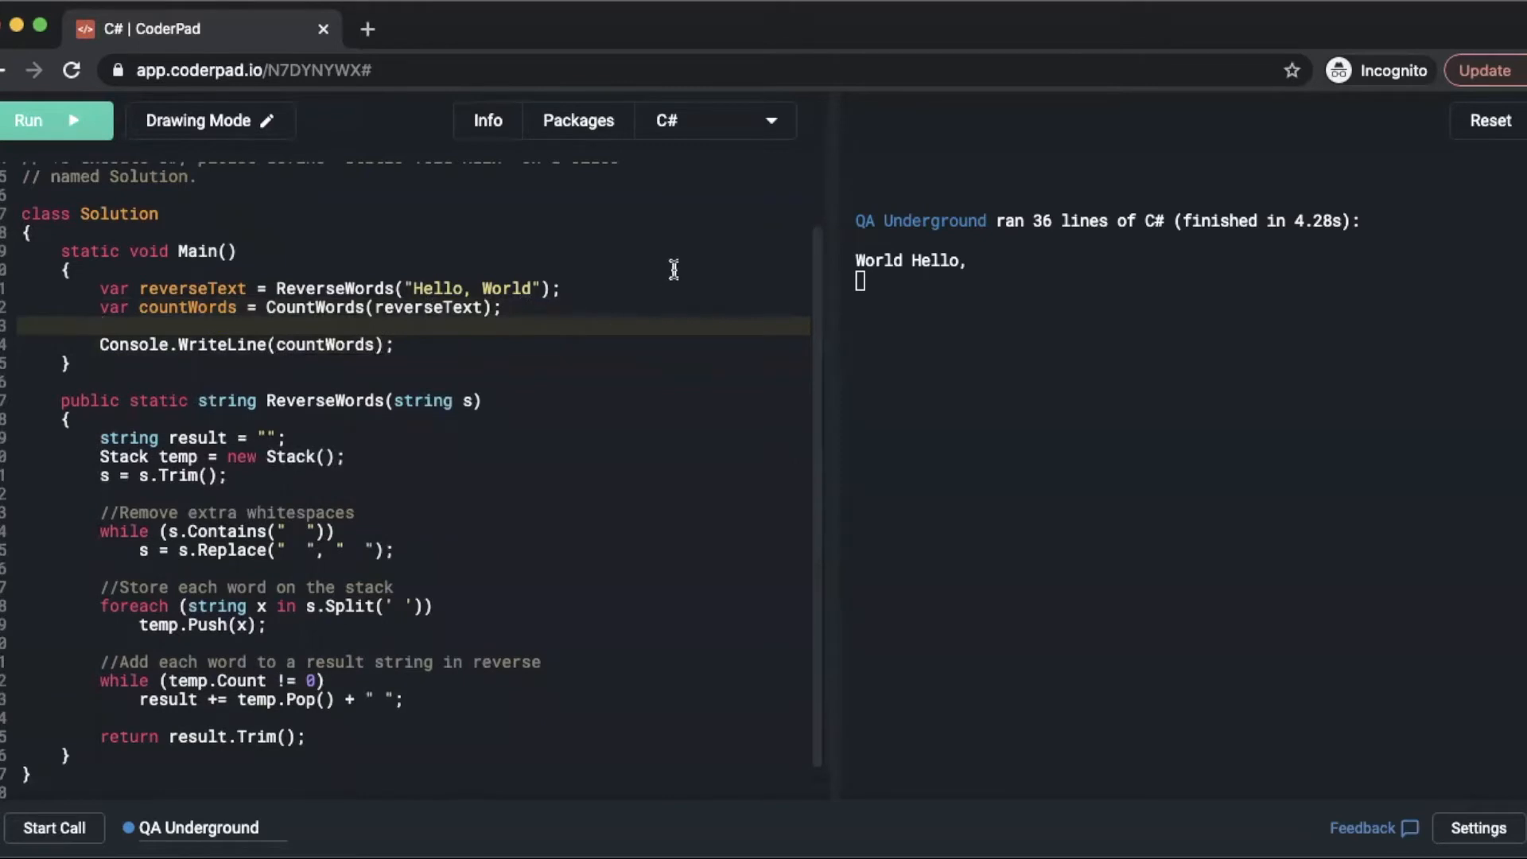
Print countWords instead of reverseText, under an //Output word count comment.
{"action": "type", "text": "//C"}
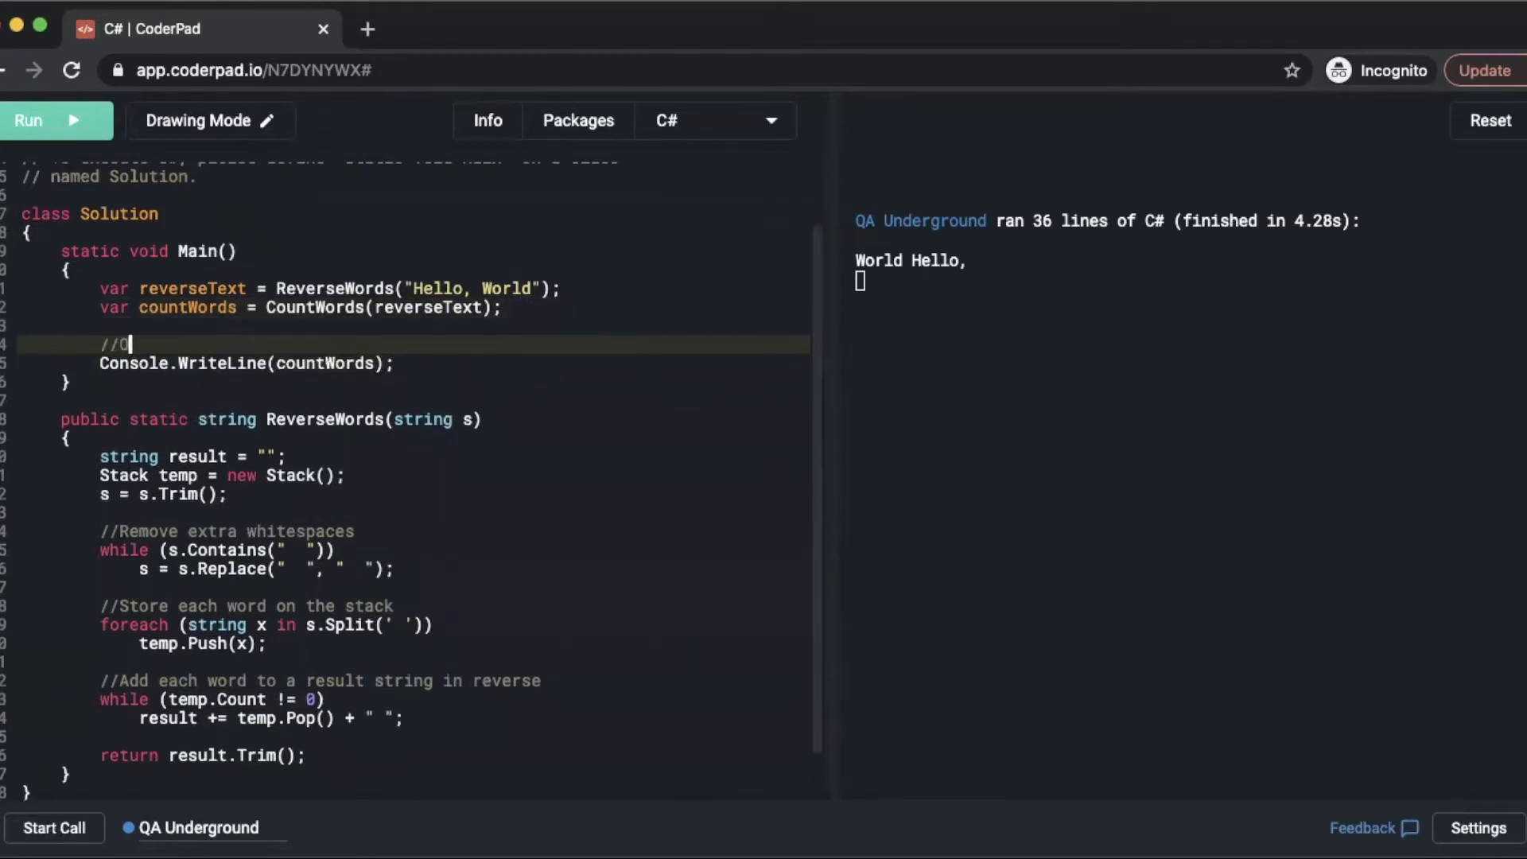
{"action": "type", "text": "utput word"}
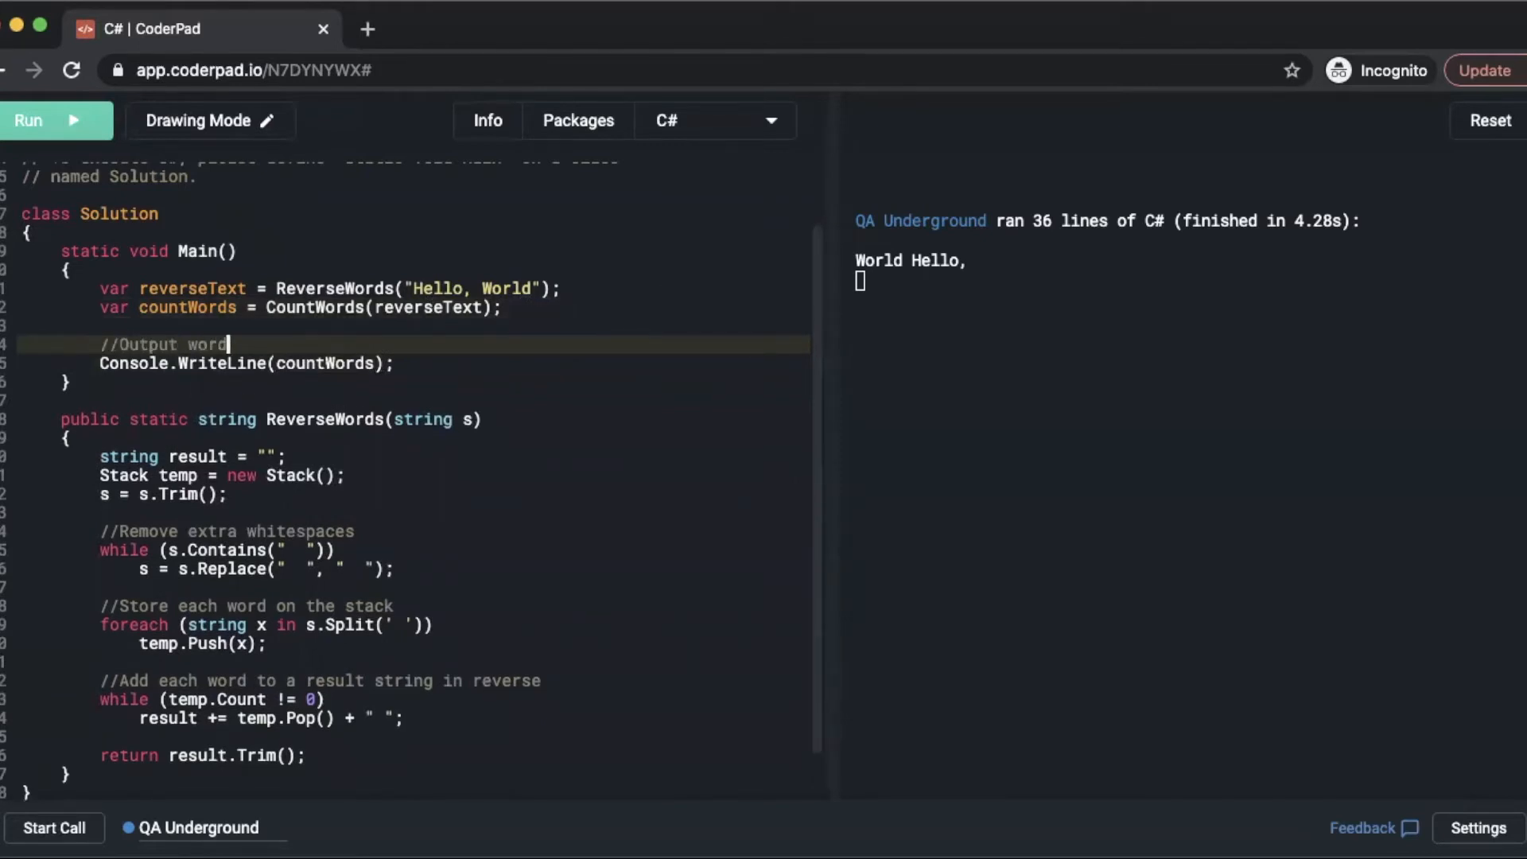
{"action": "type", "text": "count"}
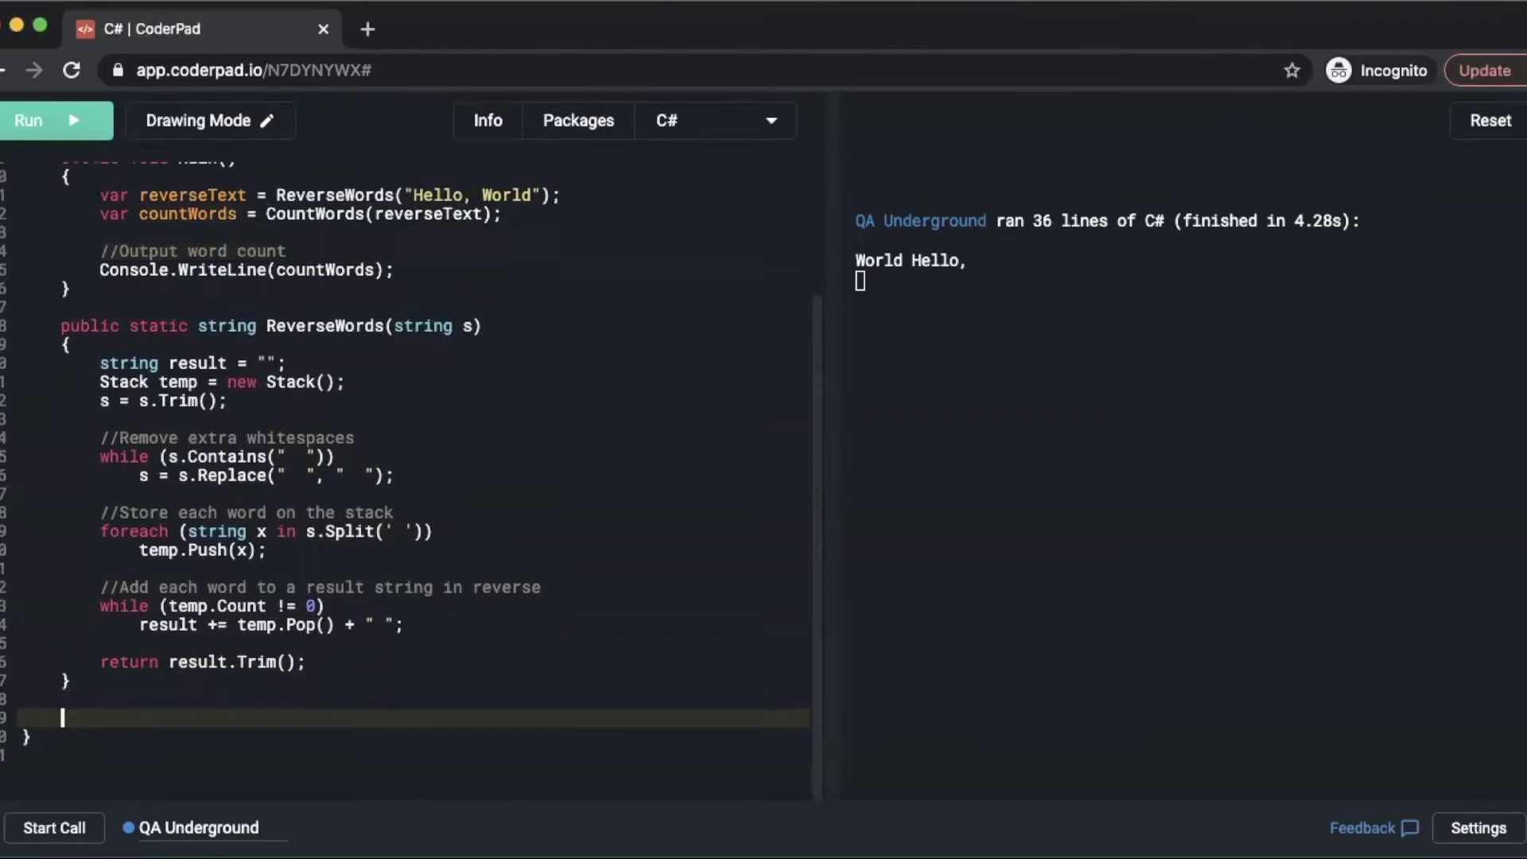
Declare a public static int CountWords(string x) method below ReverseWords.
{"action": "type", "text": "public s"}
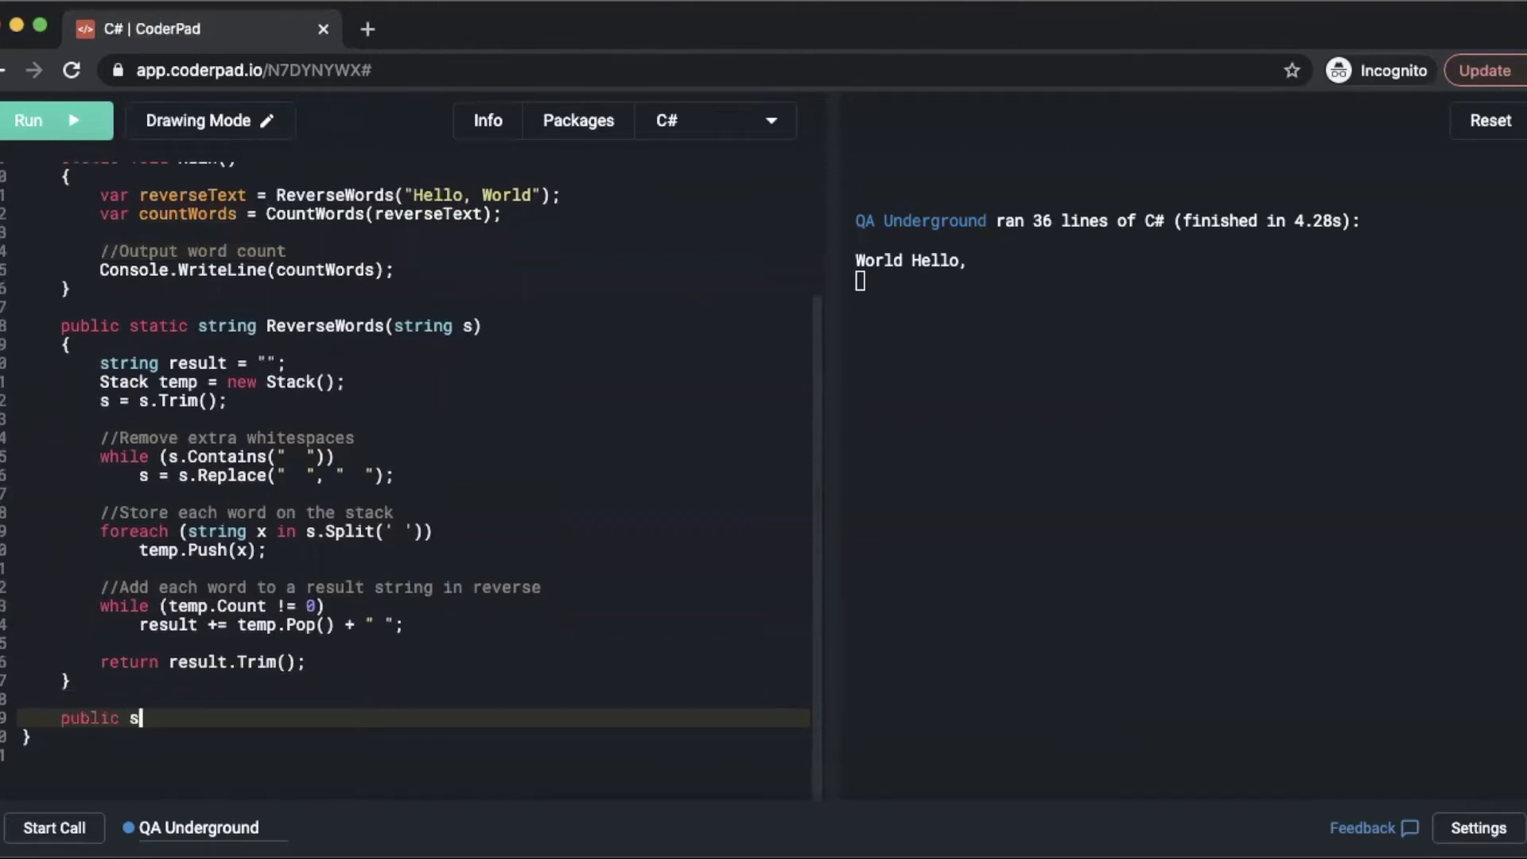
{"action": "type", "text": "tatic int"}
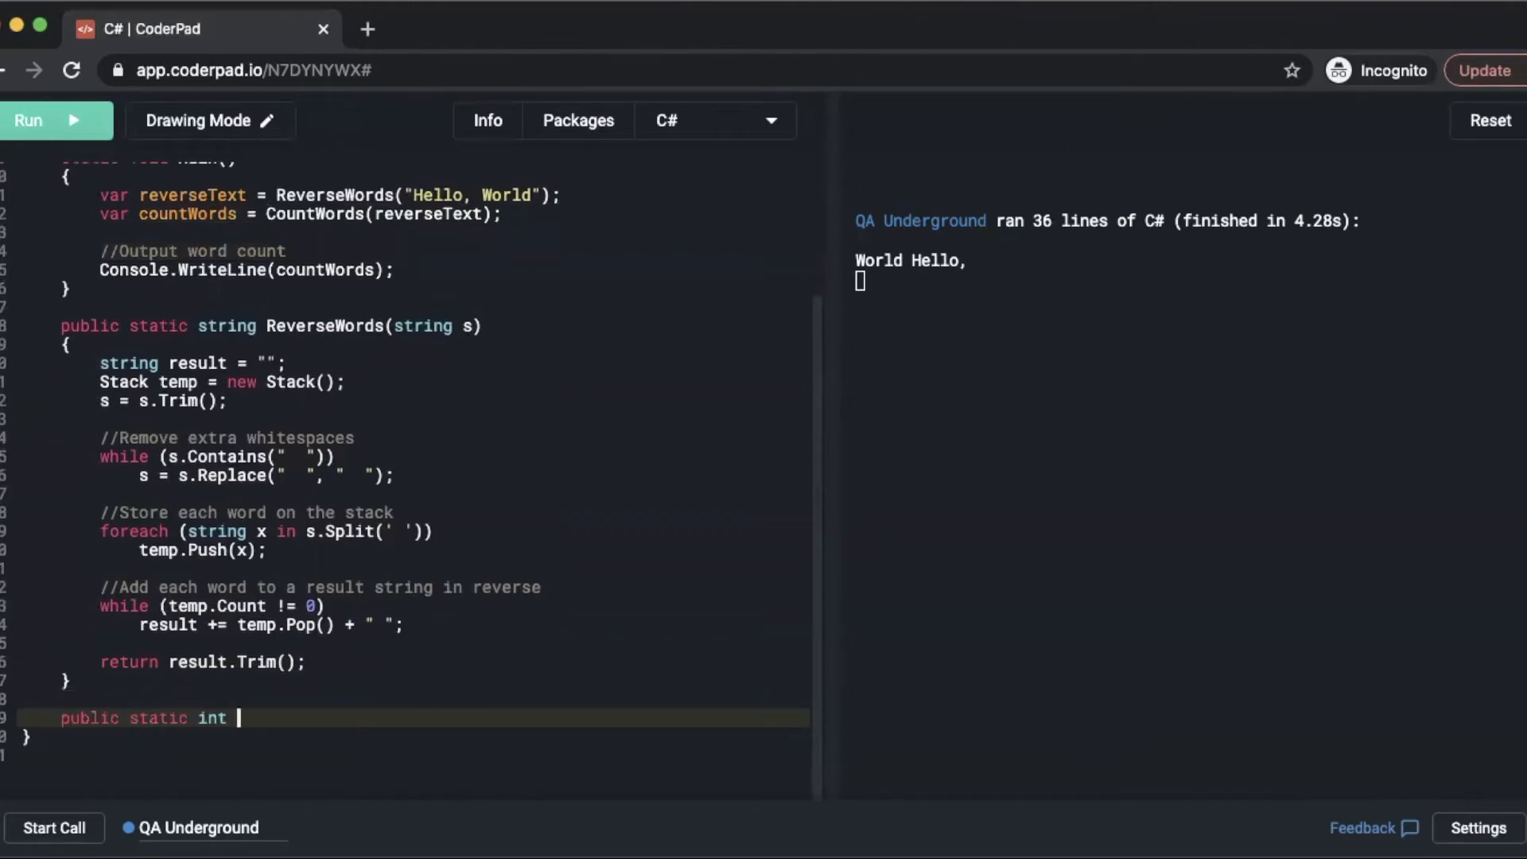
{"action": "type", "text": "C"}
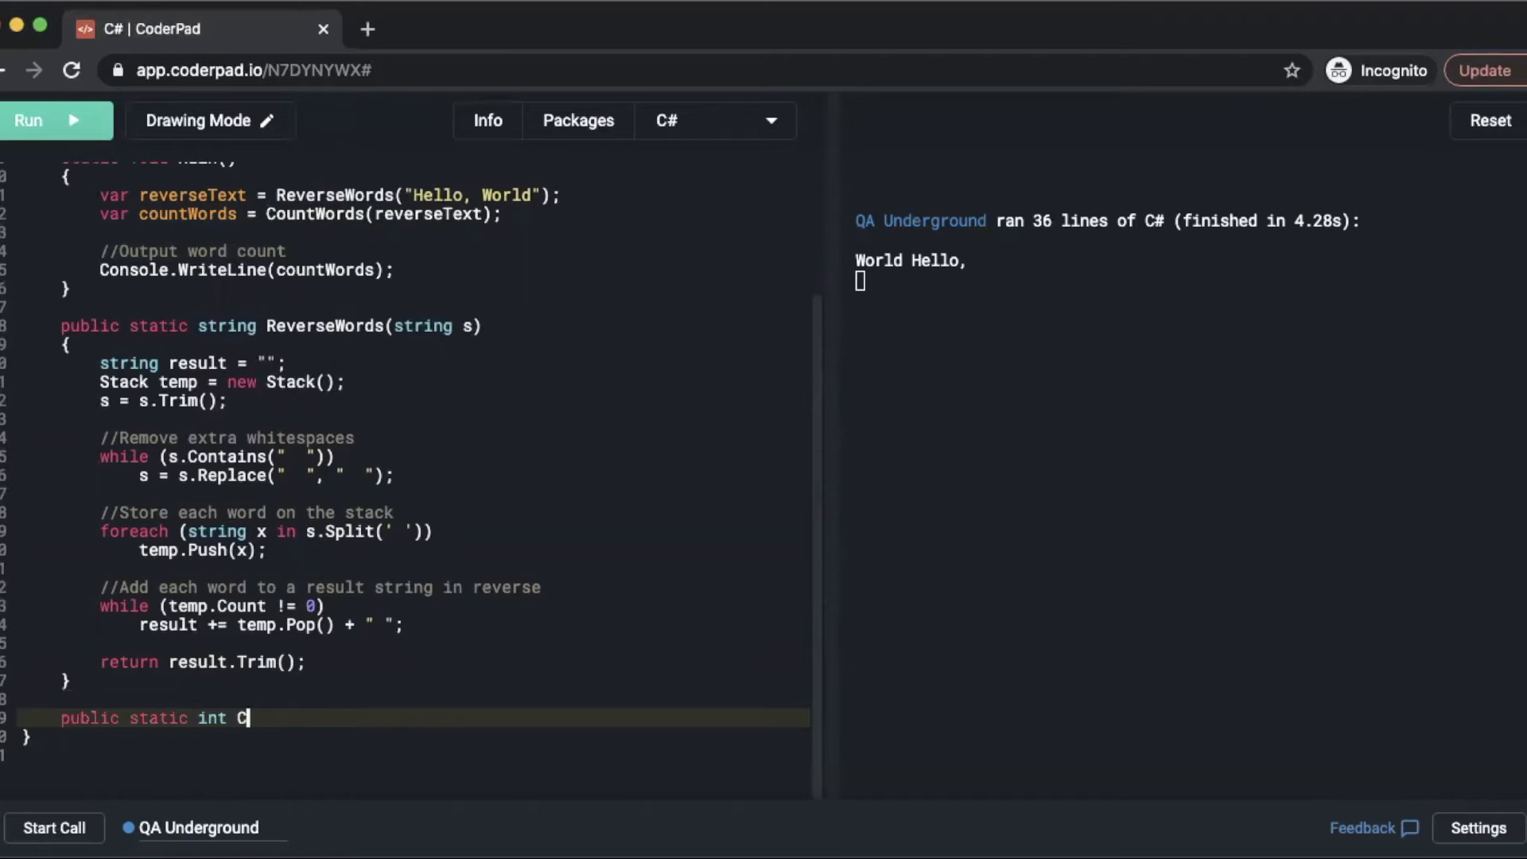
{"action": "type", "text": "ountWords"}
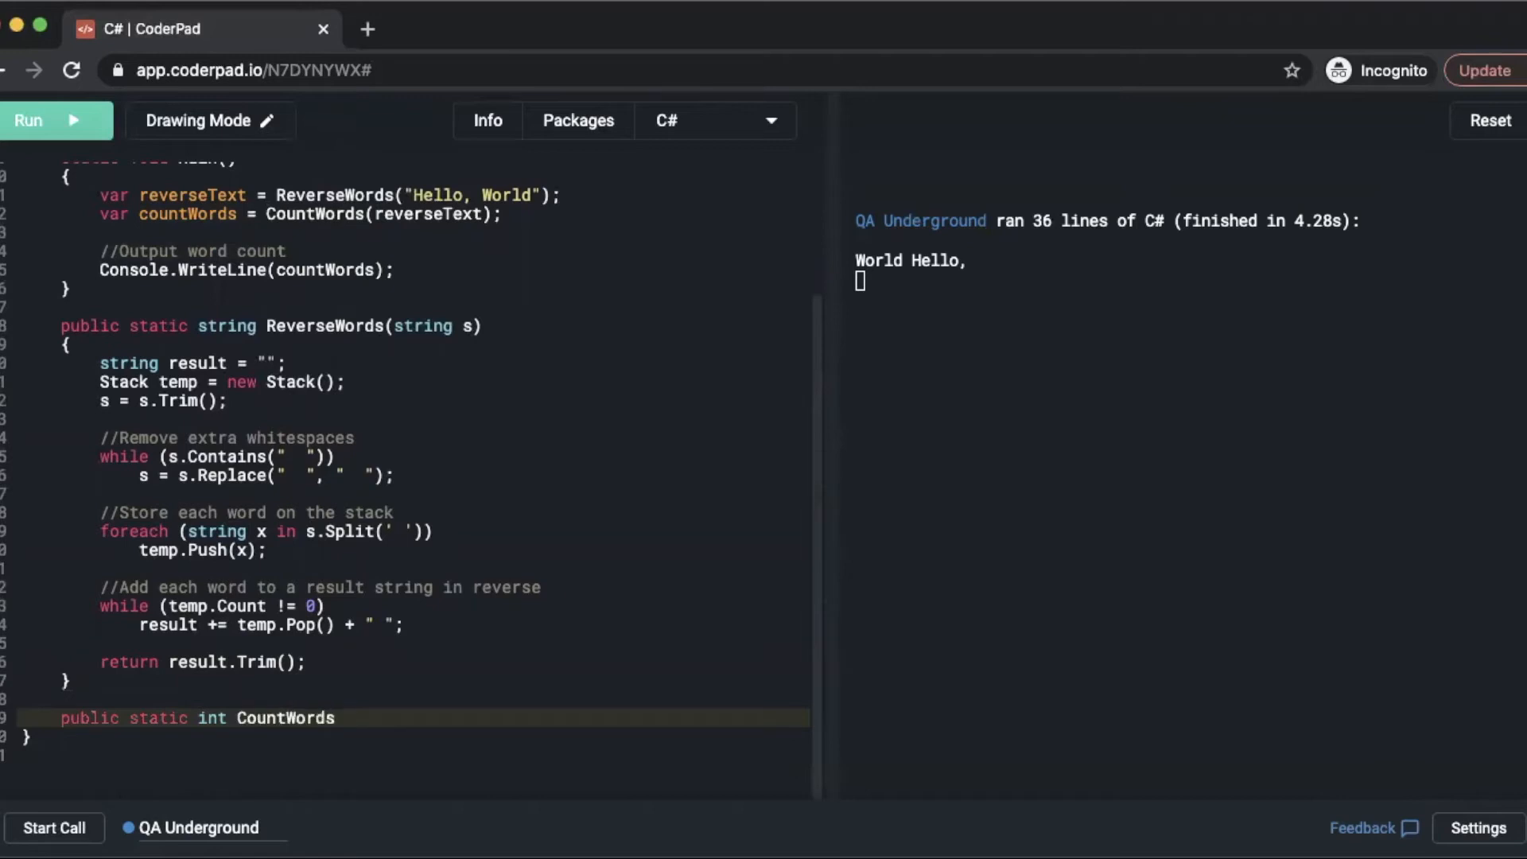
{"action": "type", "text": "(st"}
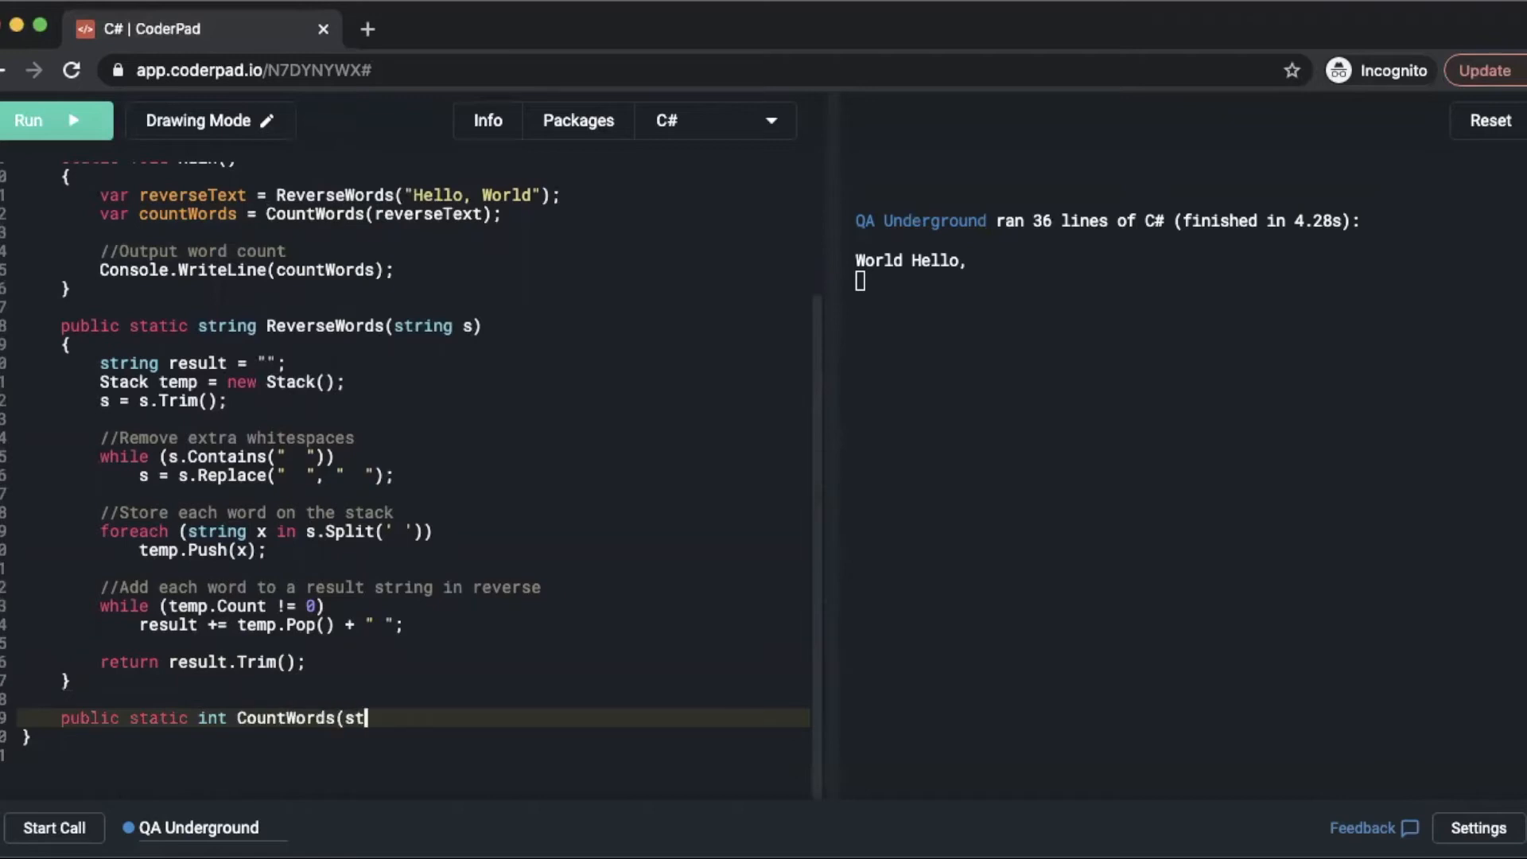
{"action": "type", "text": "ring x"}
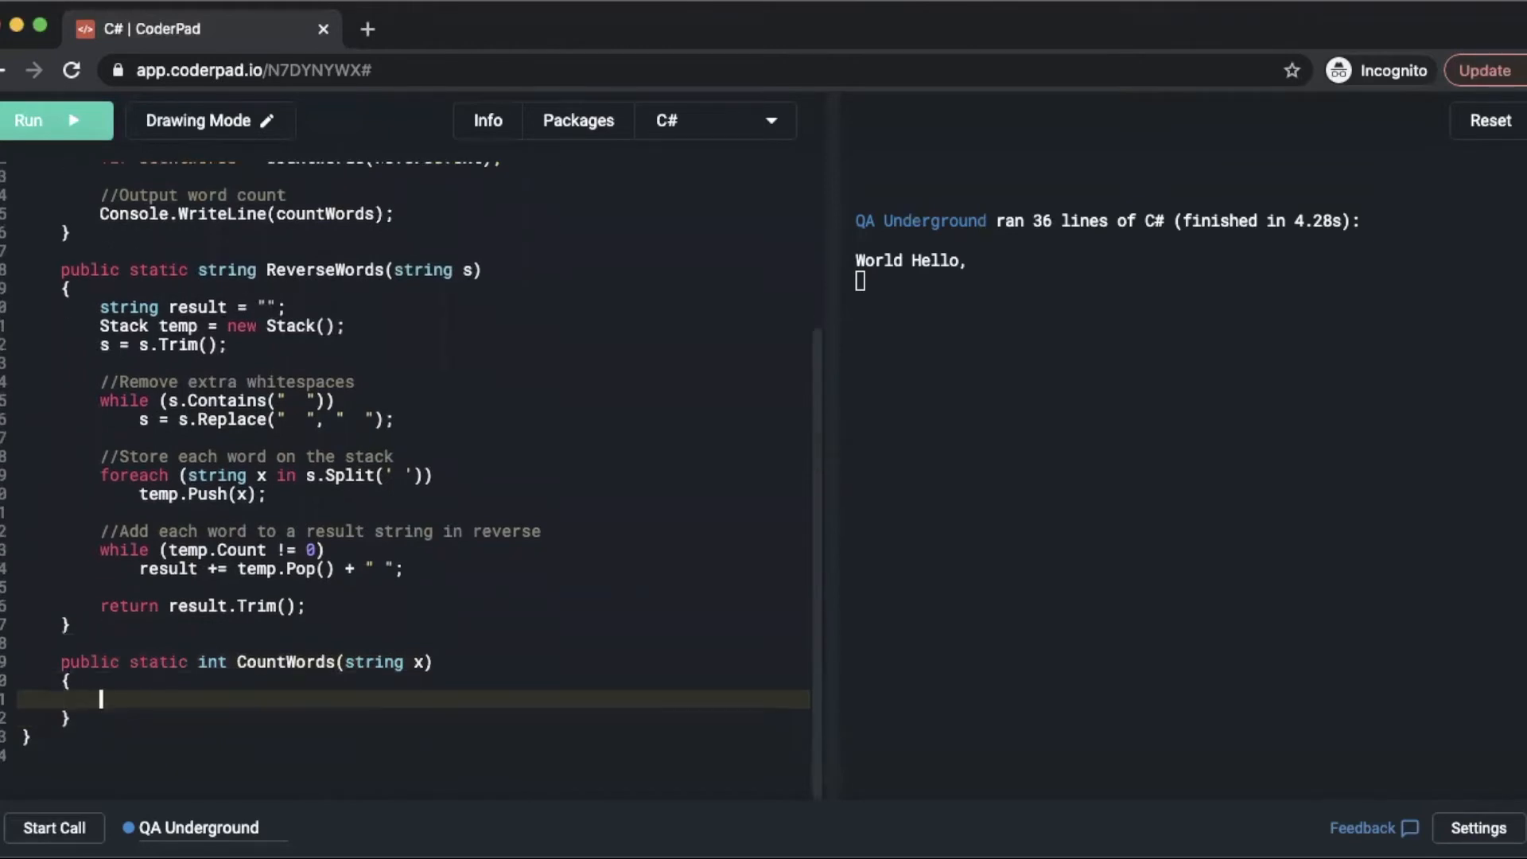
Start the CountWords body with int result = 0; and a new line after it.
{"action": "type", "text": "int r"}
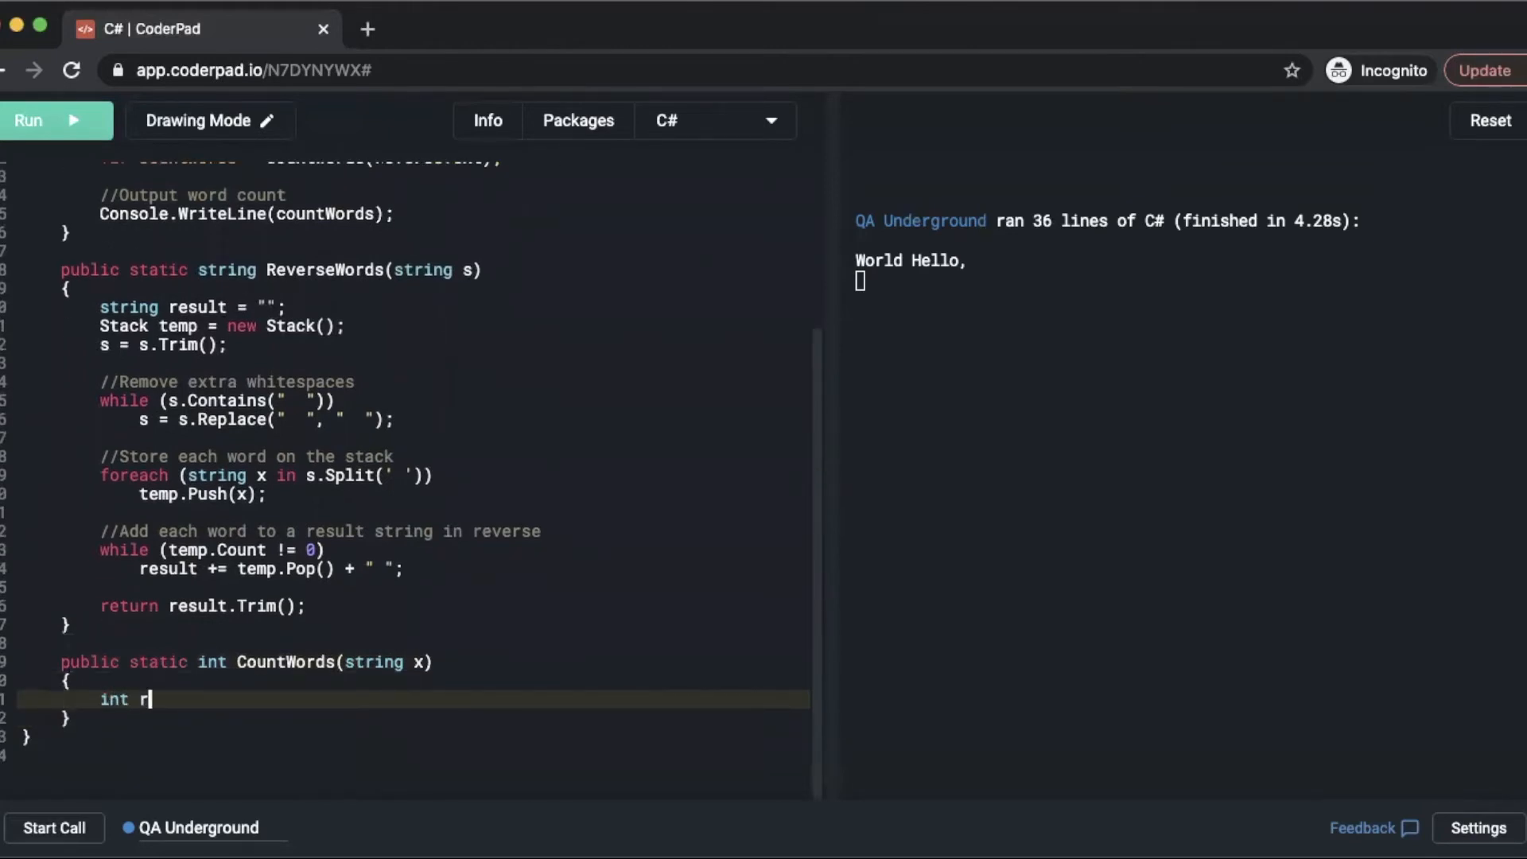
{"action": "type", "text": "esult = 0"}
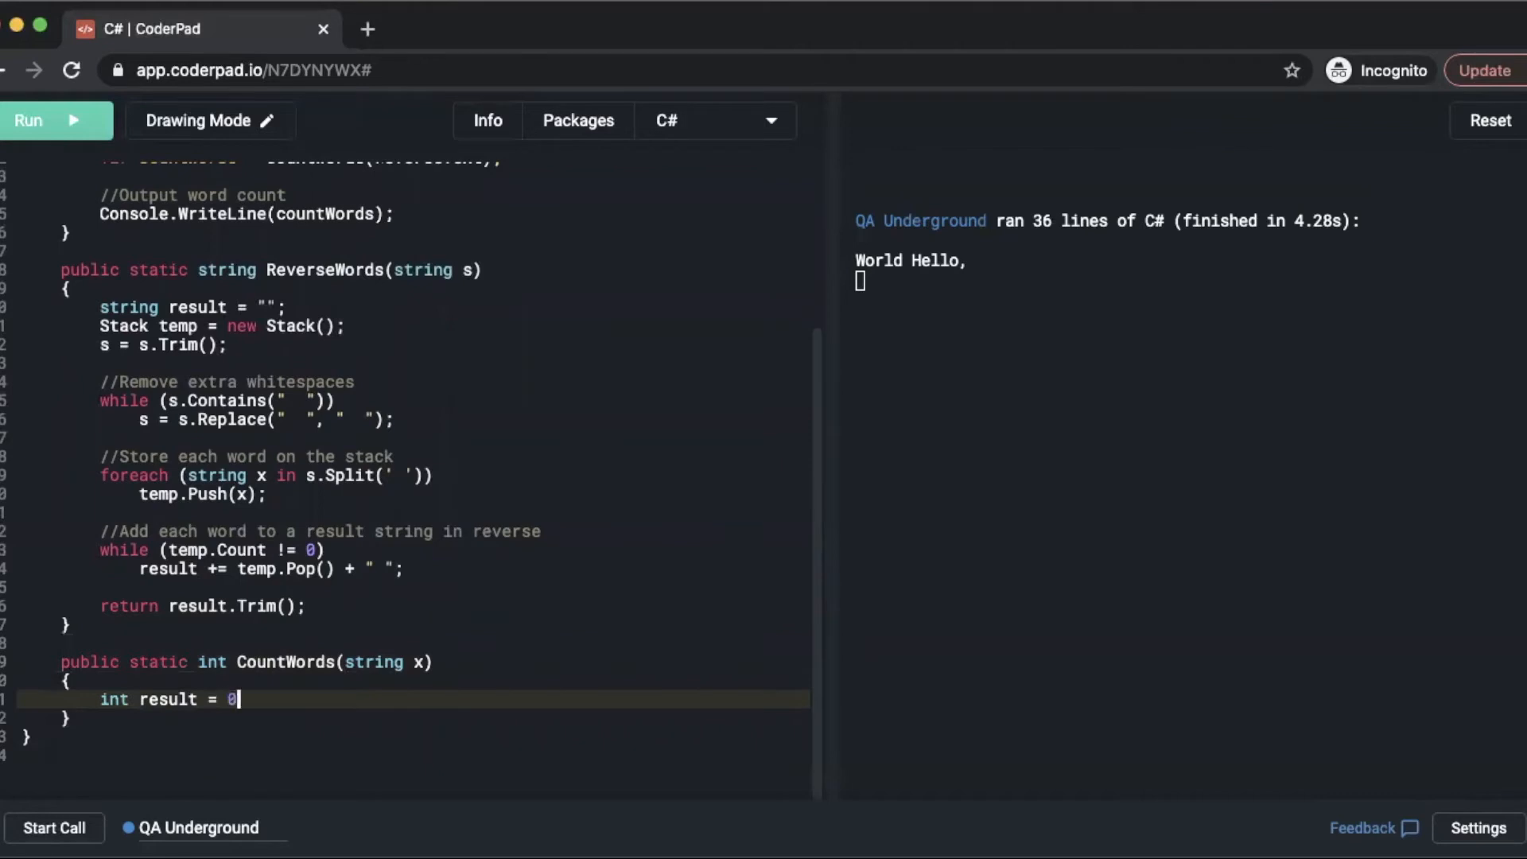
{"action": "key", "text": "enter"}
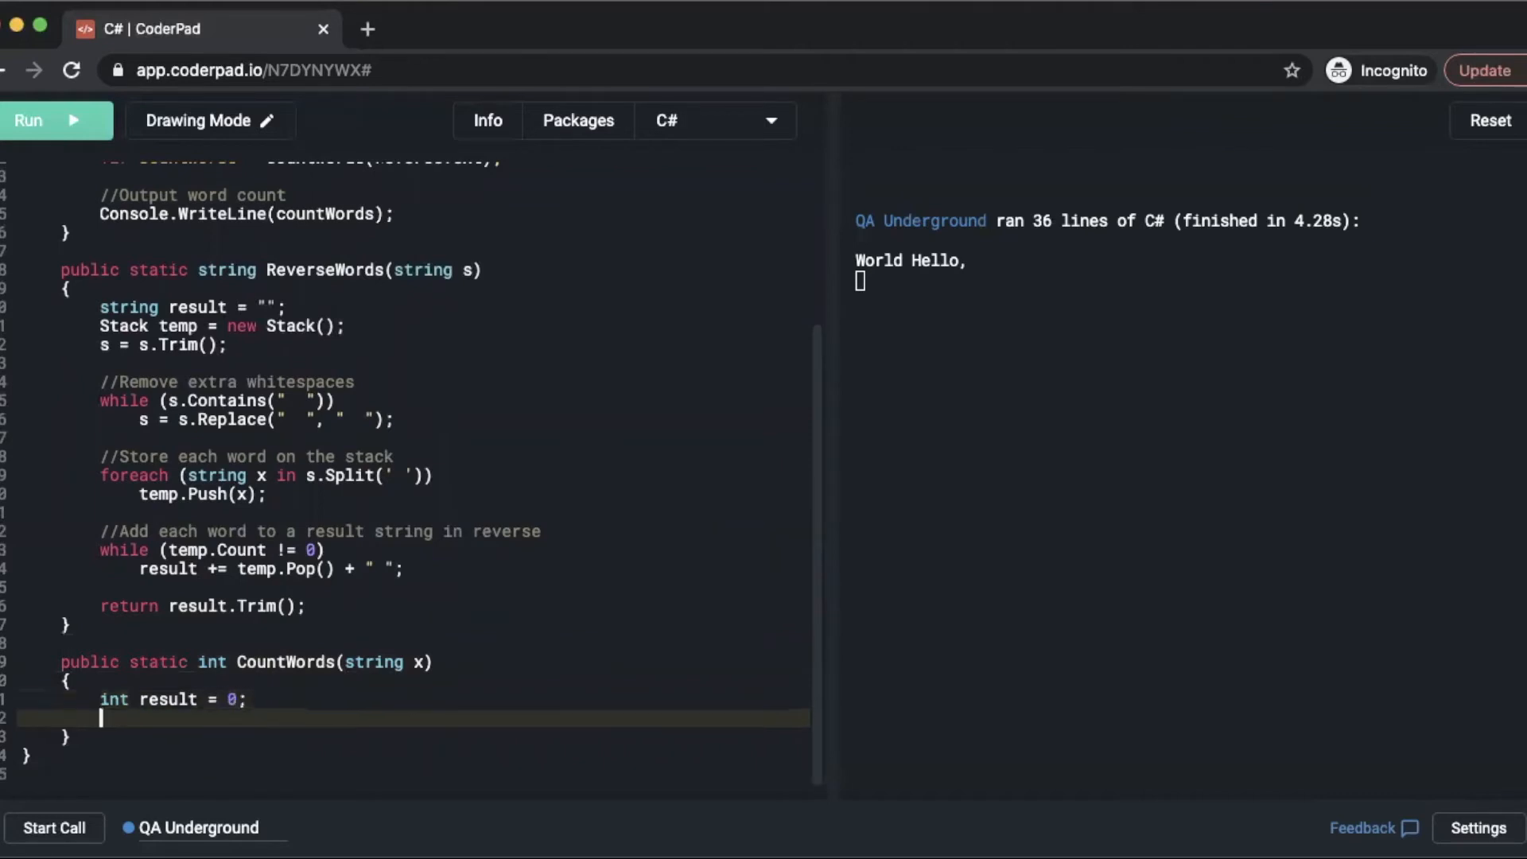
Trim x with x = x.Trim(); under a //Trim the whitespaces comment in CountWords.
{"action": "type", "text": "//Trim the"}
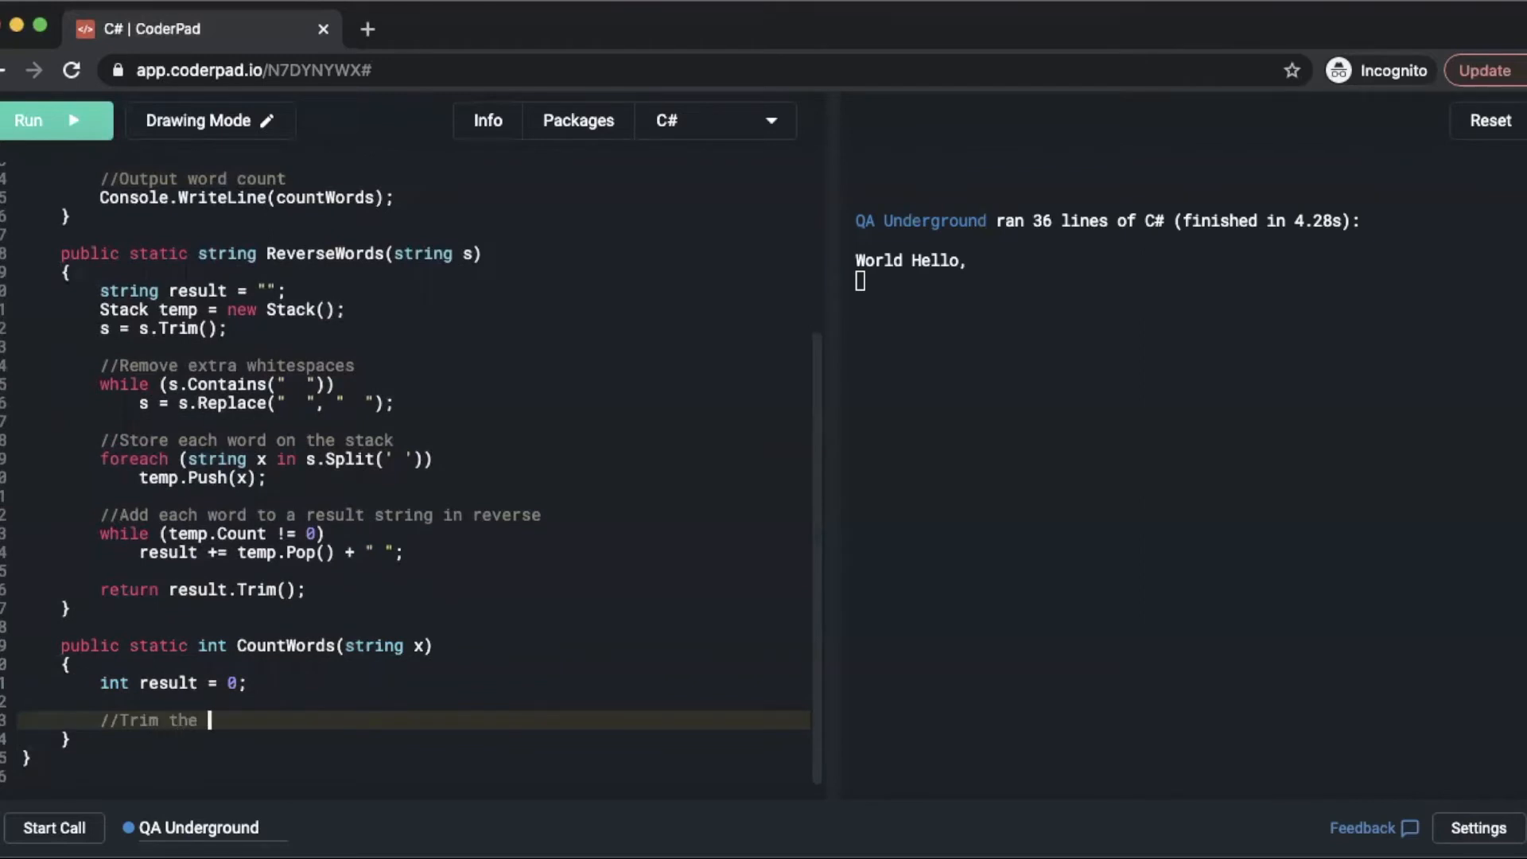
{"action": "type", "text": "whitespaces"}
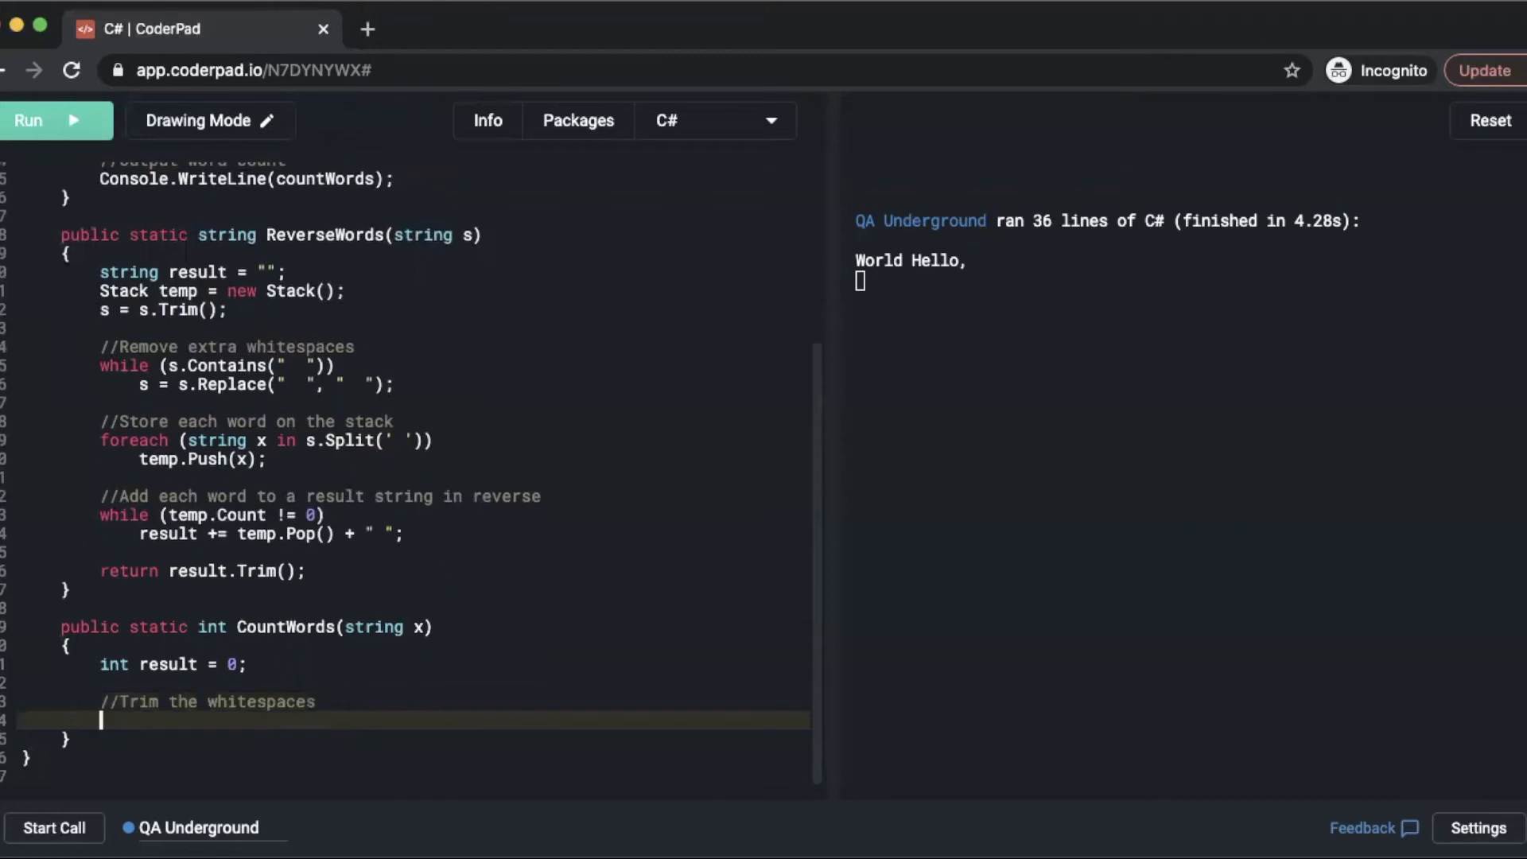
{"action": "type", "text": "x = x."}
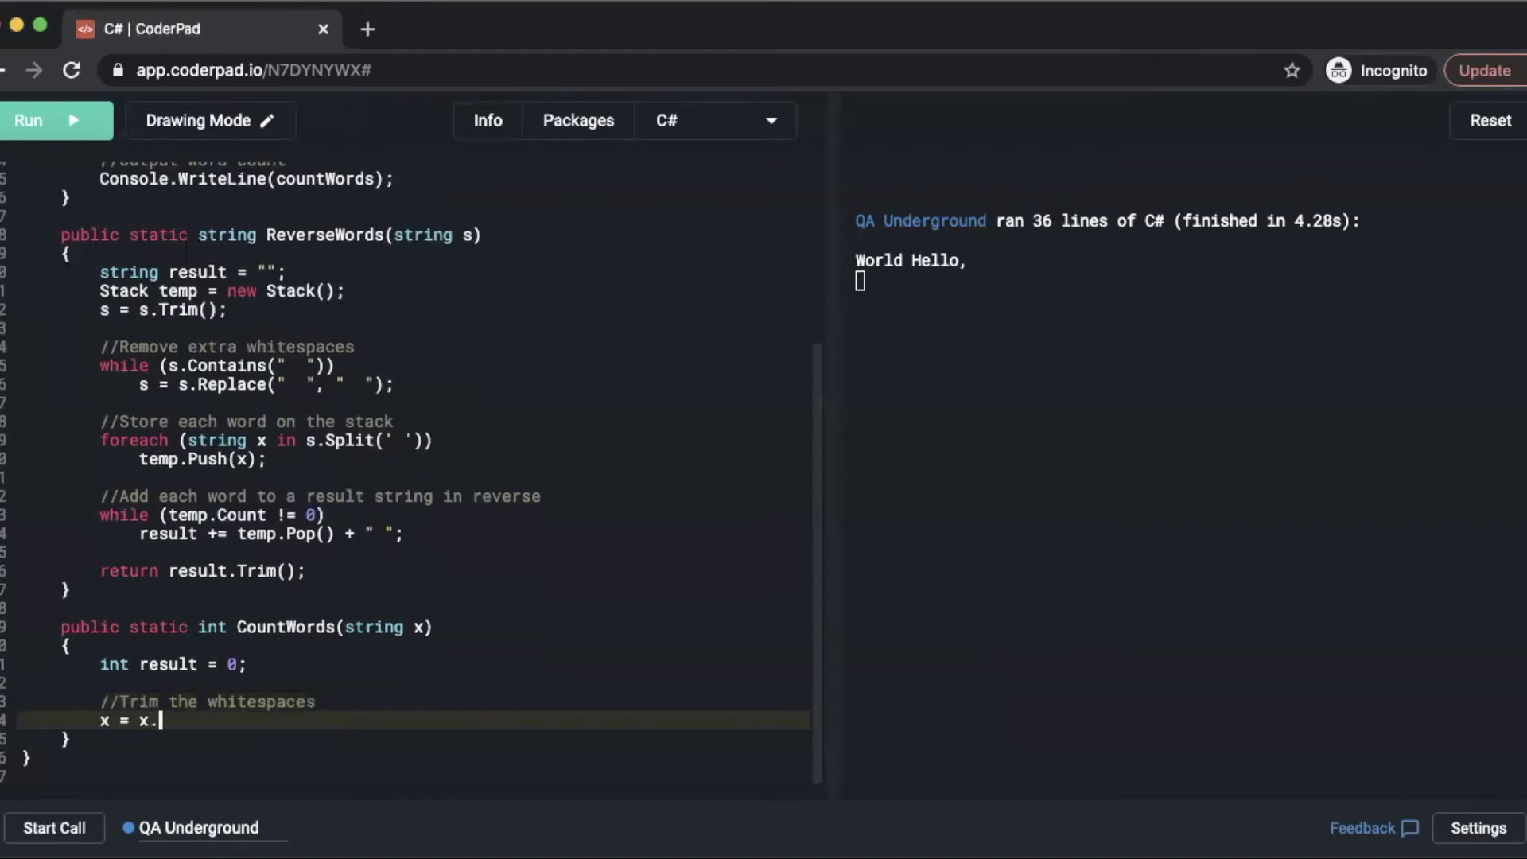
{"action": "type", "text": "Trim()"}
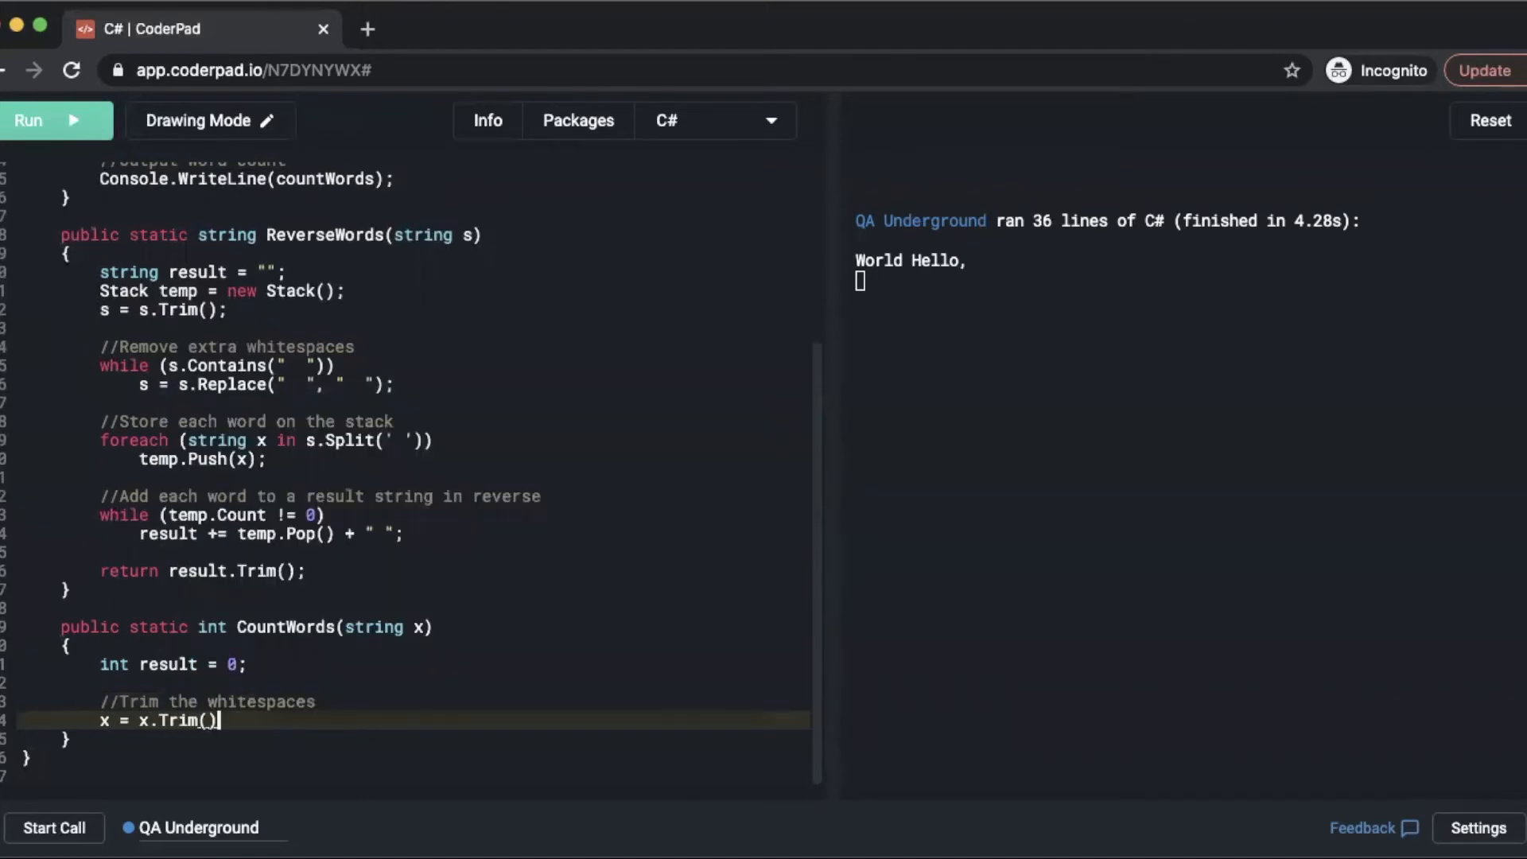
{"action": "type", "text": ";"}
{"action": "type", "text": "i"}
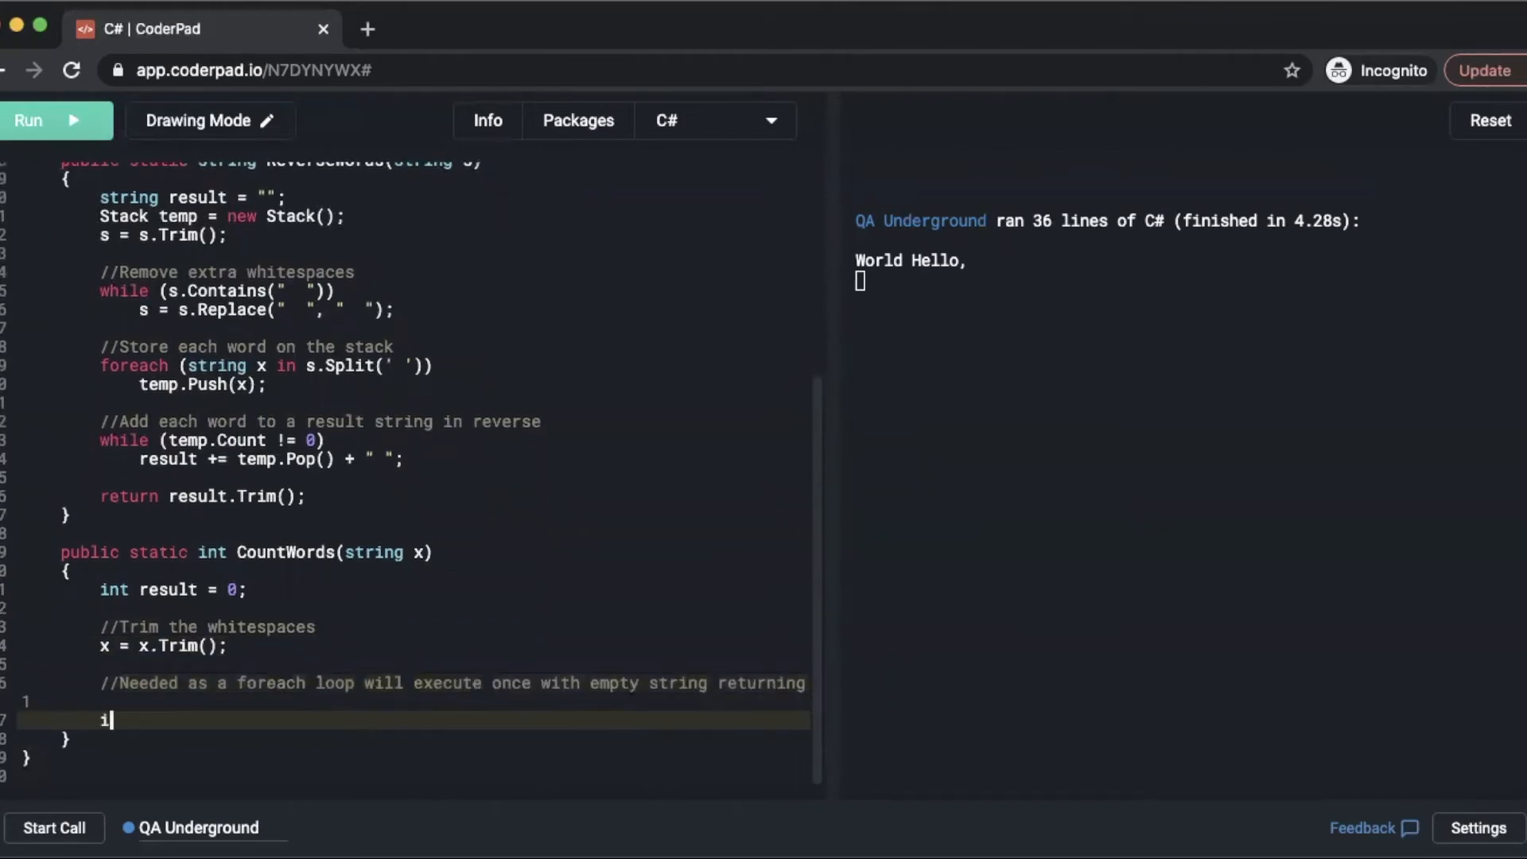
Return 0 early with if (x == "") return 0; and begin the //Ensure comment.
{"action": "type", "text": "f (x =="}
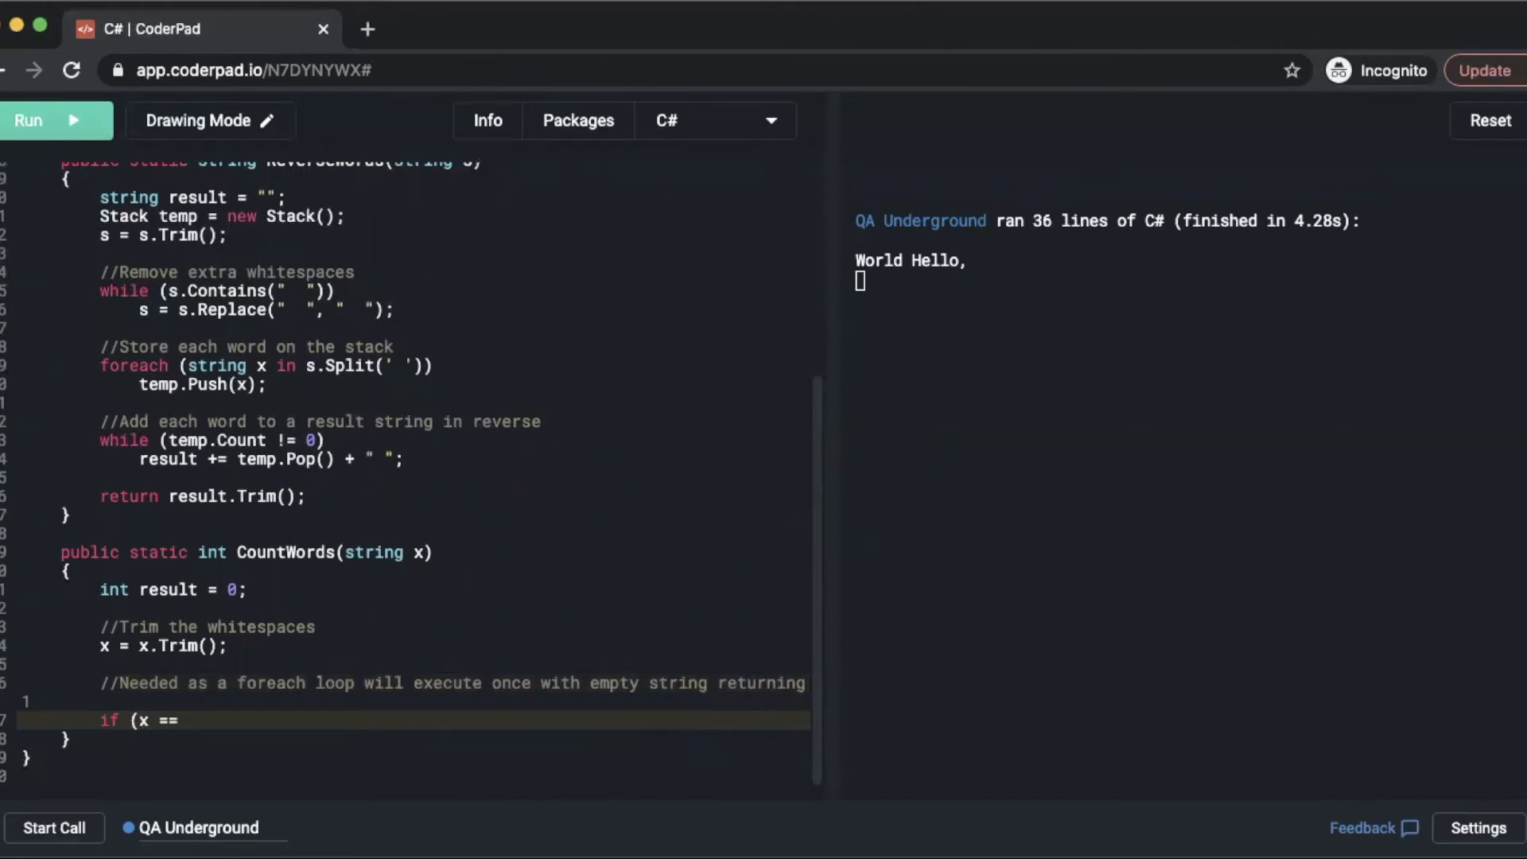
{"action": "type", "text": "\"\")"}
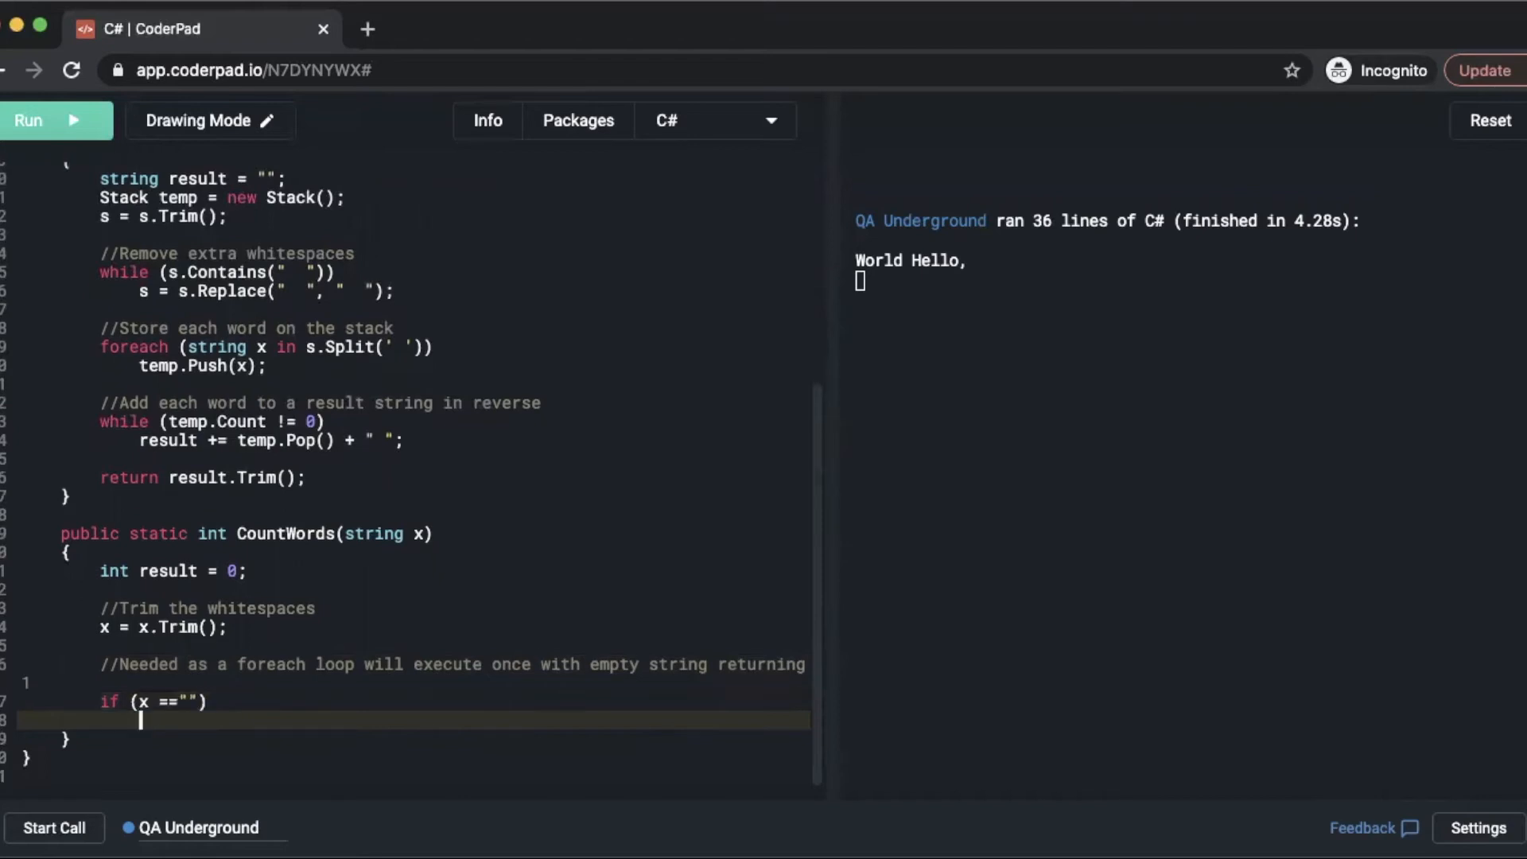
{"action": "type", "text": "return"}
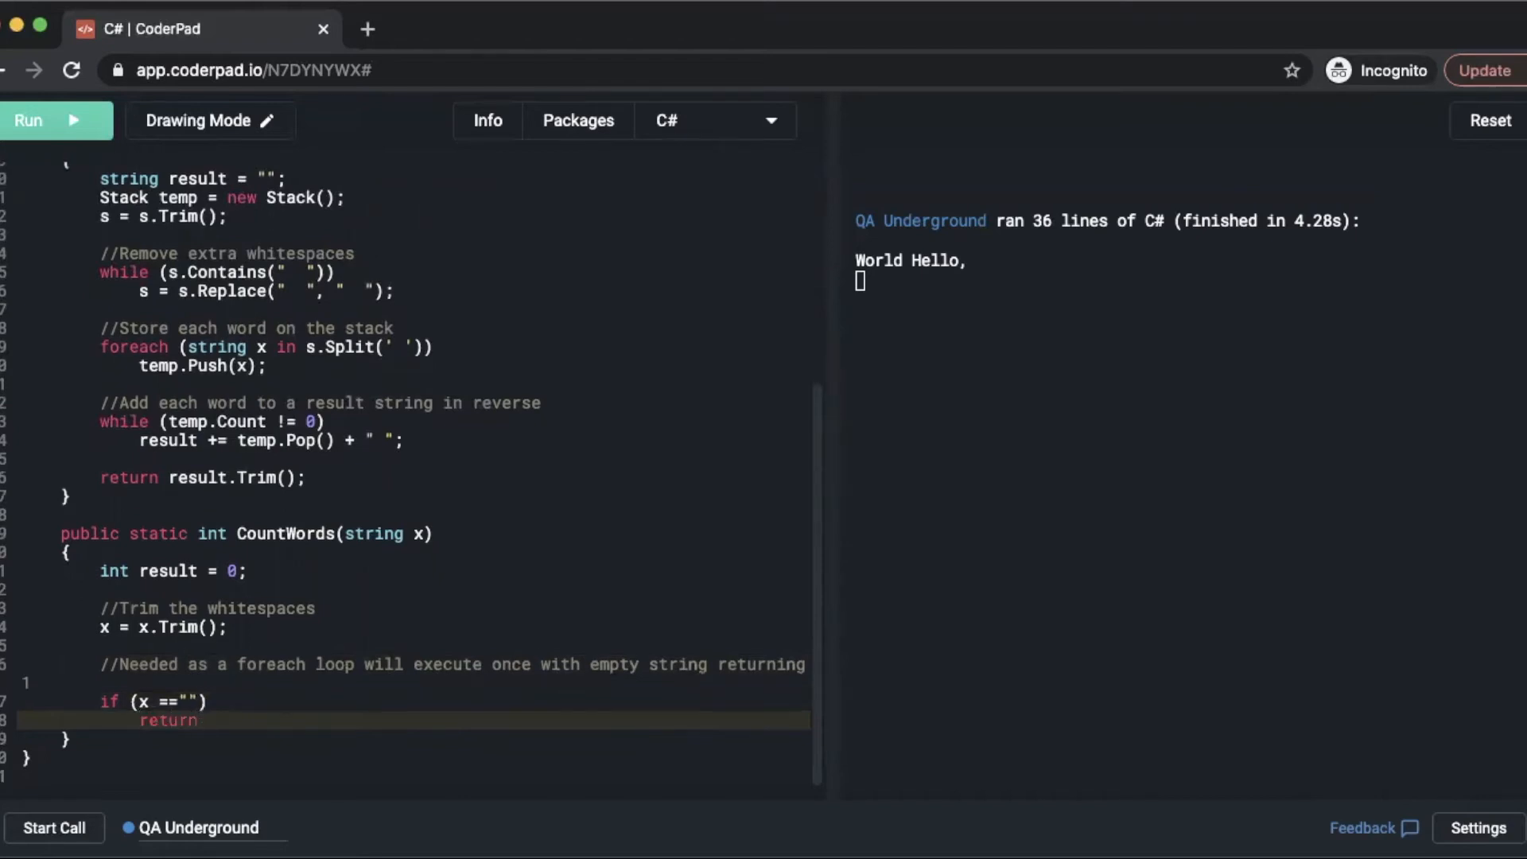
{"action": "type", "text": "0;"}
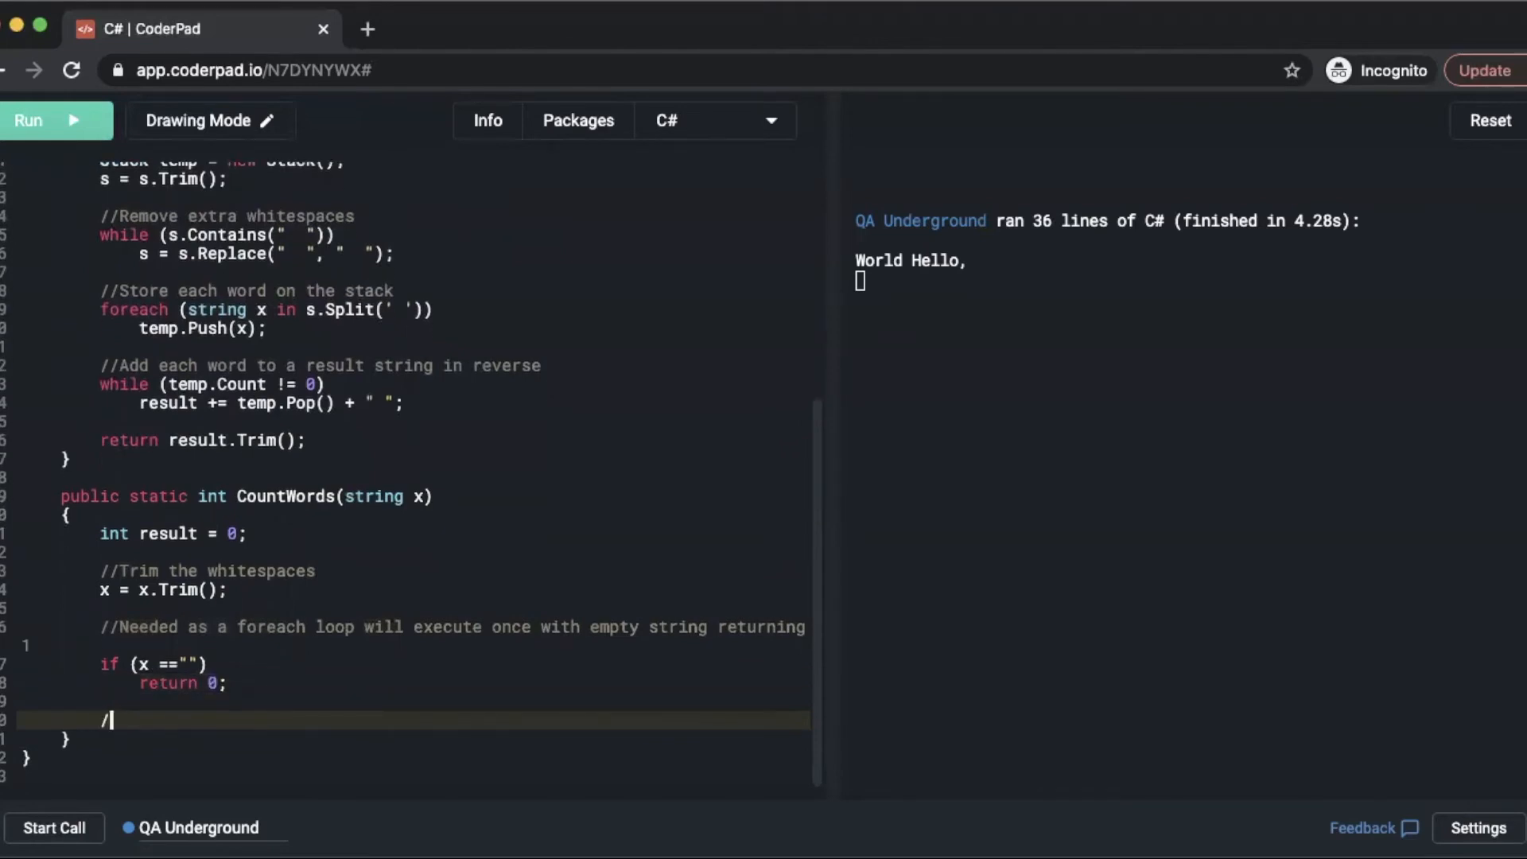
{"action": "type", "text": "/Ensure"}
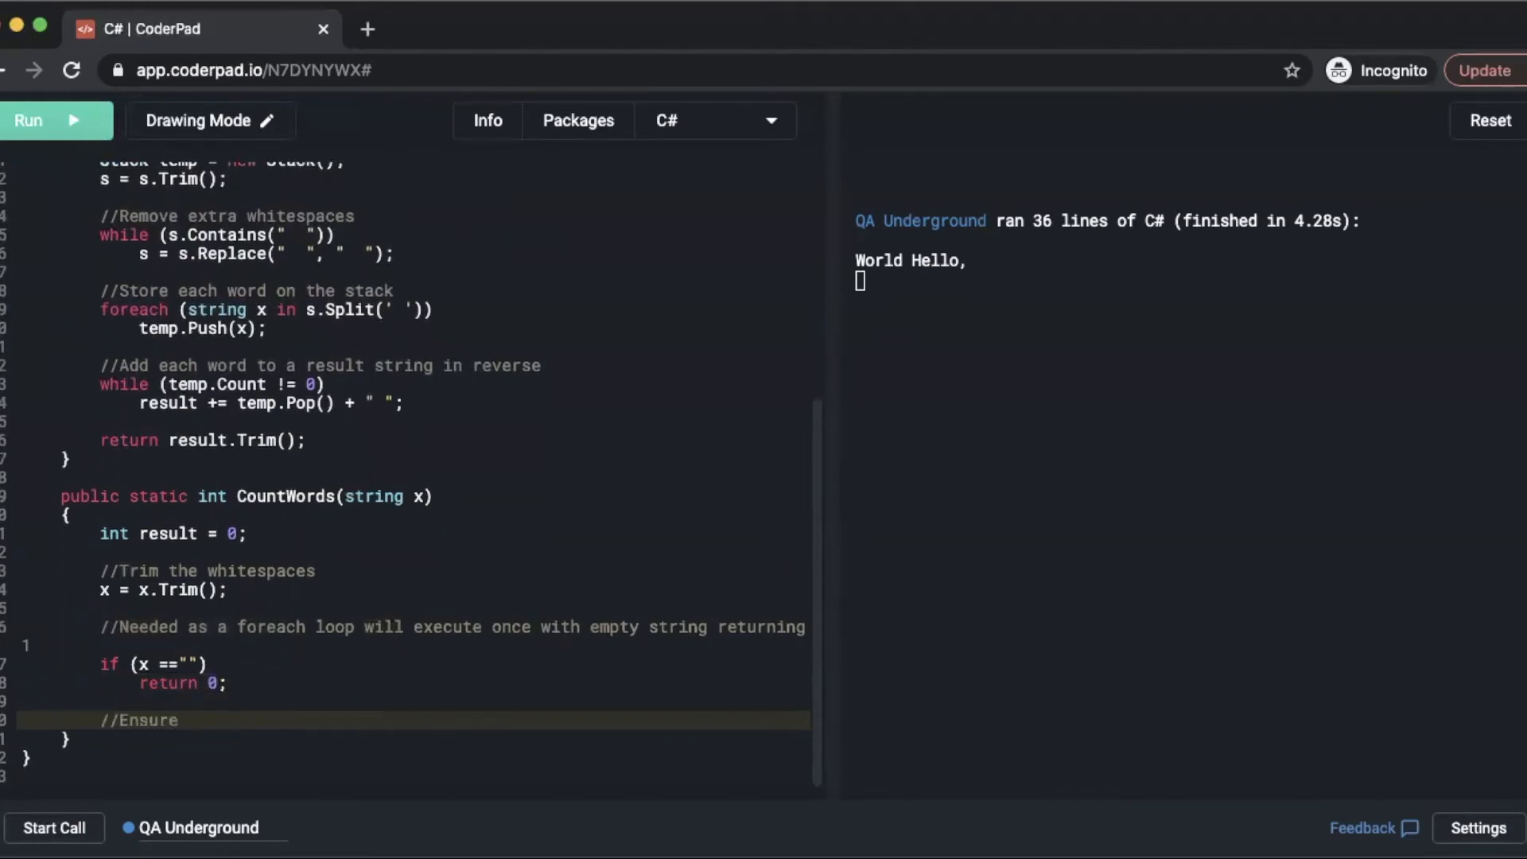
Finish the one-space-between-each comment and start the while (x.Contains(" ")) loop.
{"action": "type", "text": "ther is only one sp"}
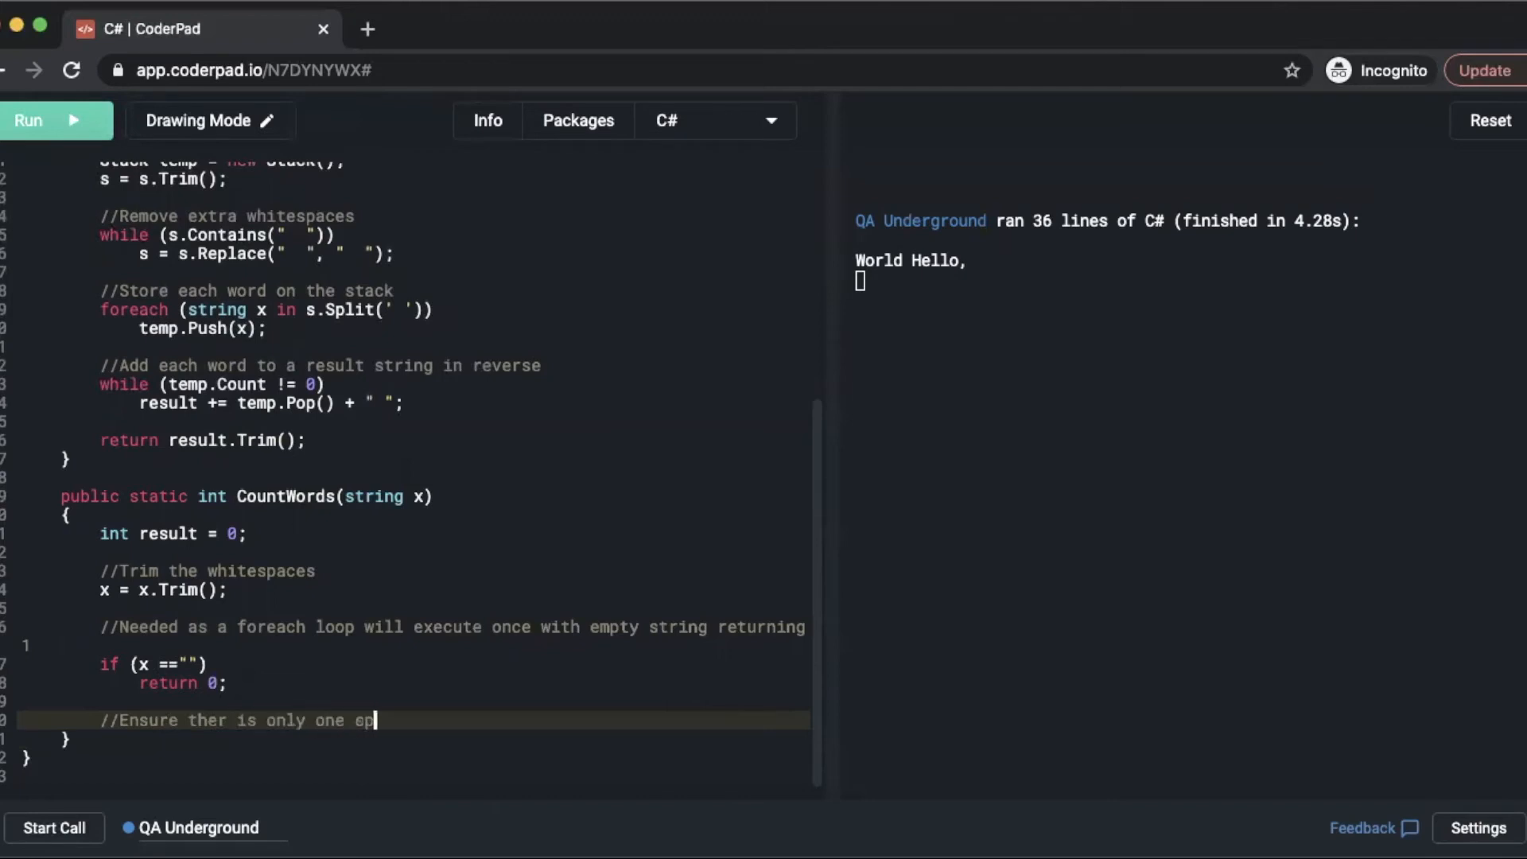
{"action": "type", "text": "ace between each word"}
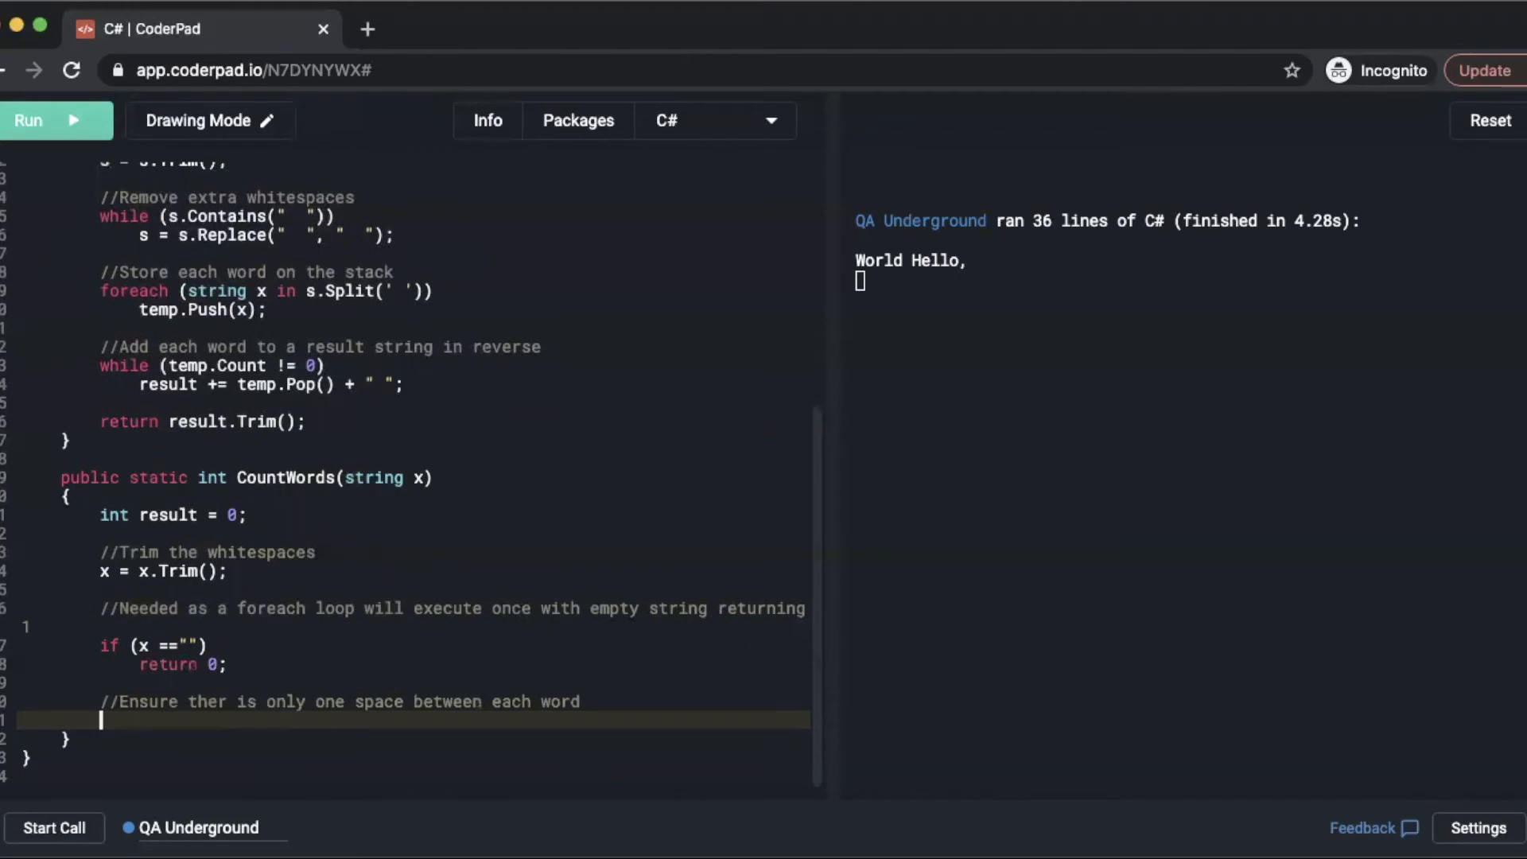
{"action": "type", "text": "while ("}
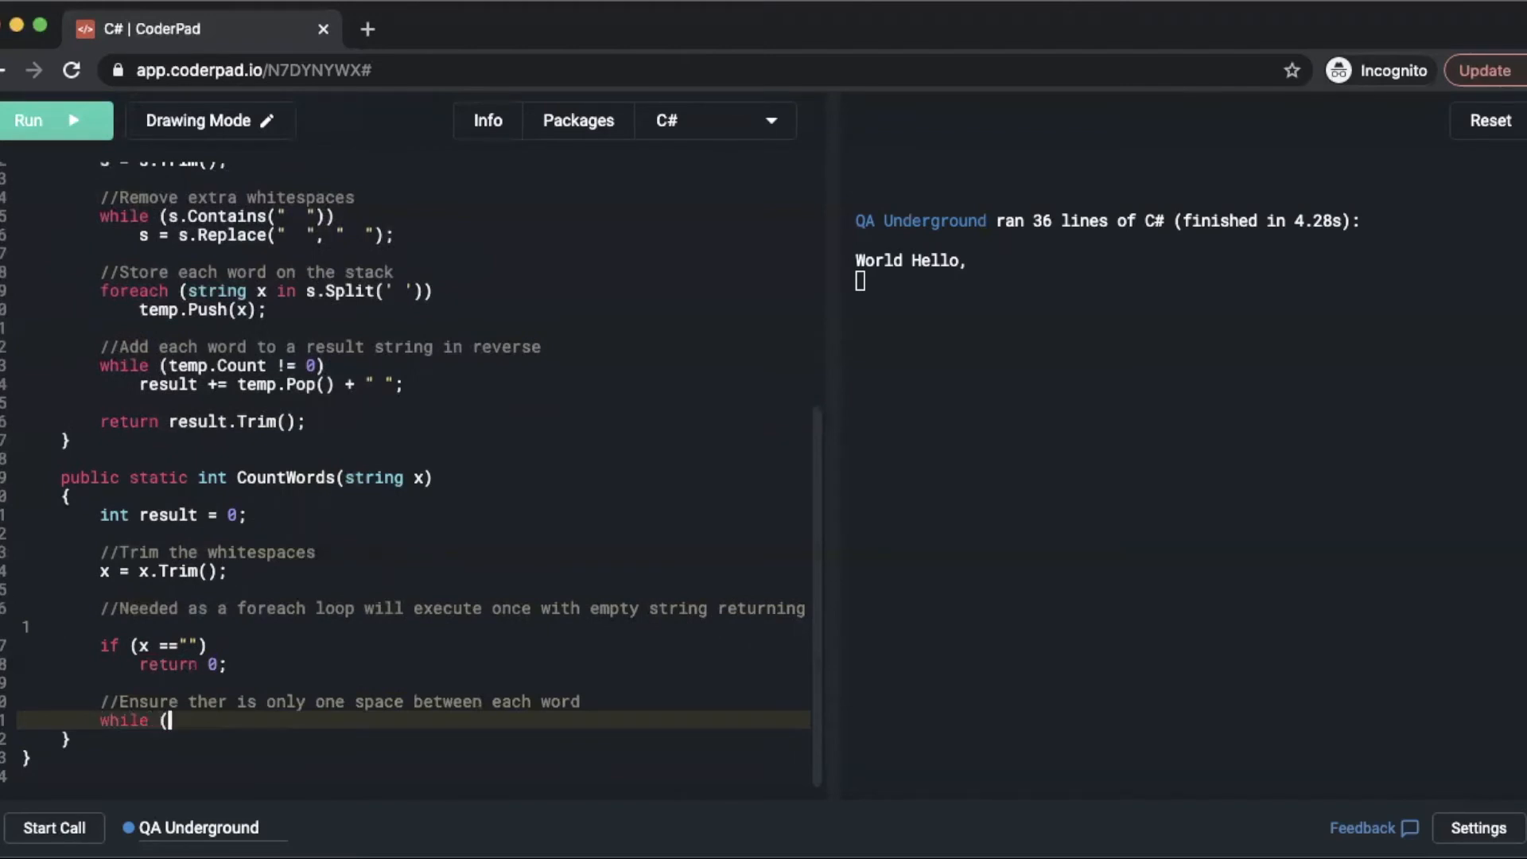
{"action": "type", "text": "x.Contains("}
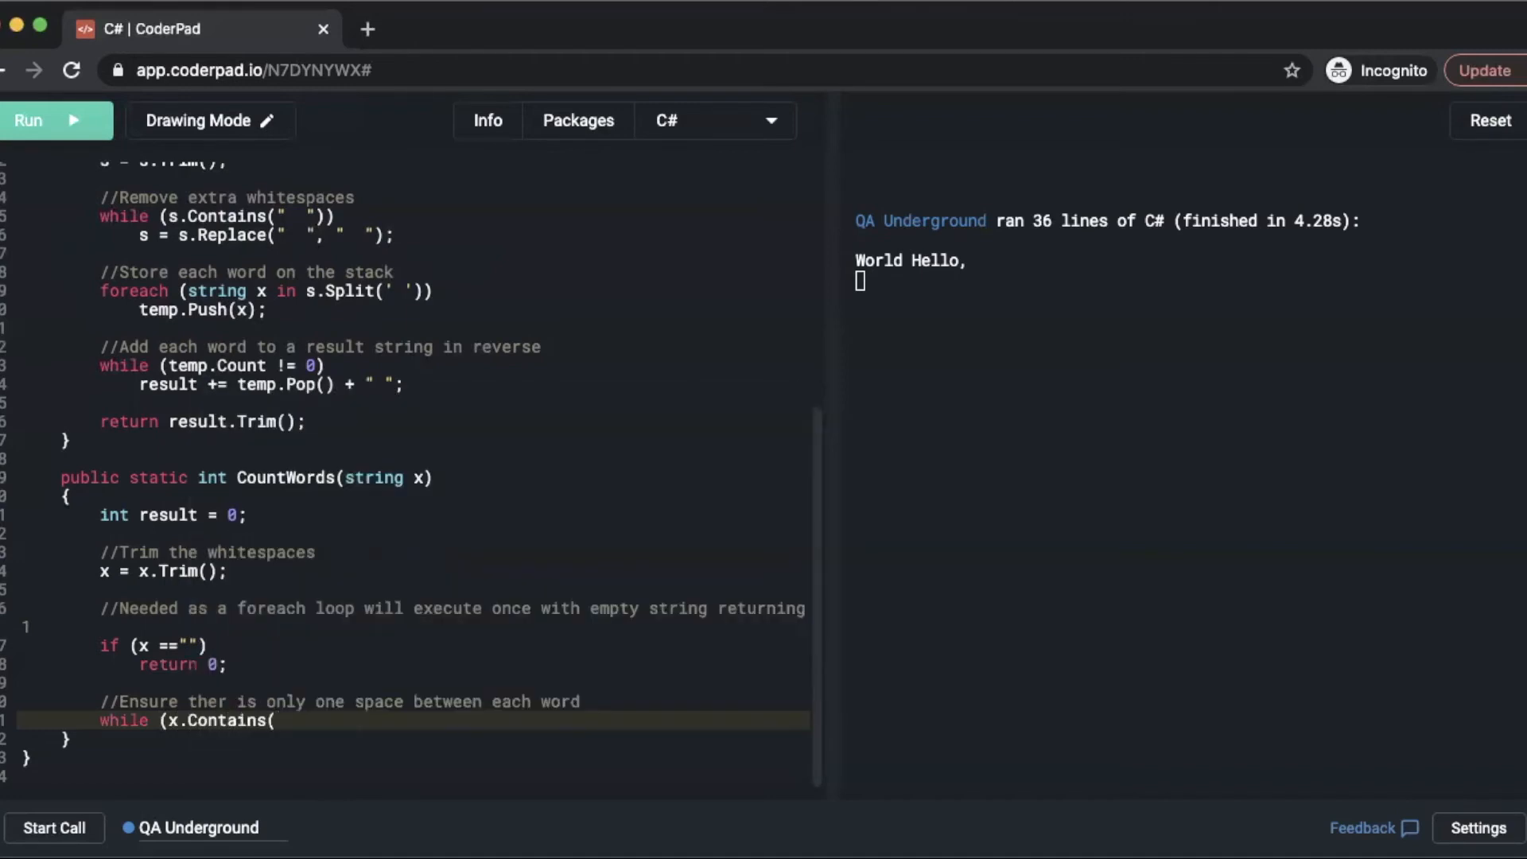
{"action": "type", "text": "\". \"))"}
{"action": "type", "text": "x = x.Replace"}
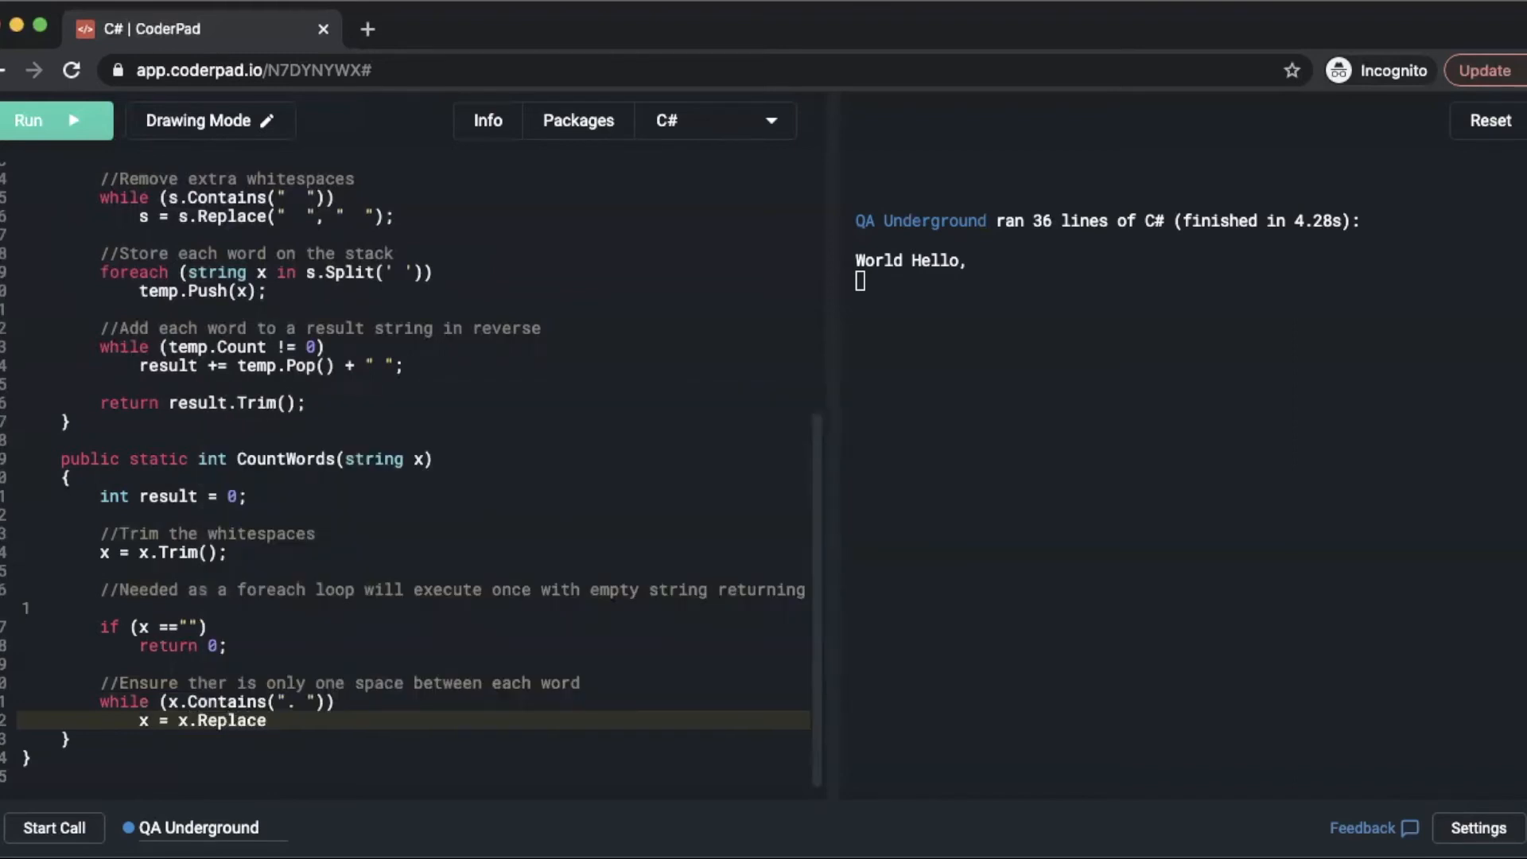
Collapse double spaces with x = x.Replace(" ", " "); inside the while loop.
{"action": "type", "text": "("}
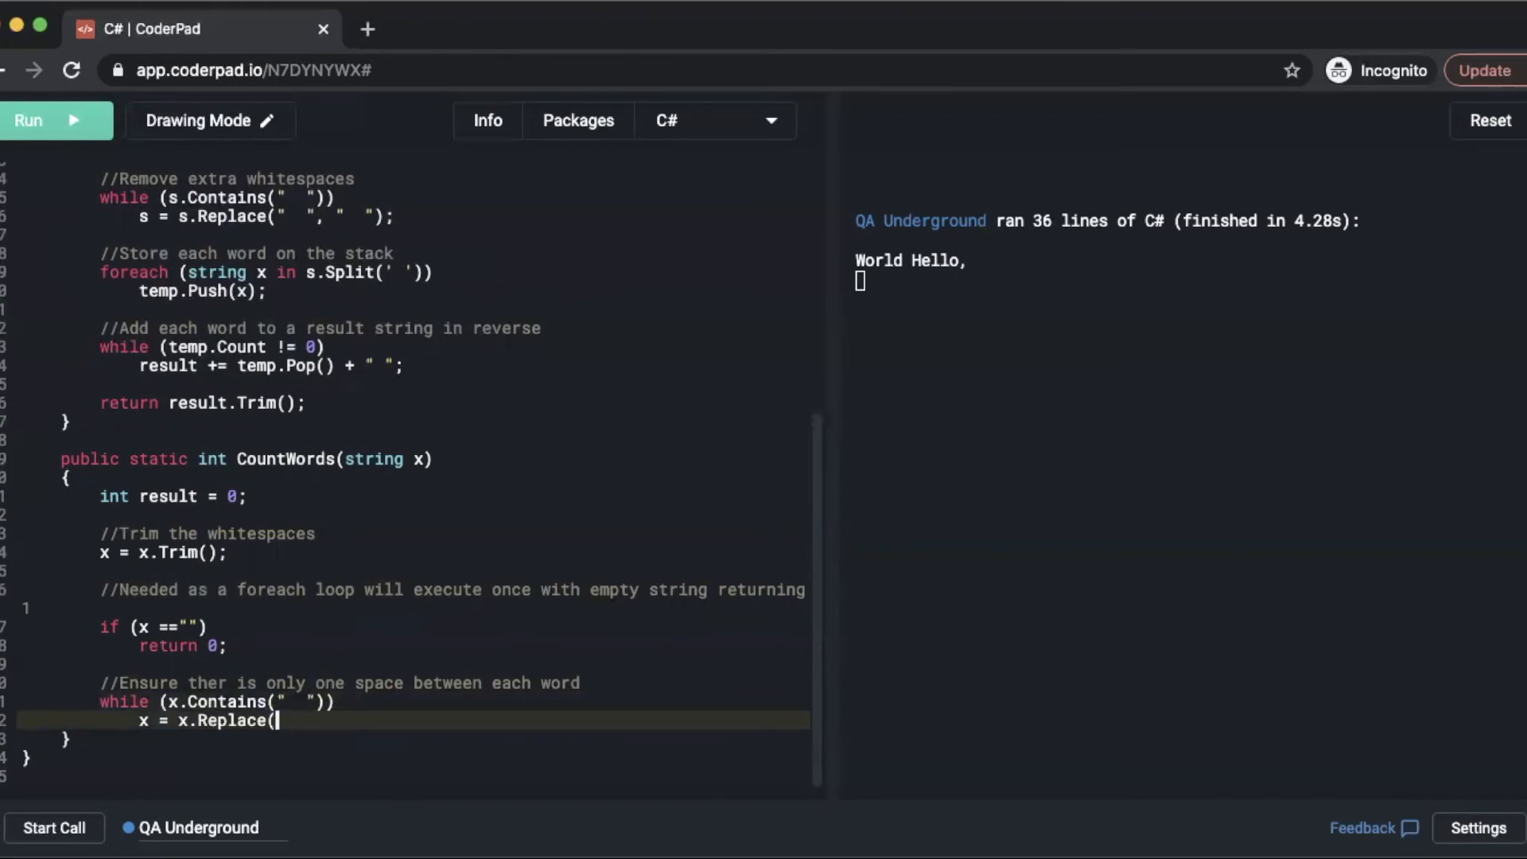
{"action": "type", "text": "\""}
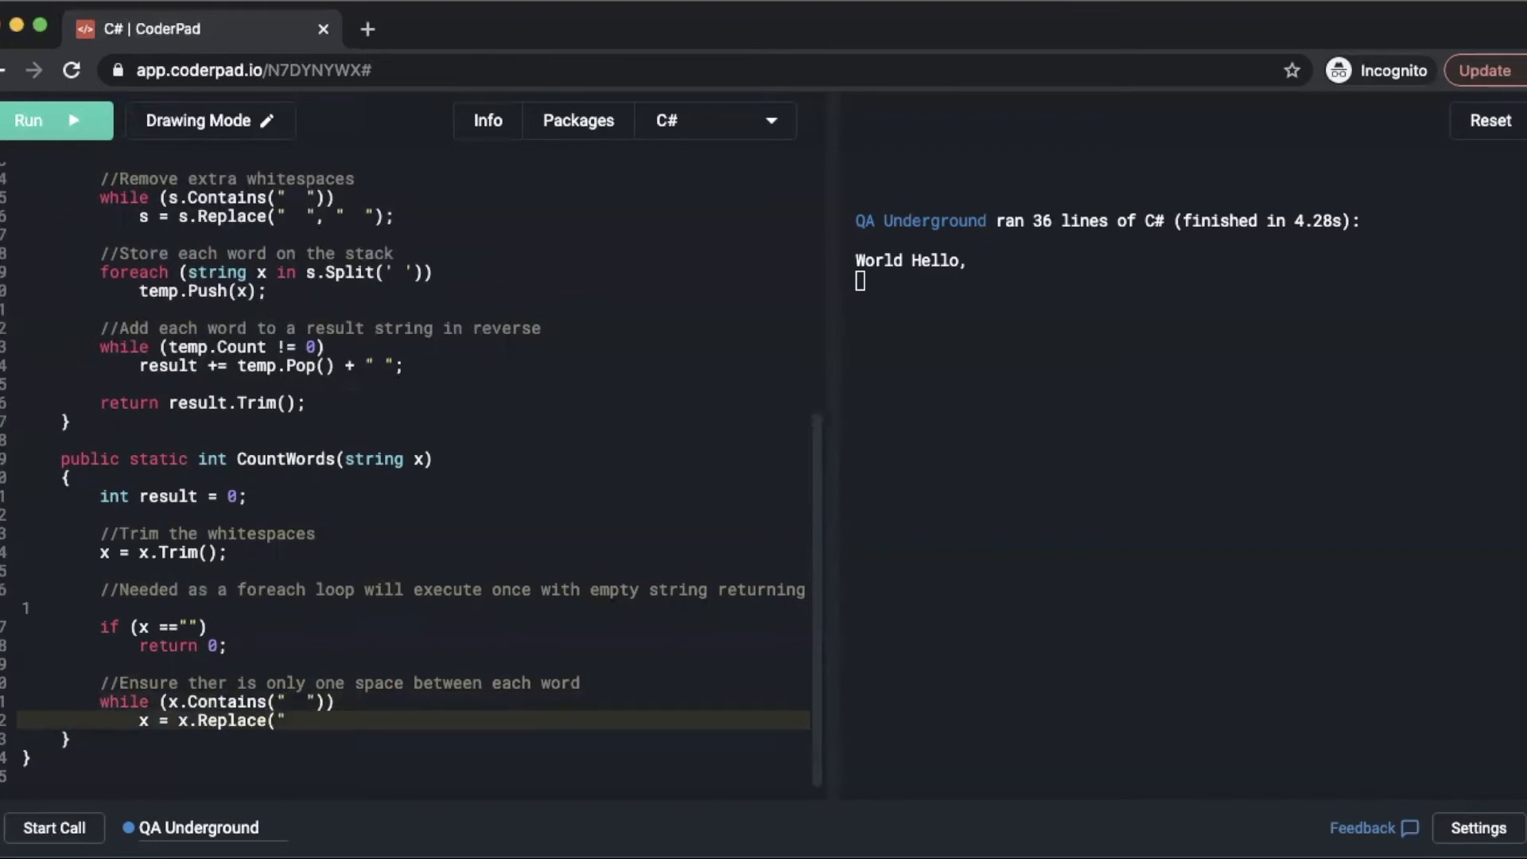
{"action": "type", "text": "."}
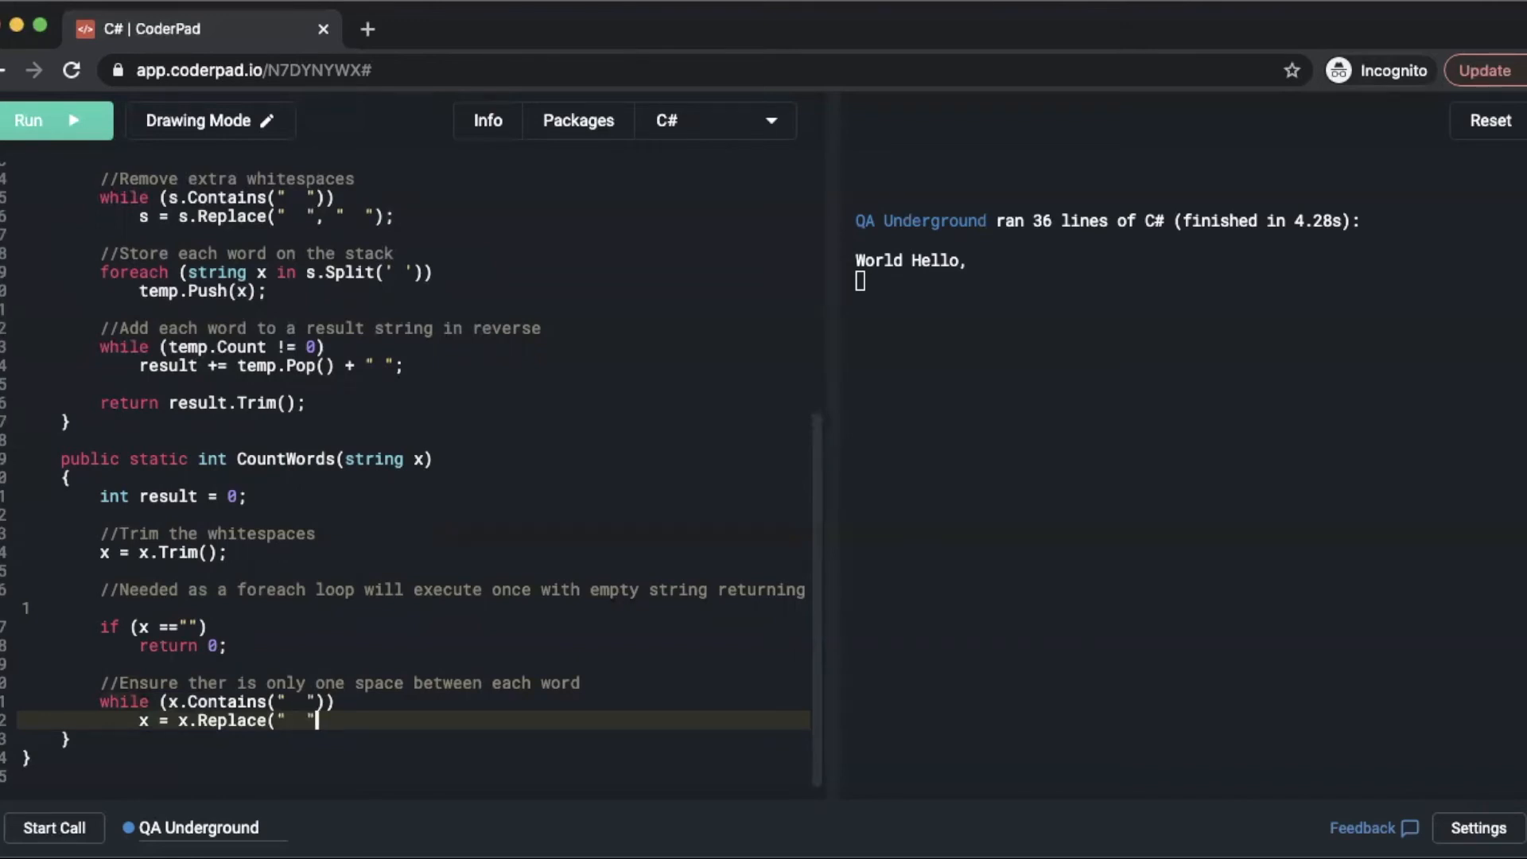
{"action": "type", "text": ","}
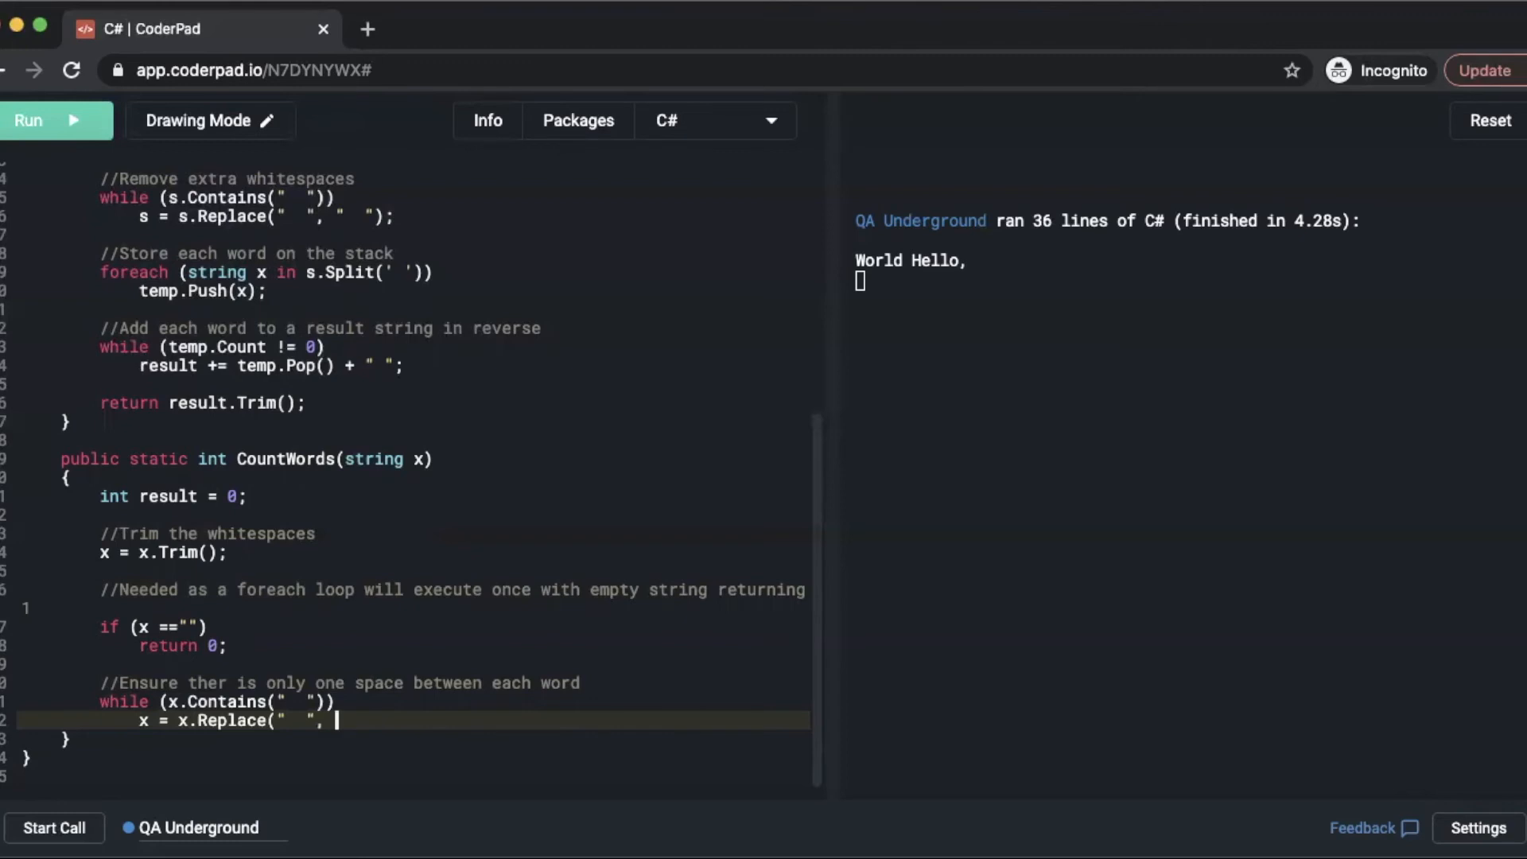
{"action": "type", "text": "\" \""}
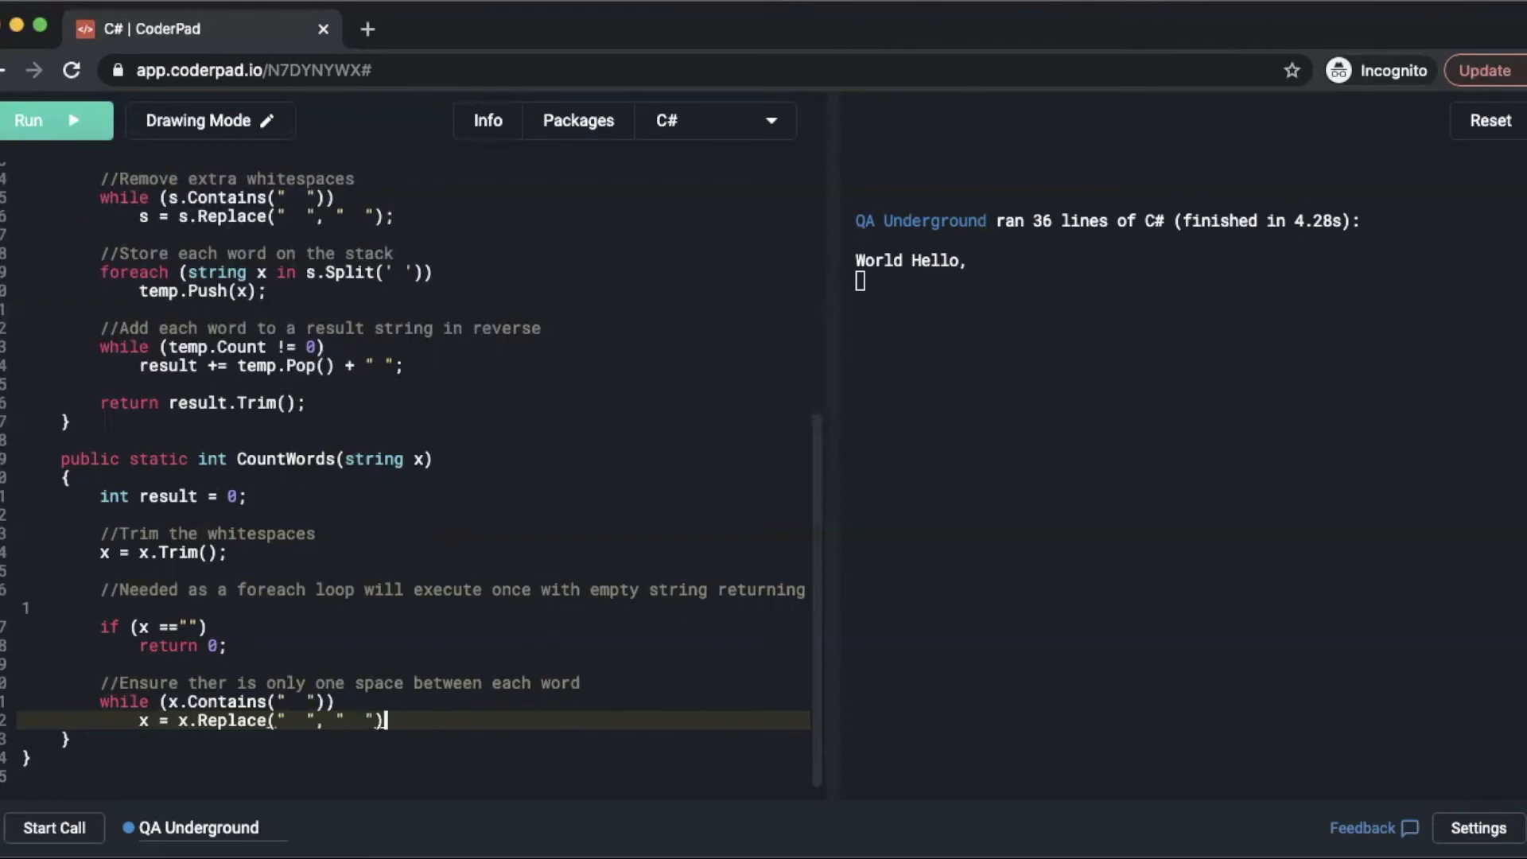
{"action": "type", "text": ";"}
{"action": "type", "text": "//"}
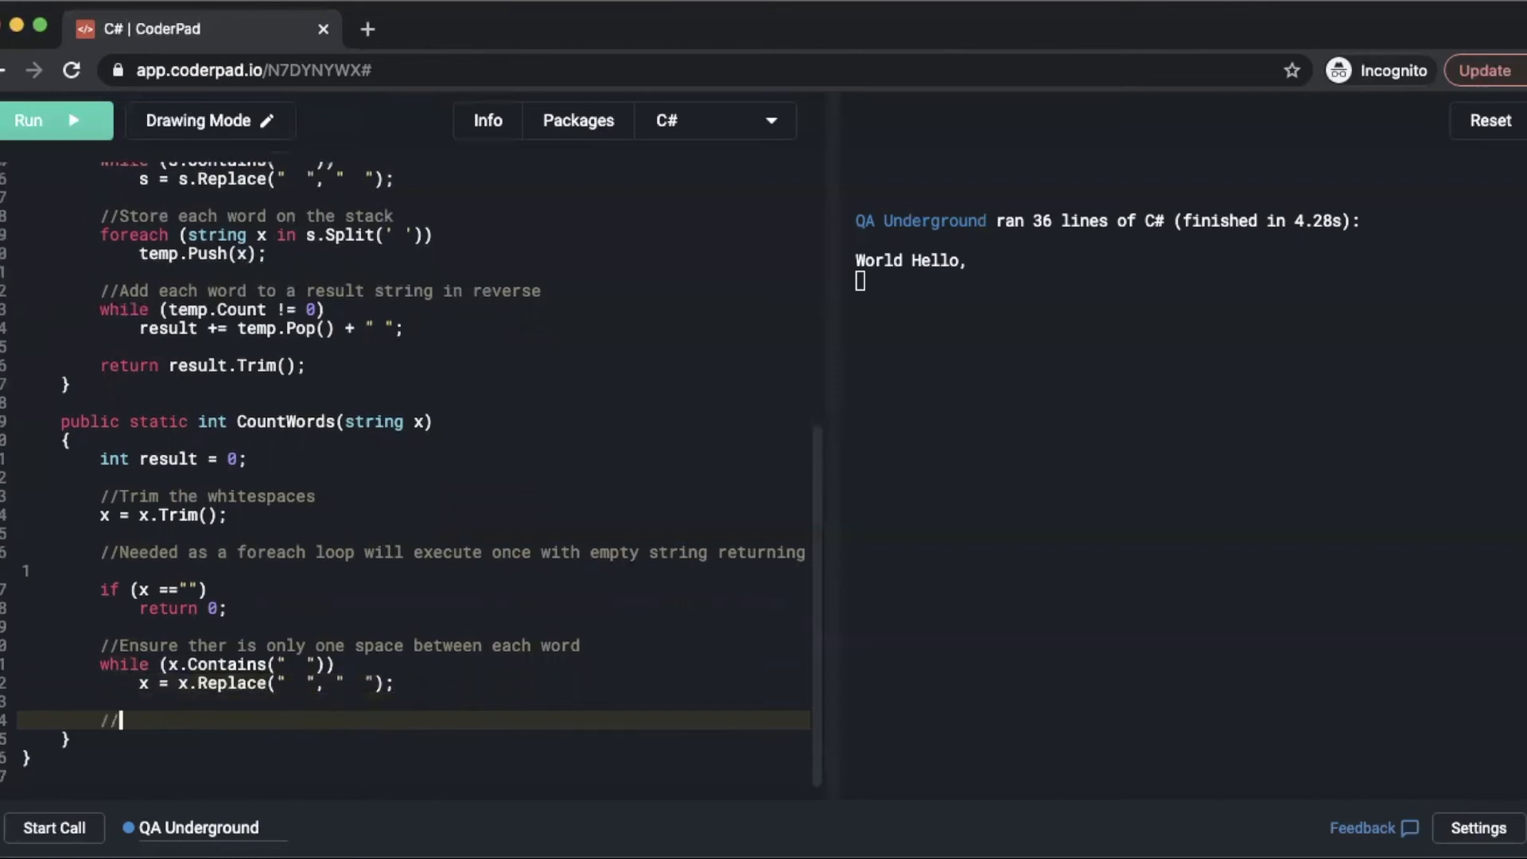
Add a //Count the words comment and a foreach (string y in x.Split(' ')) loop header.
{"action": "type", "text": "Count th"}
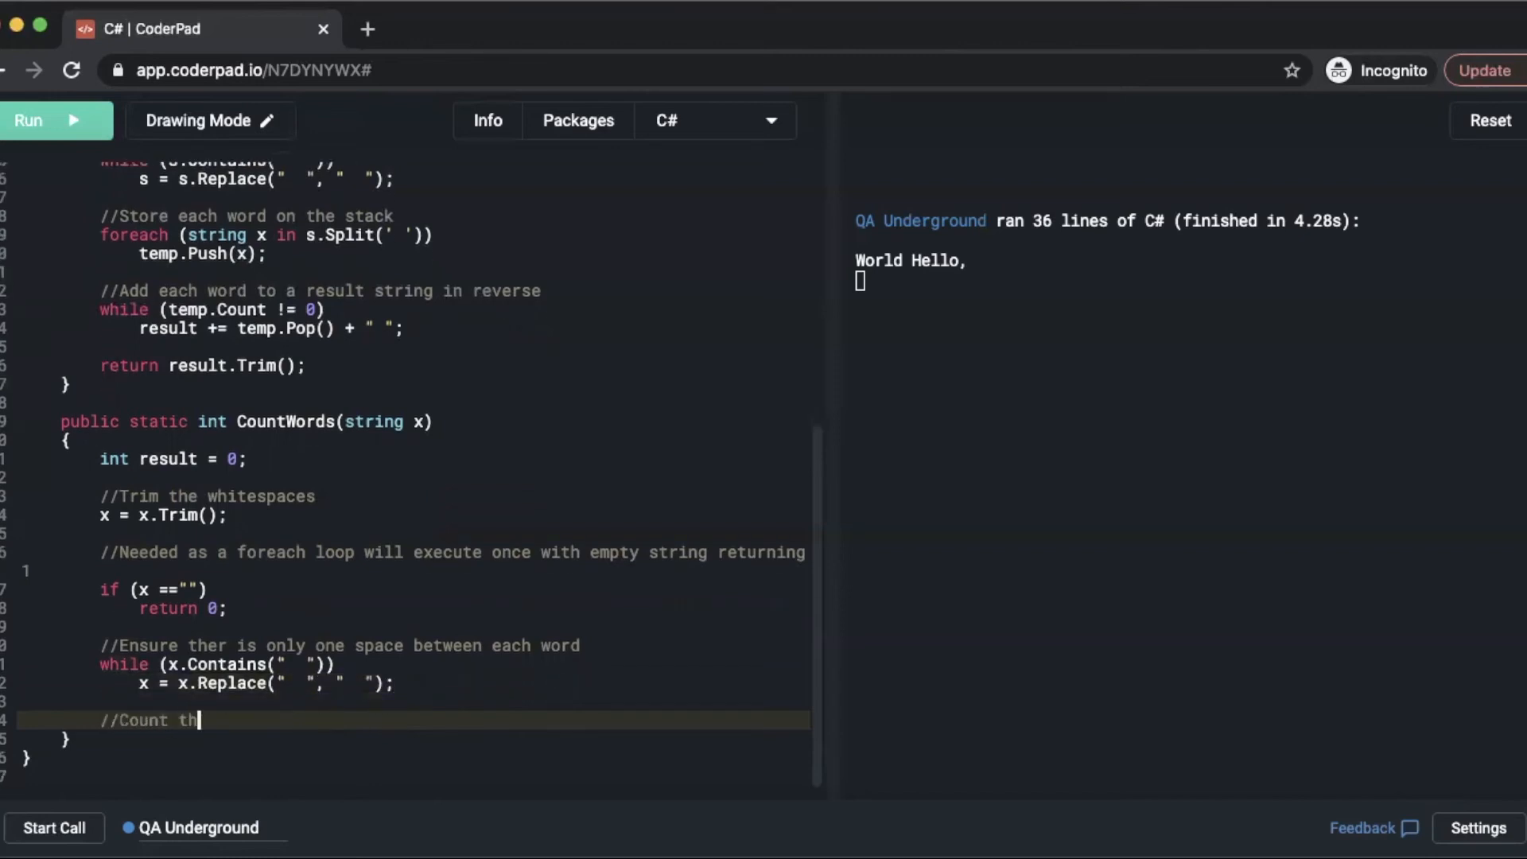
{"action": "type", "text": "e words"}
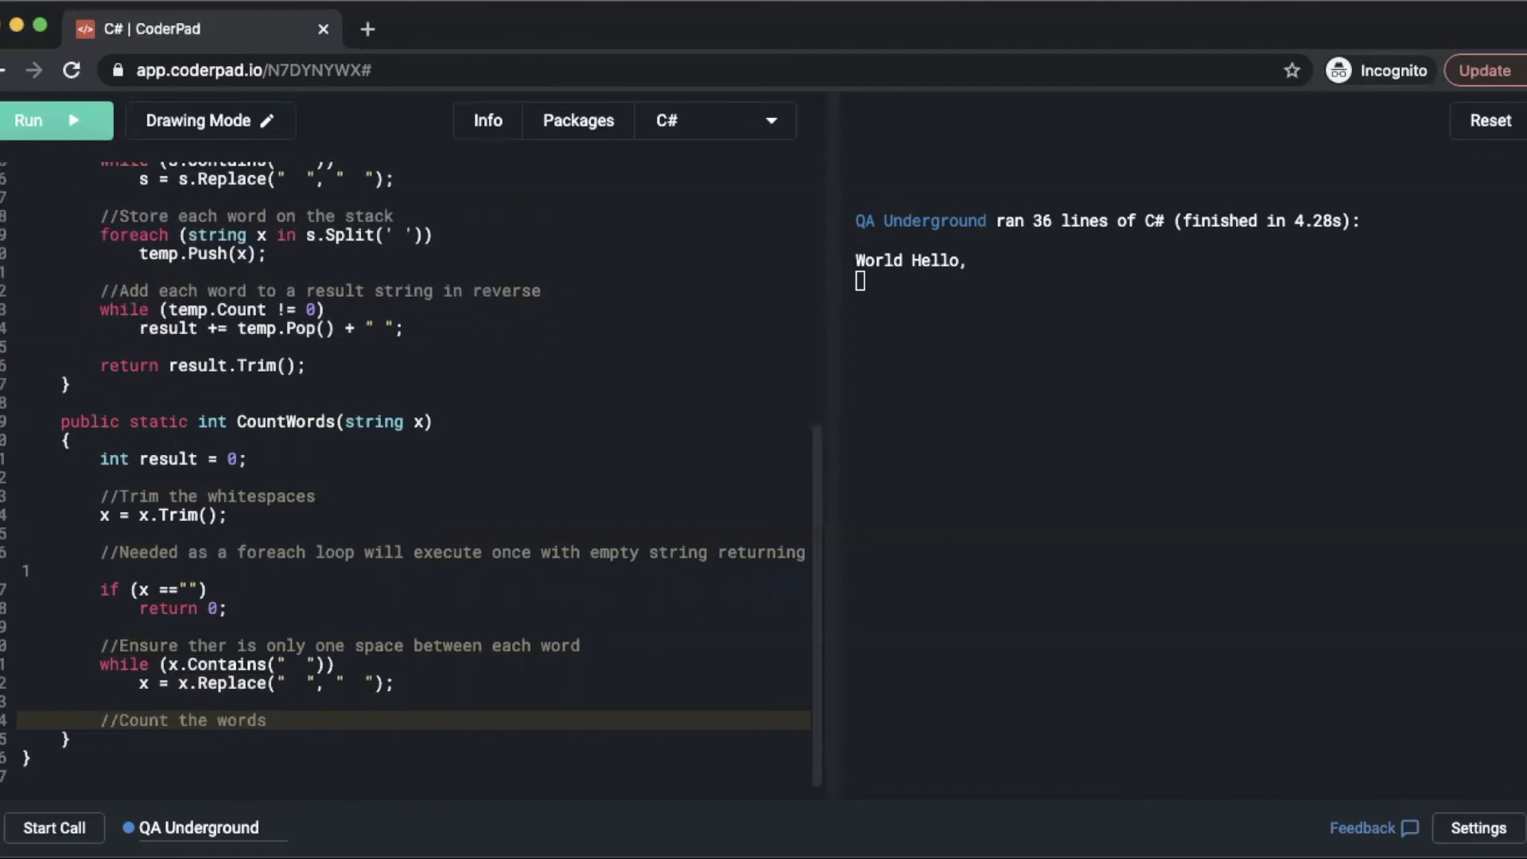
{"action": "type", "text": "for"}
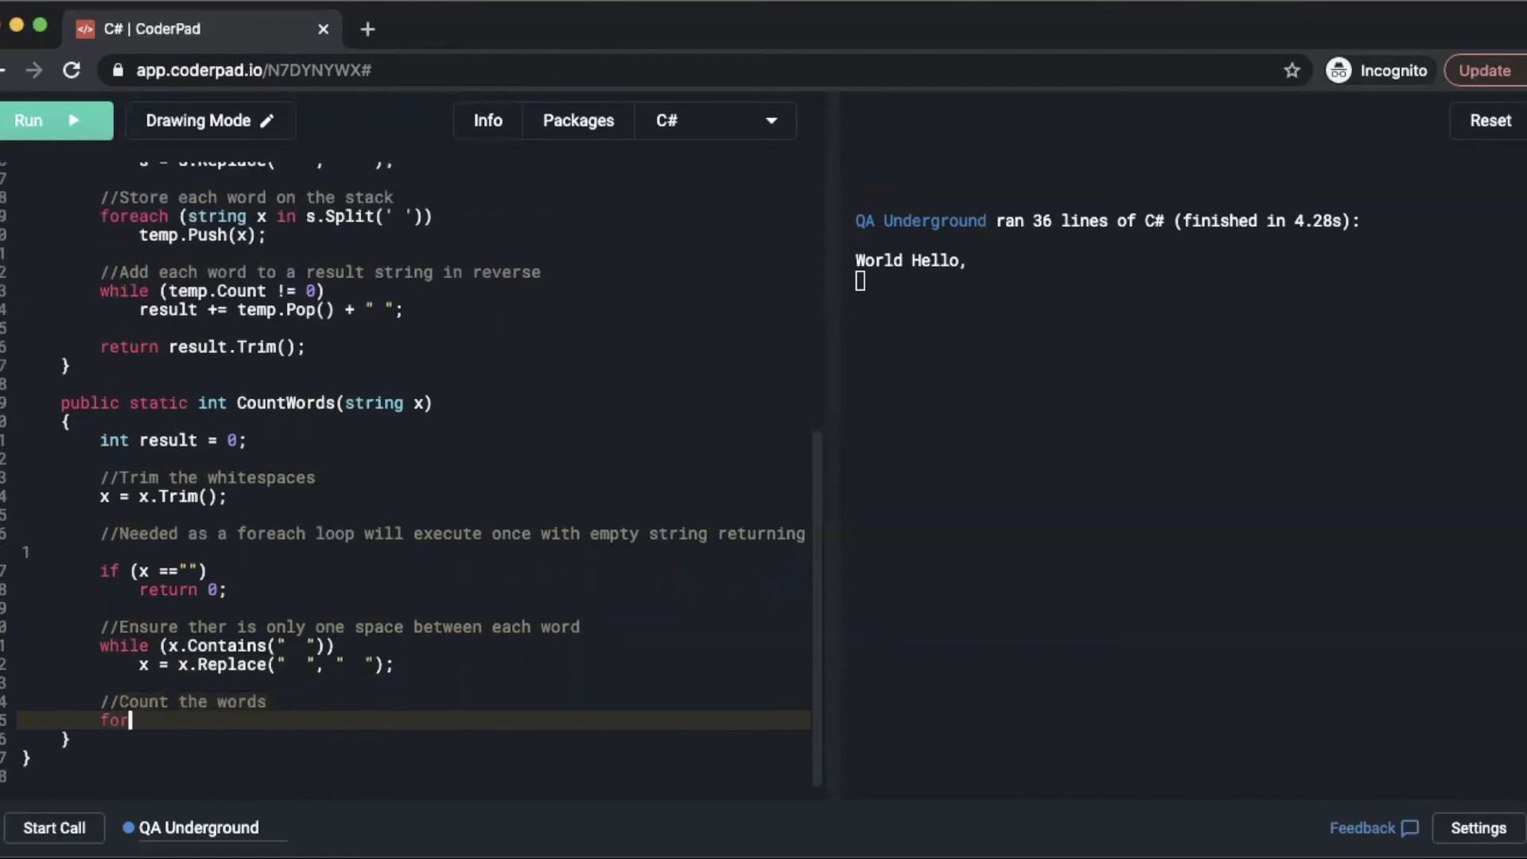
{"action": "type", "text": "each"}
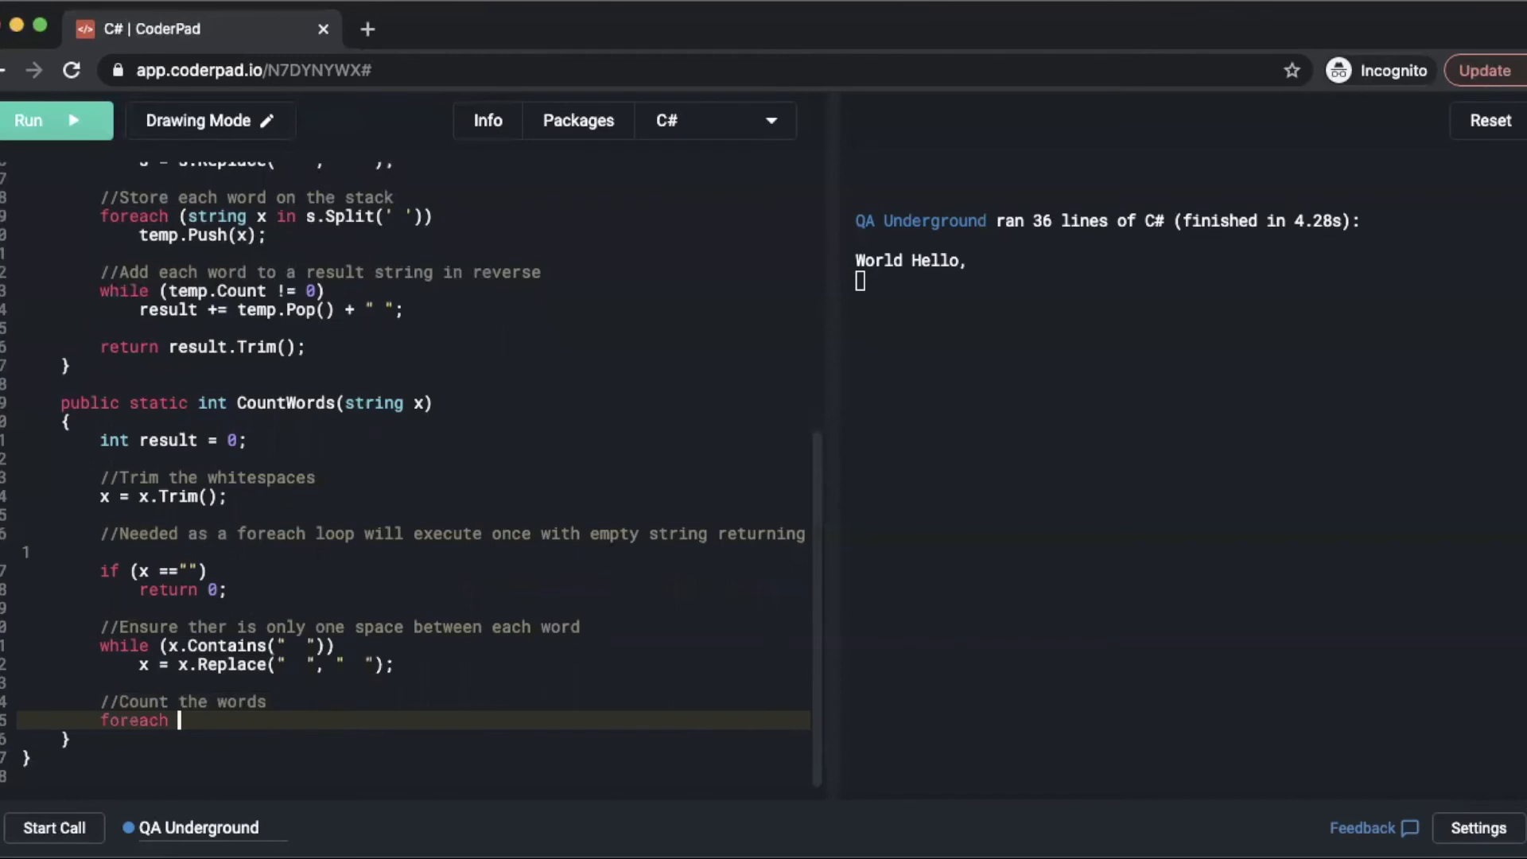
{"action": "type", "text": "(string"}
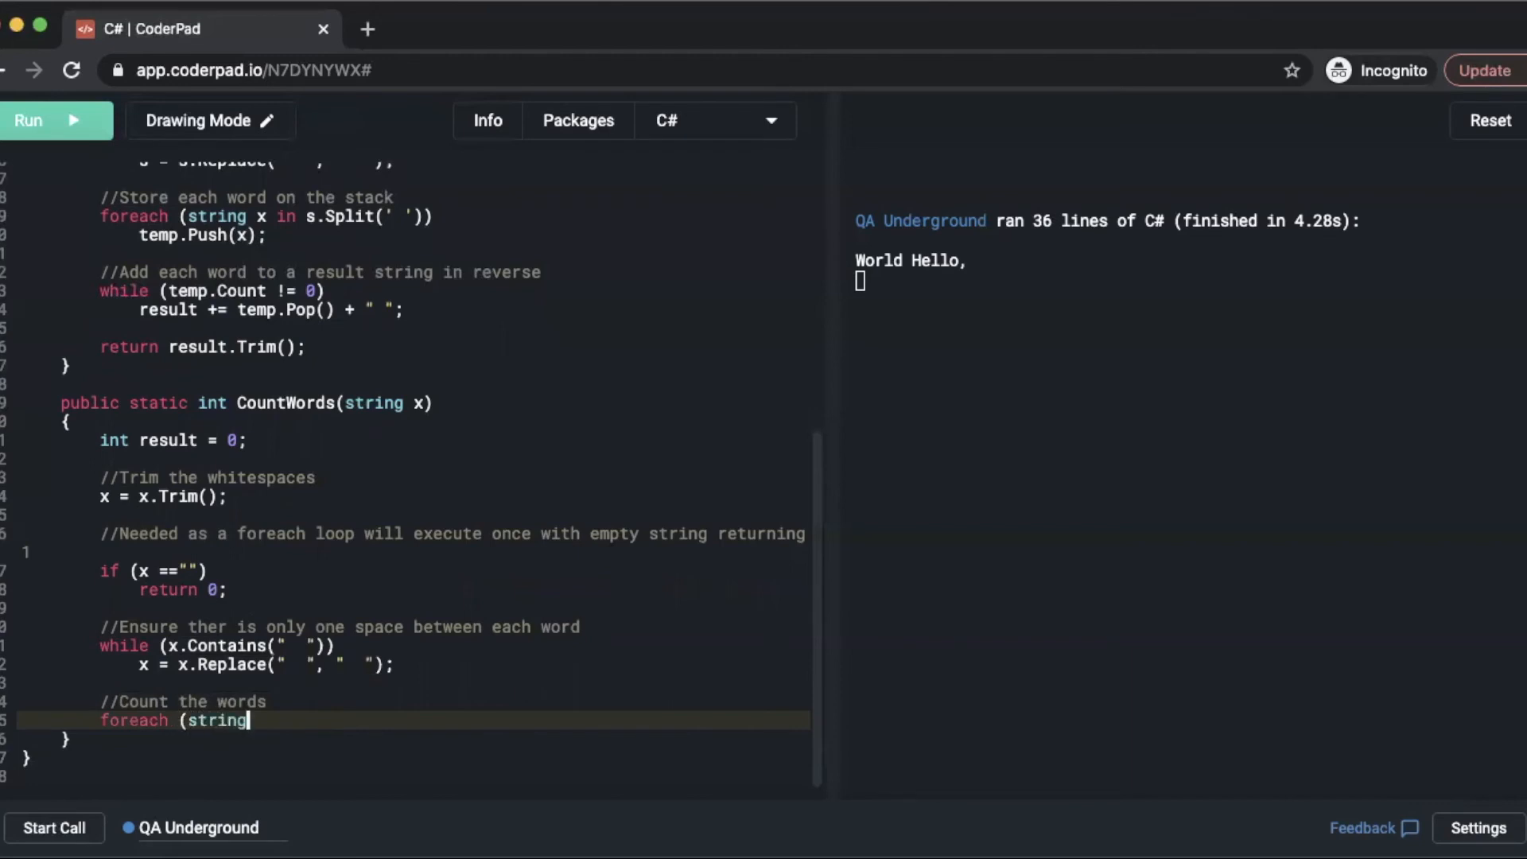
{"action": "type", "text": "y i"}
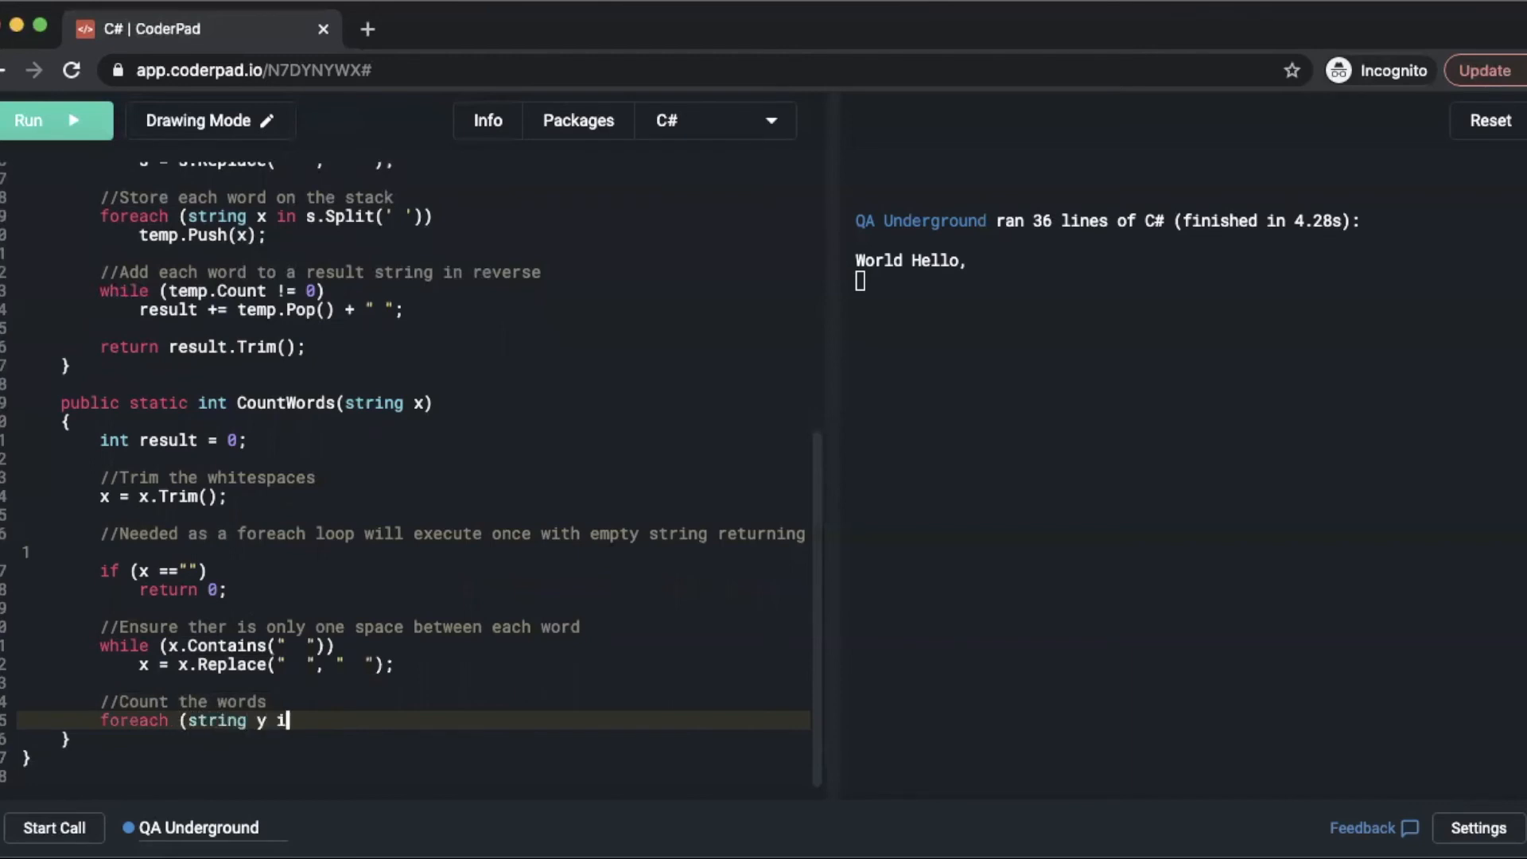
{"action": "type", "text": "n x.Split"}
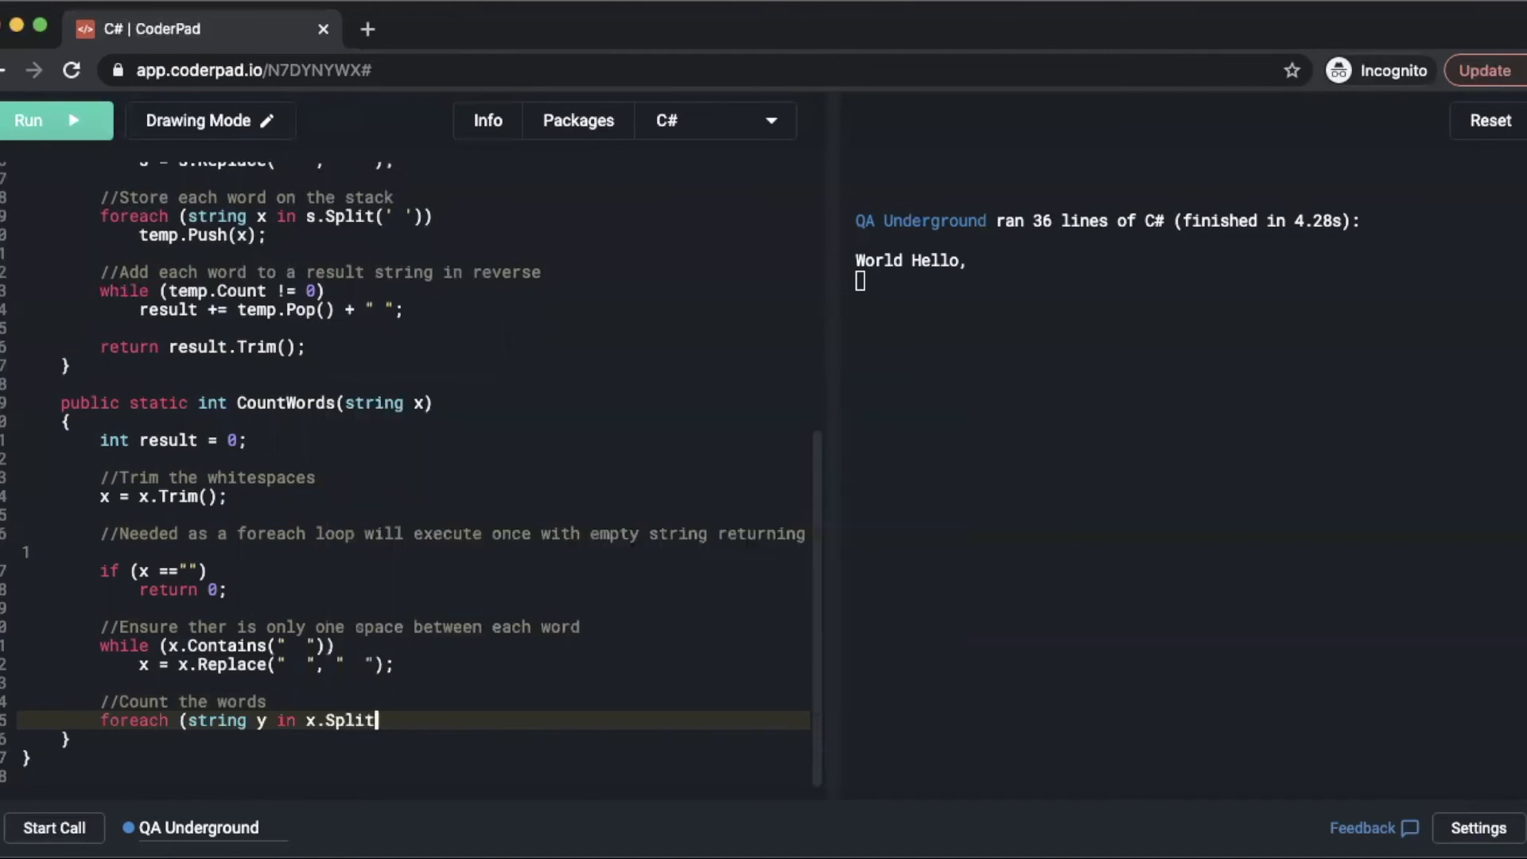
{"action": "type", "text": "("}
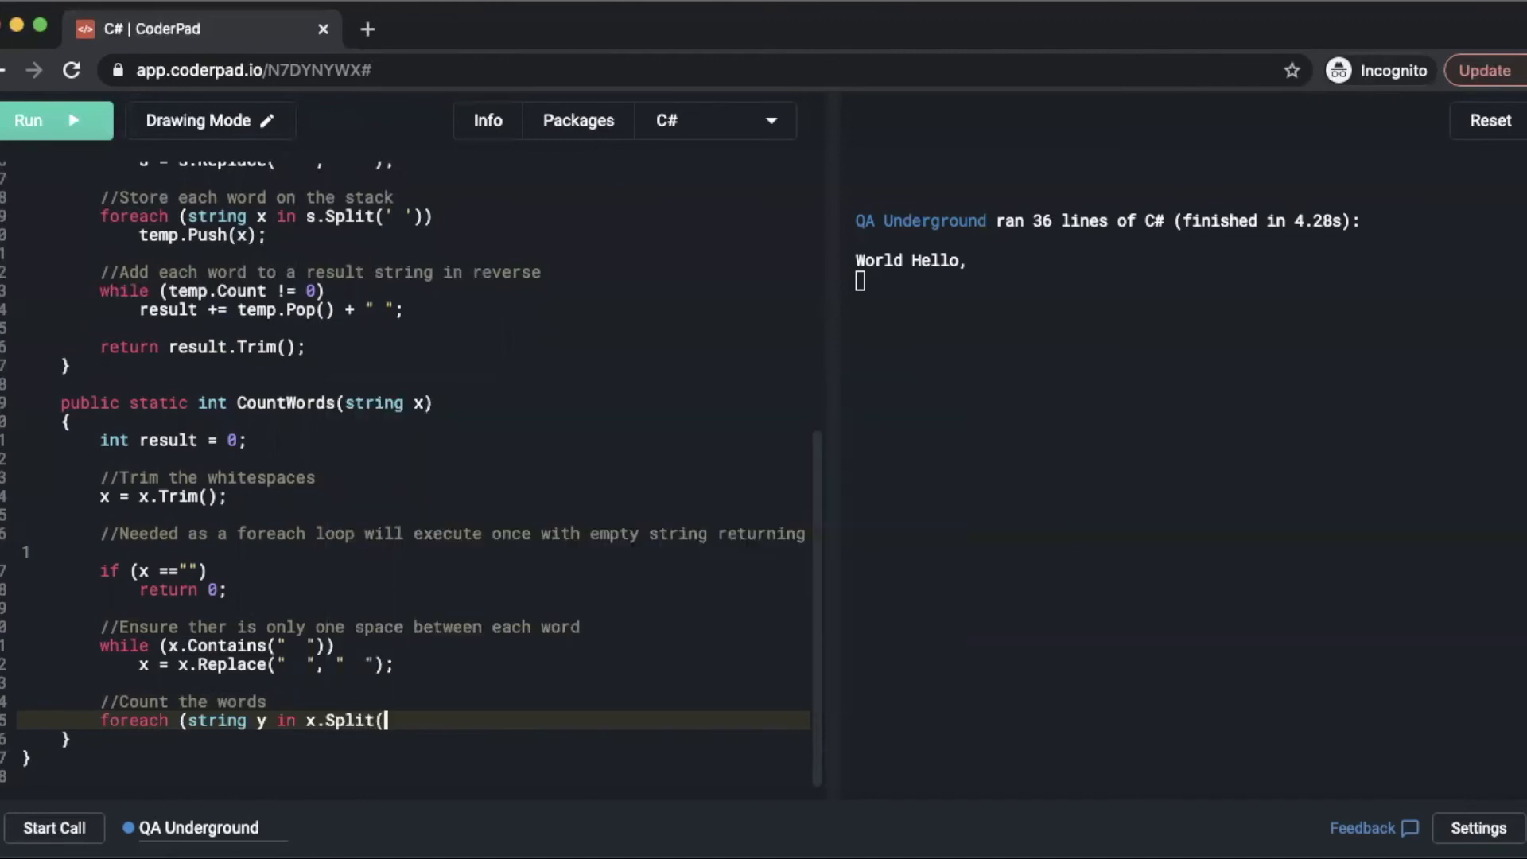
{"action": "type", "text": "' '"}
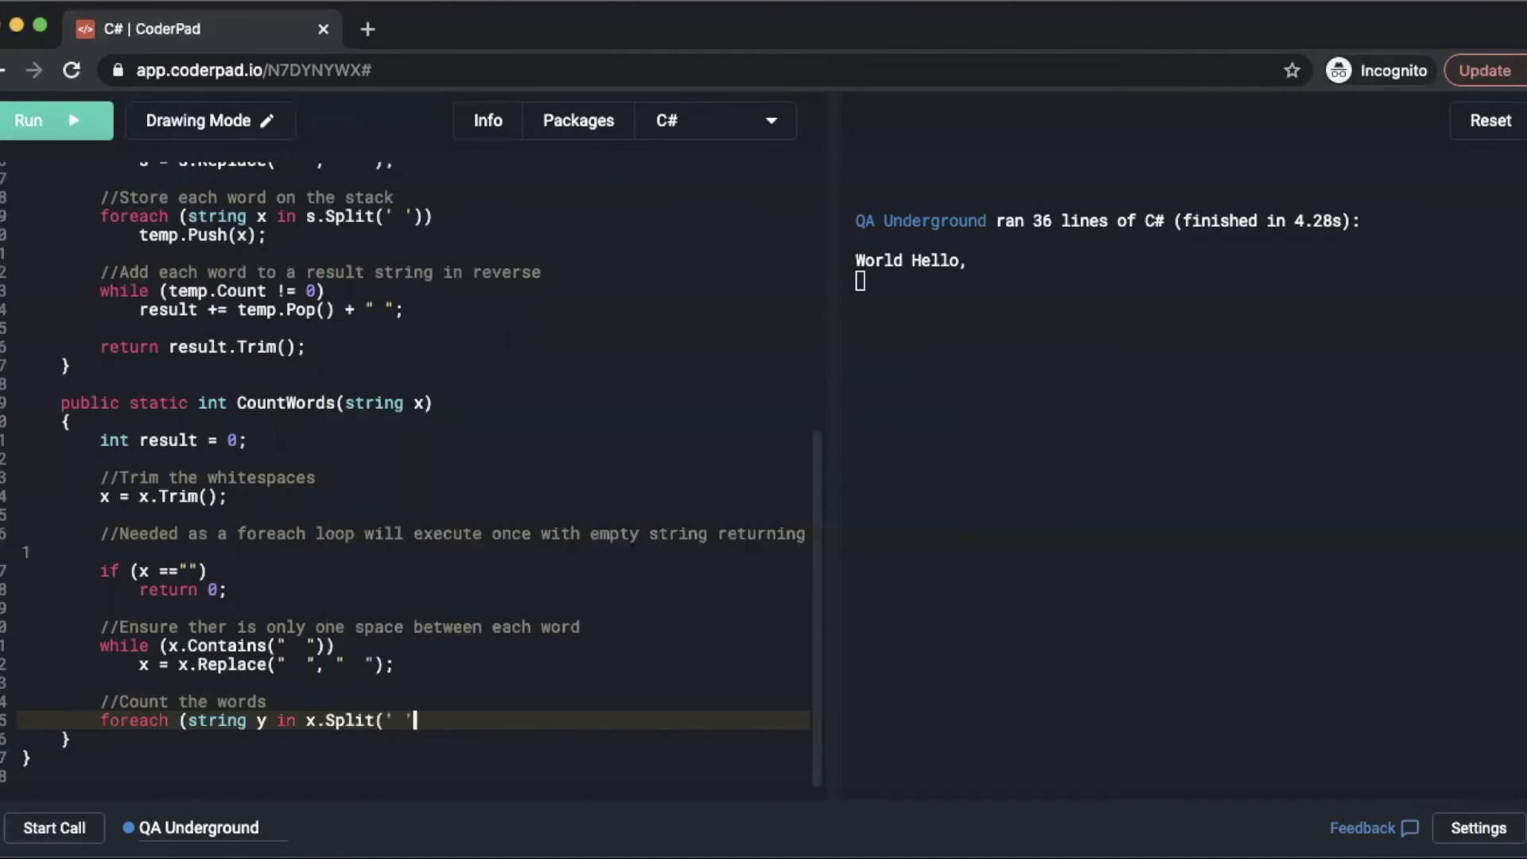
{"action": "type", "text": ")"}
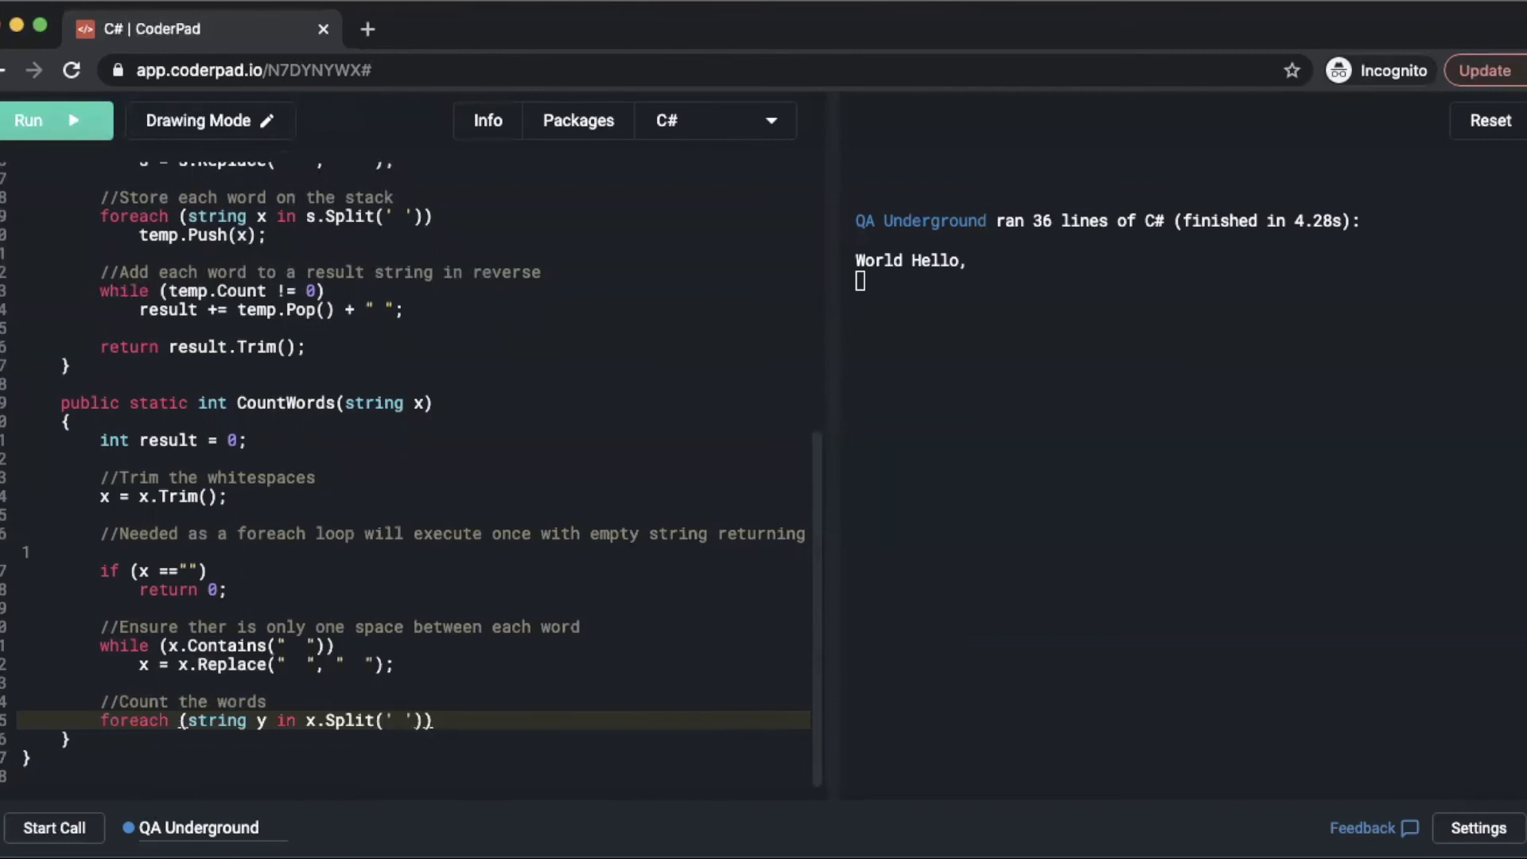
Increment the counter with result++; inside the foreach loop.
{"action": "type", "text": "re"}
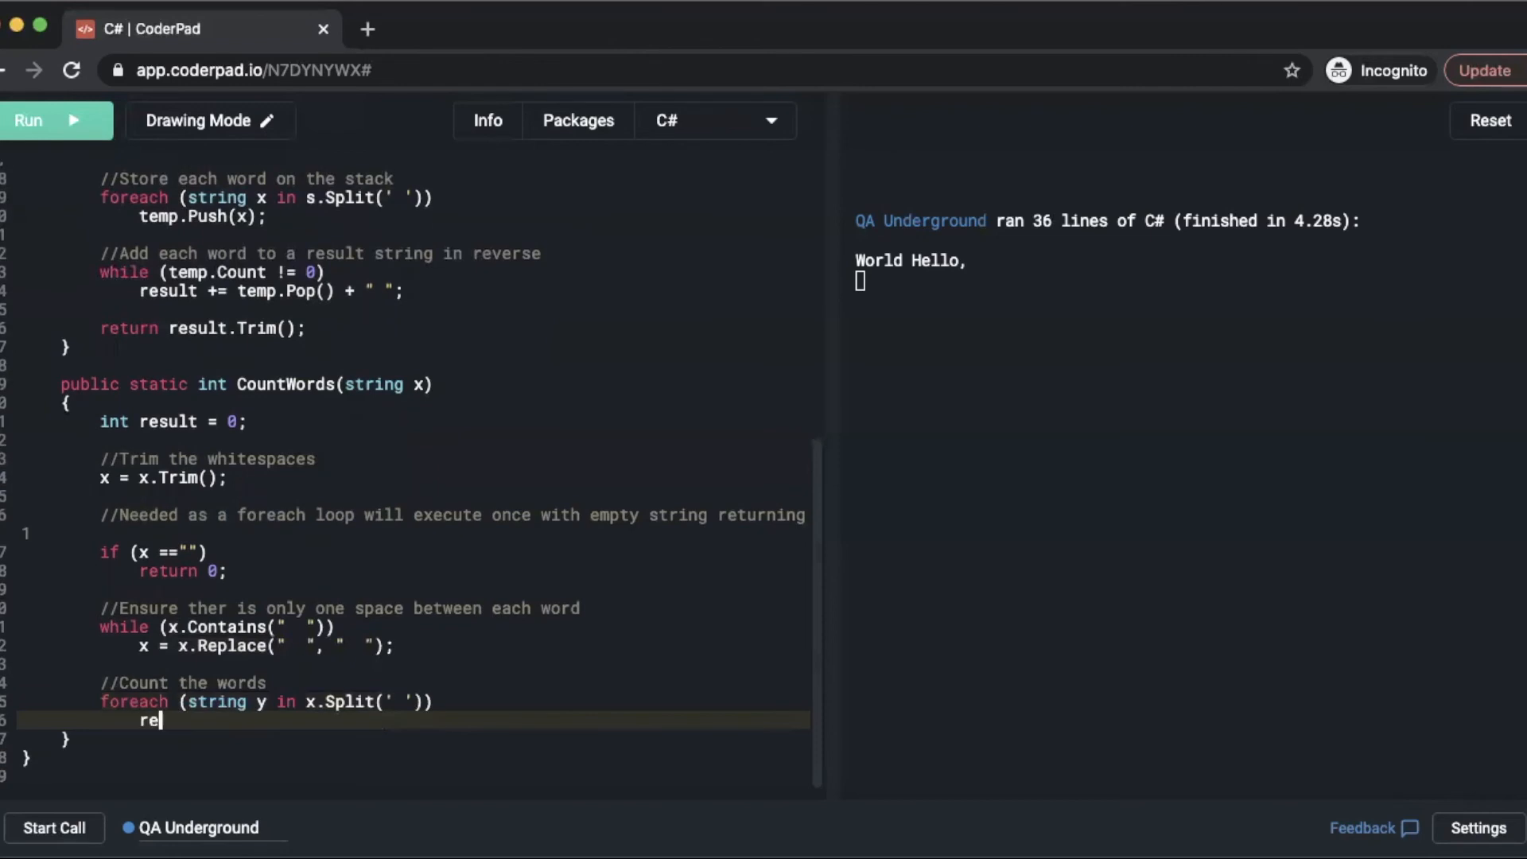
{"action": "type", "text": "sult"}
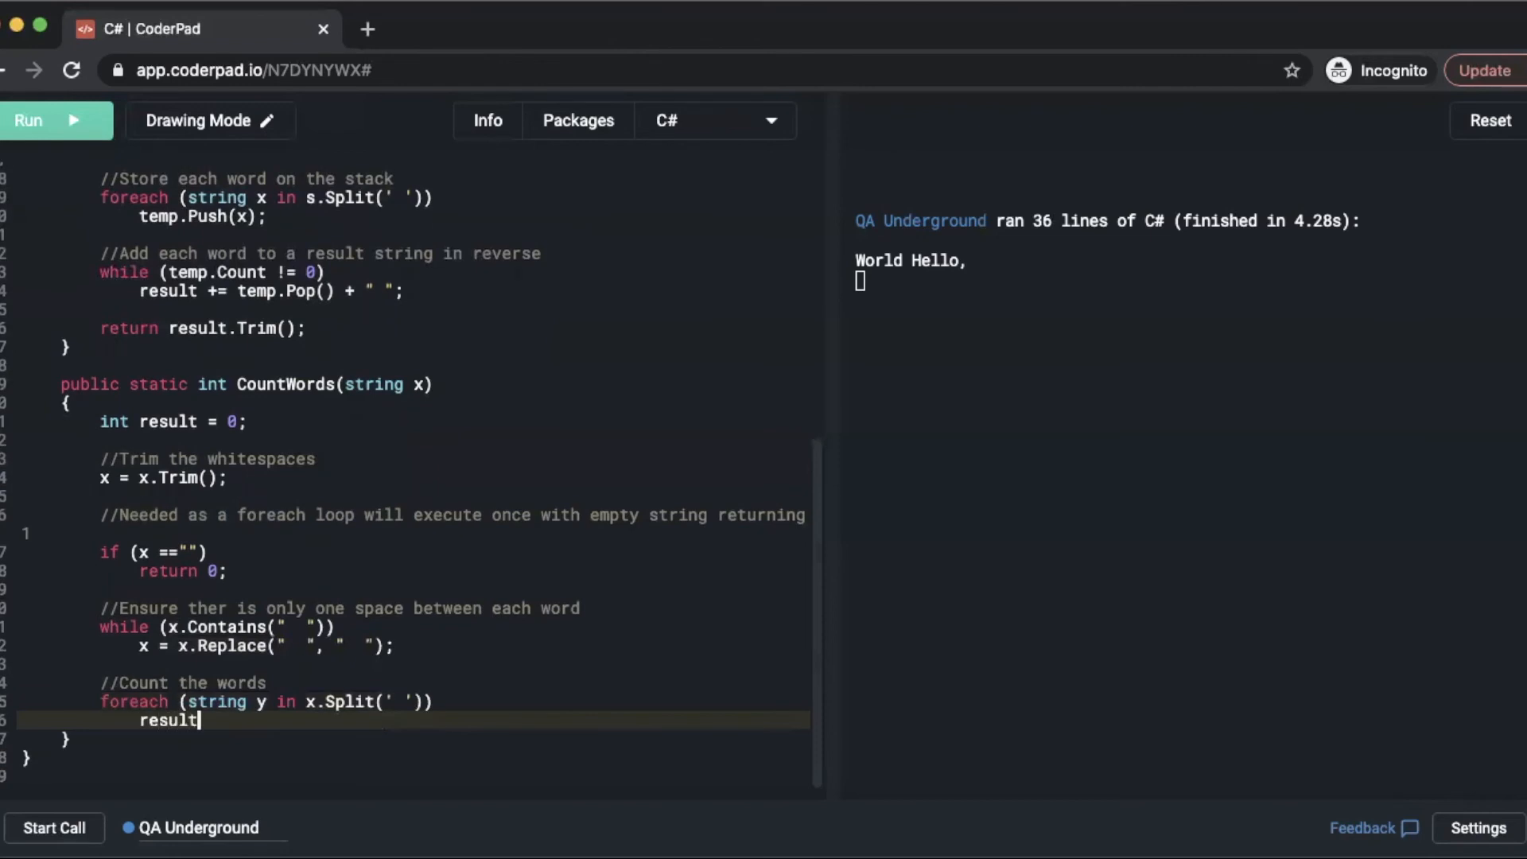
{"action": "type", "text": "++;"}
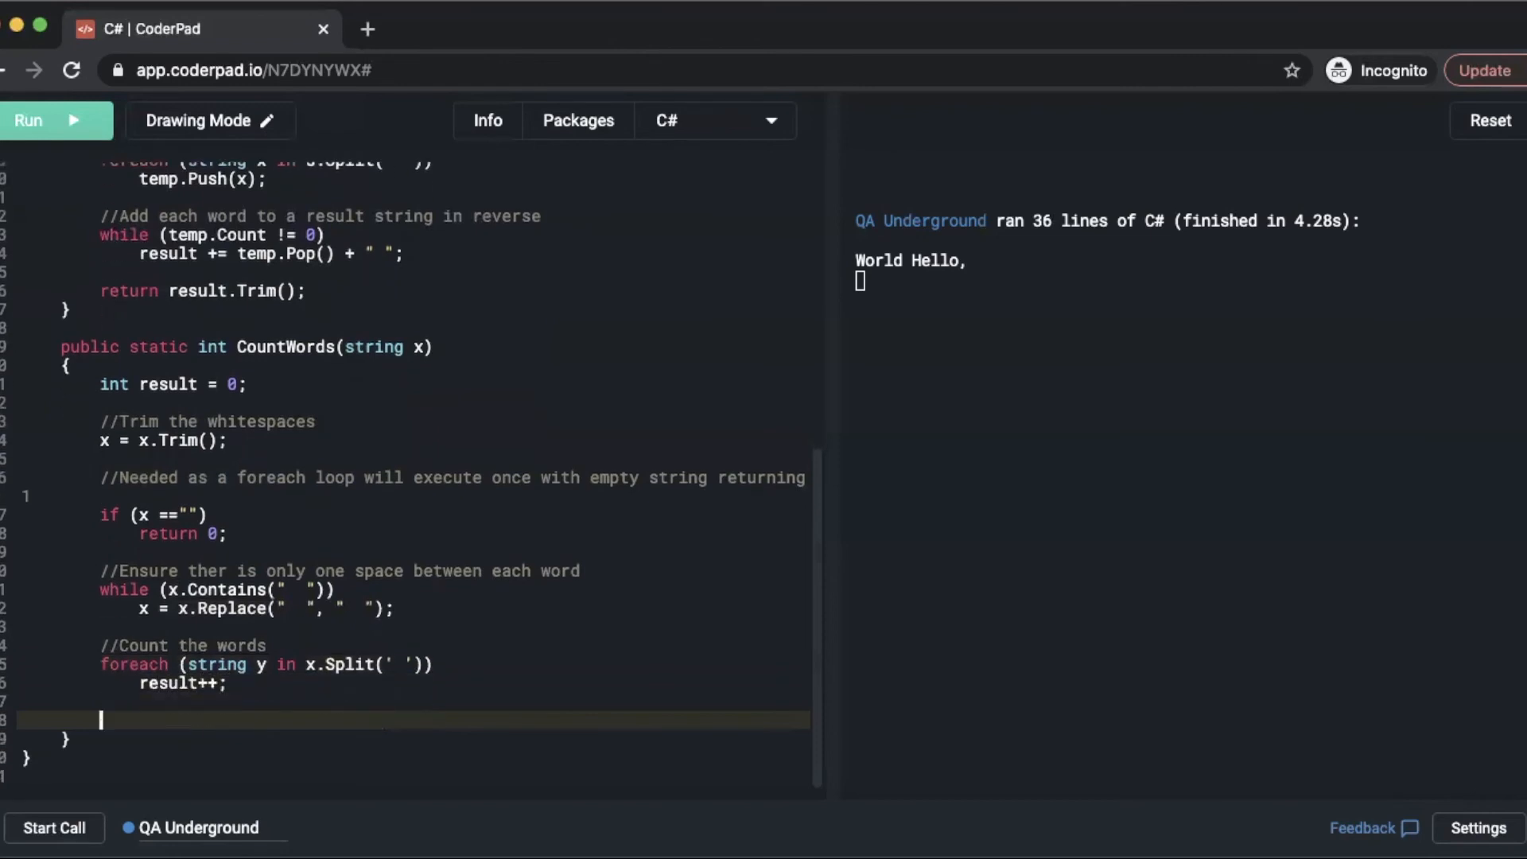
End CountWords with return result; and run the code to get the word count.
{"action": "type", "text": "return"}
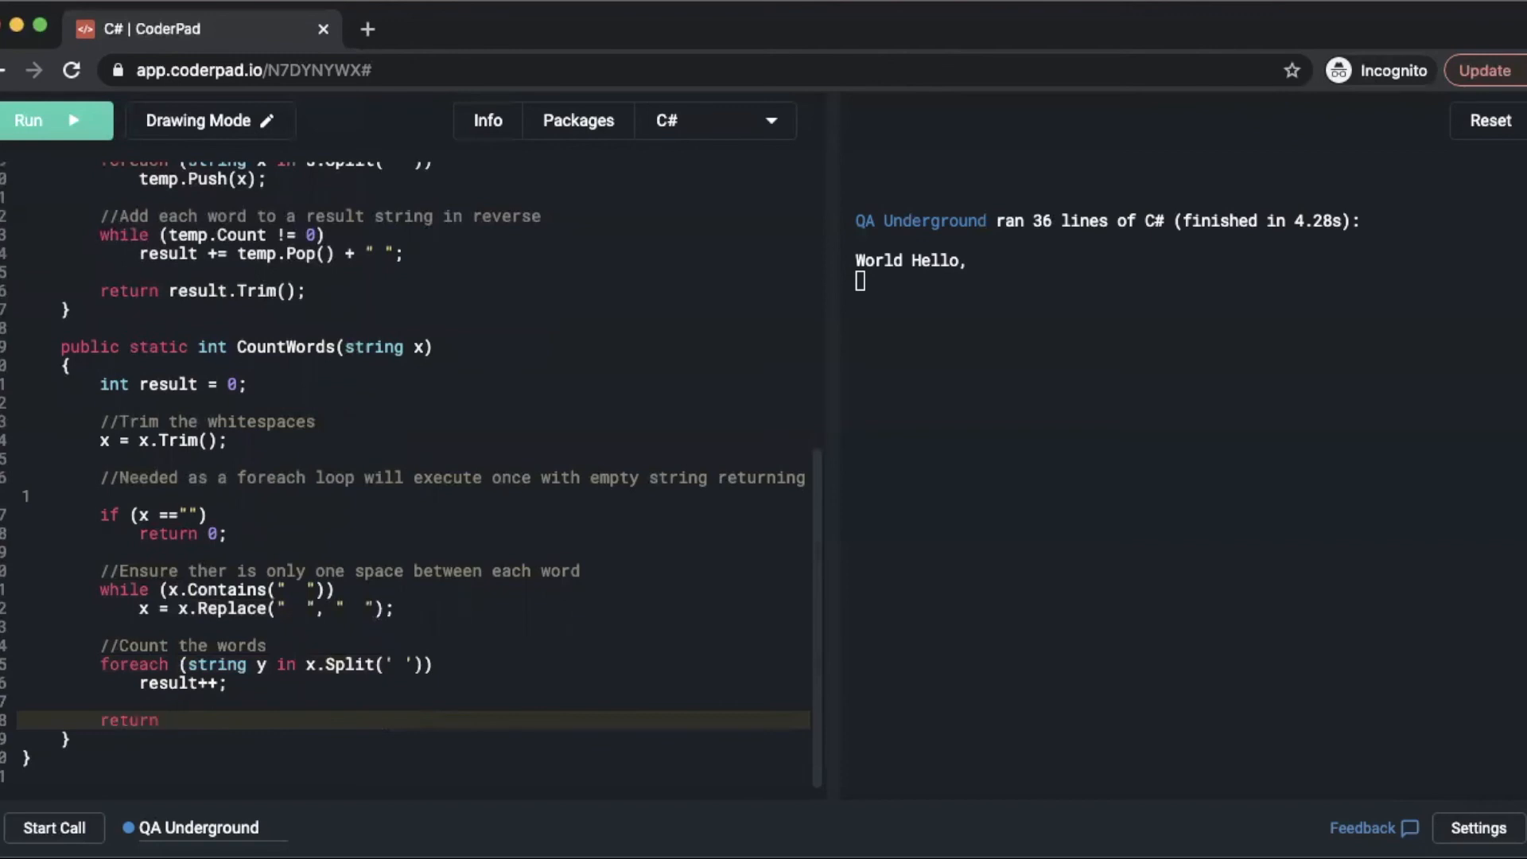
{"action": "type", "text": "result;"}
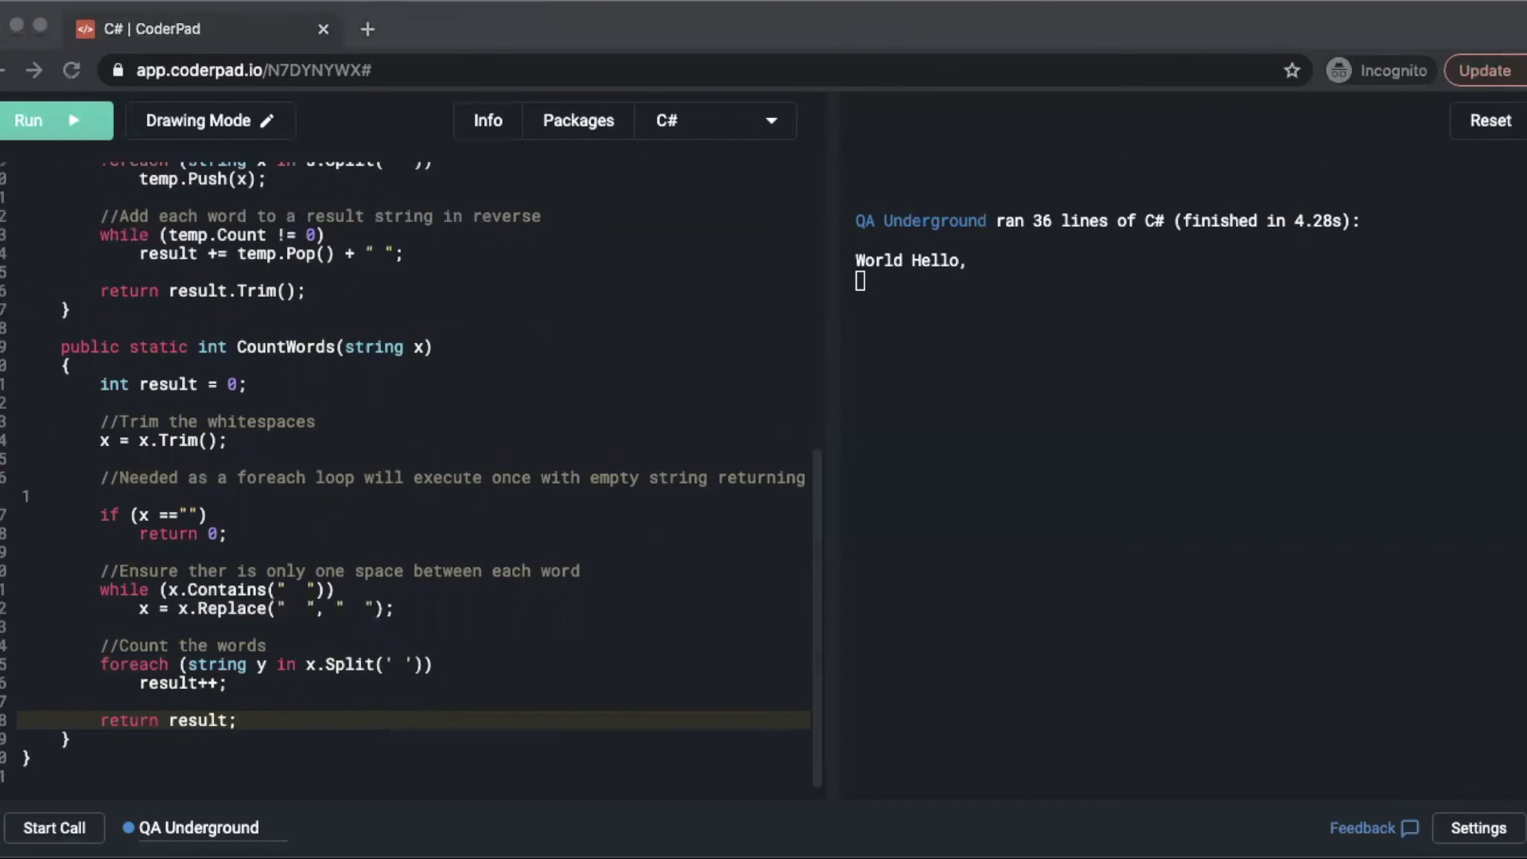
{"action": "mouse_move", "coordinate": [303, 381]}
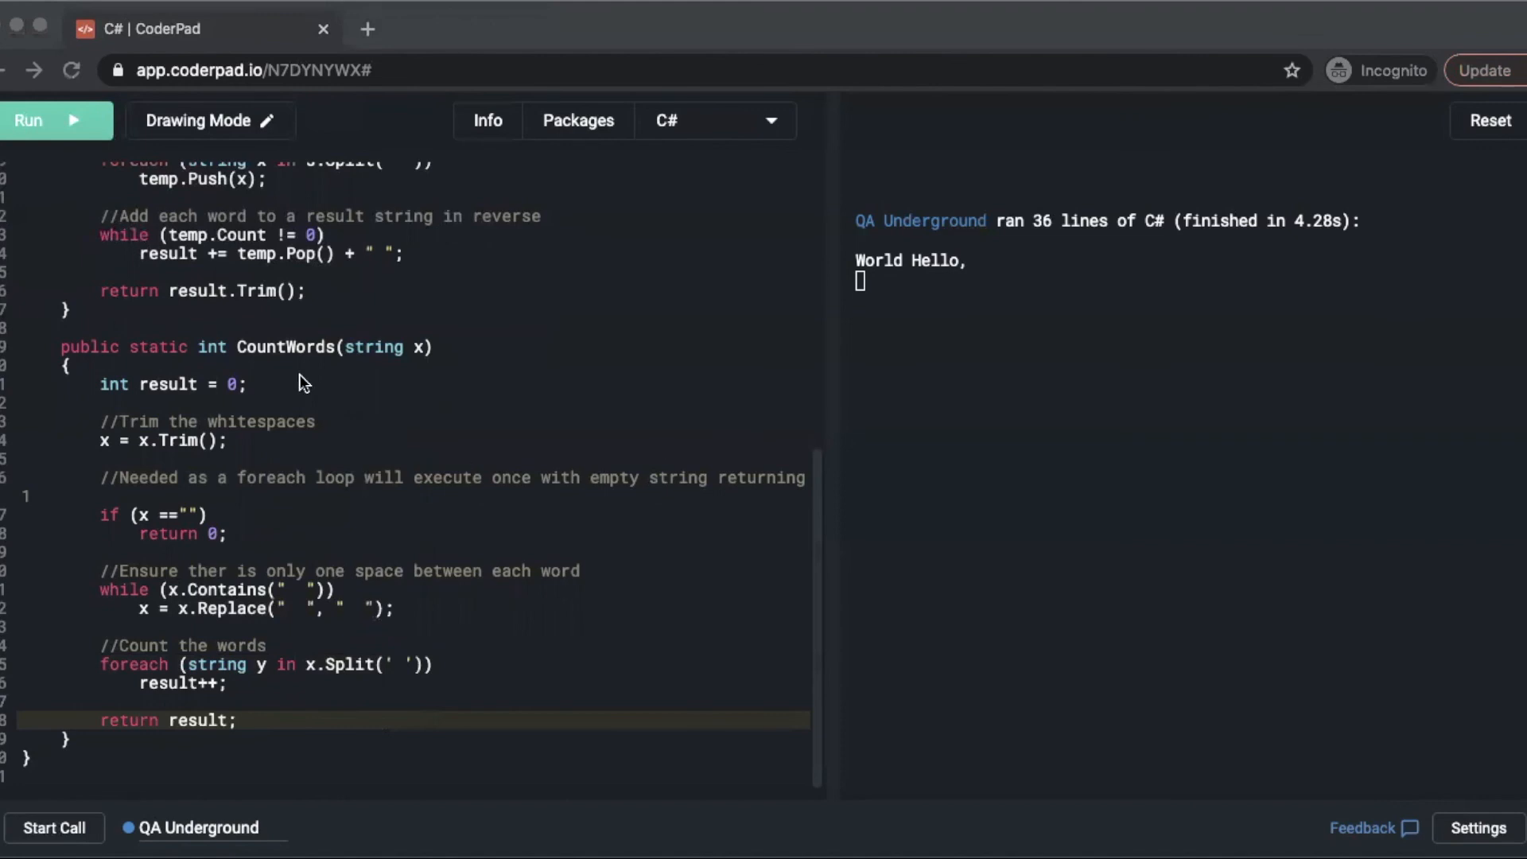
{"action": "left_click", "coordinate": [403, 708]}
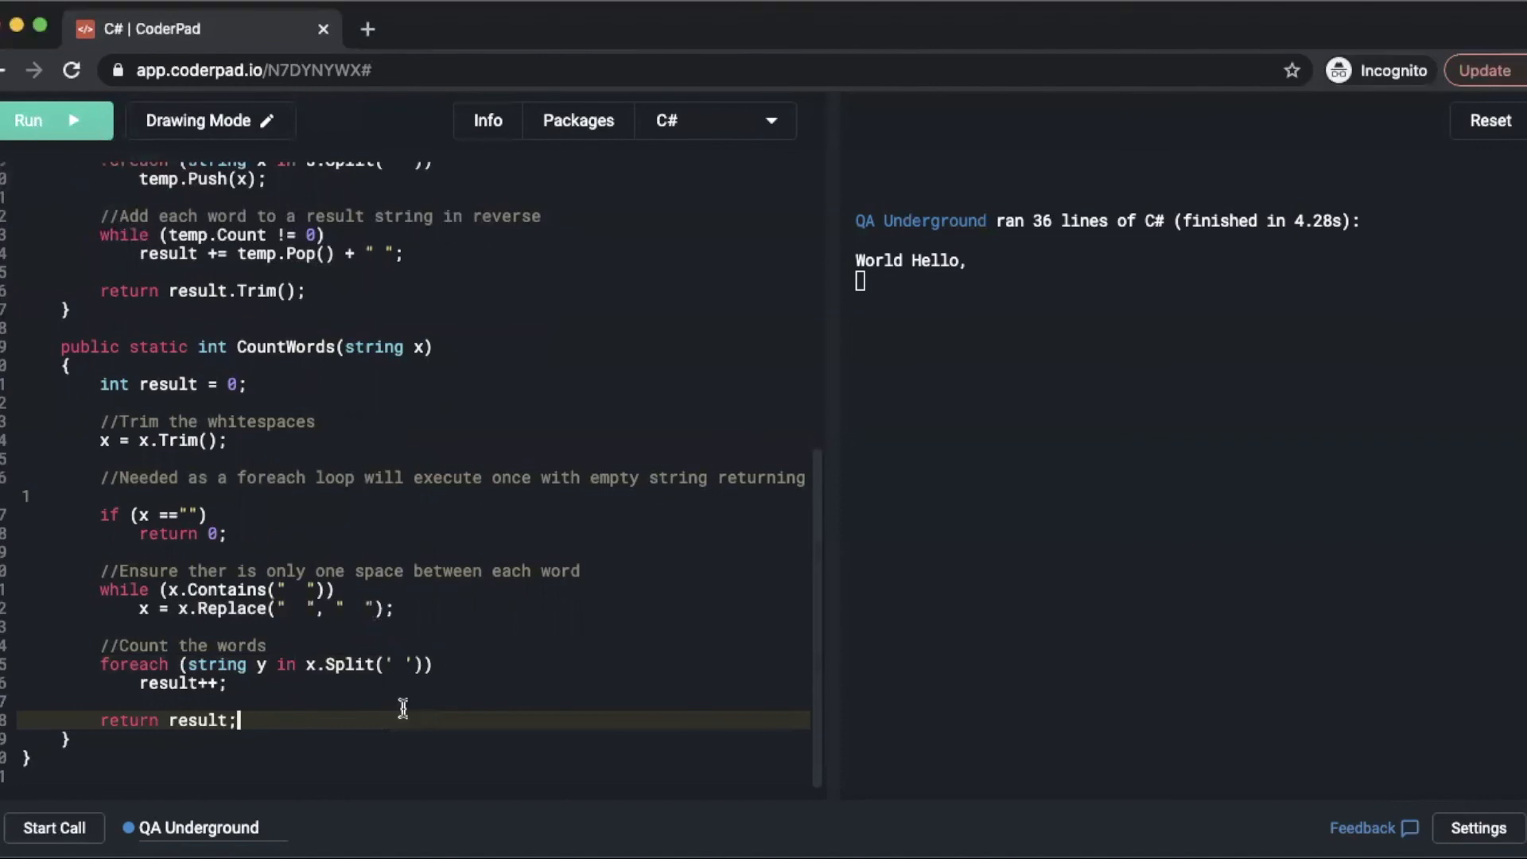
{"action": "left_click", "coordinate": [55, 120]}
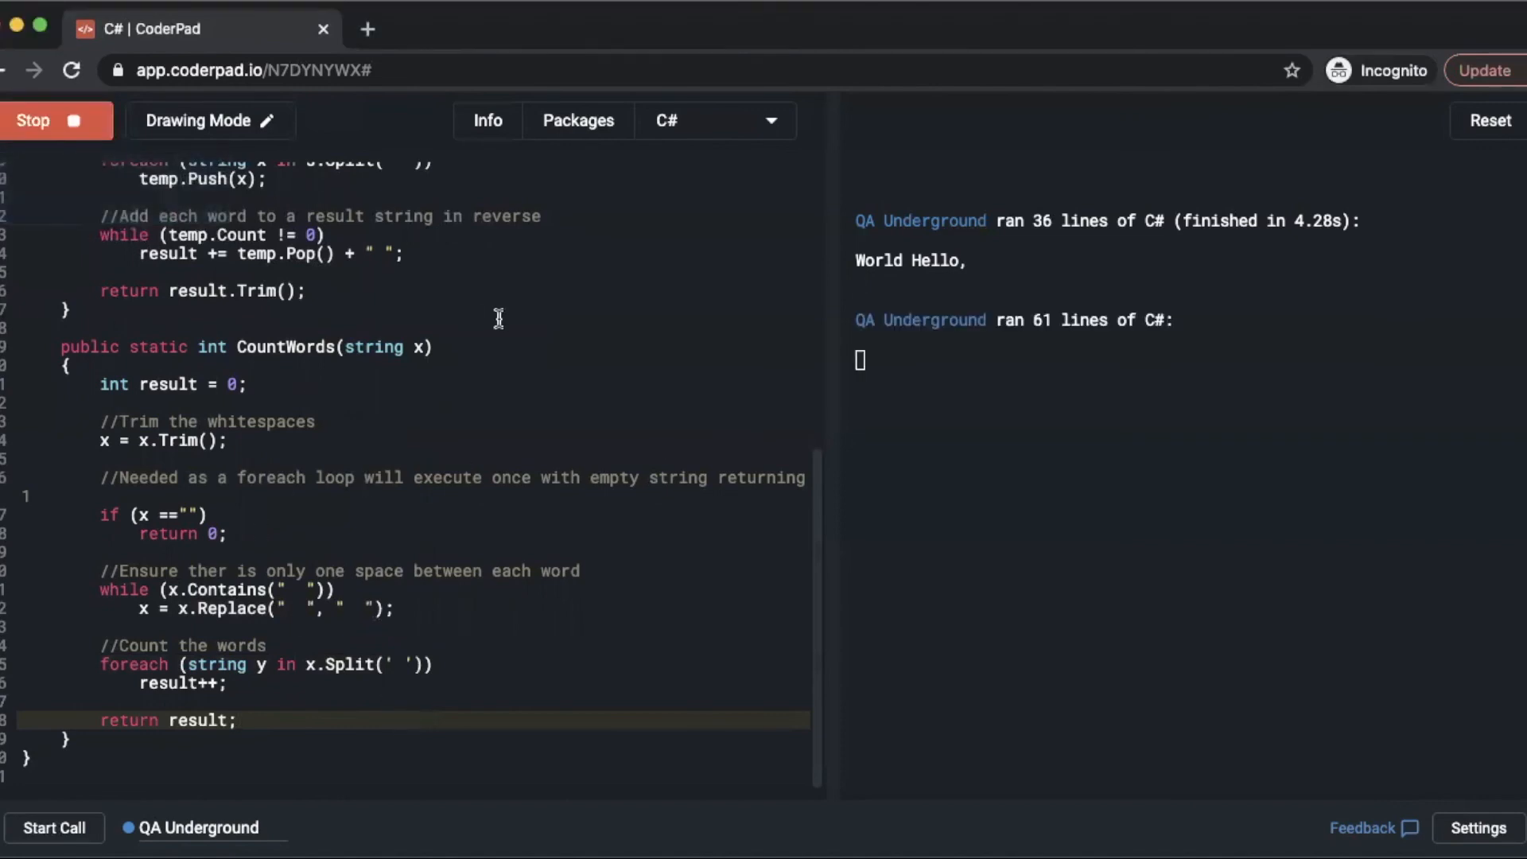